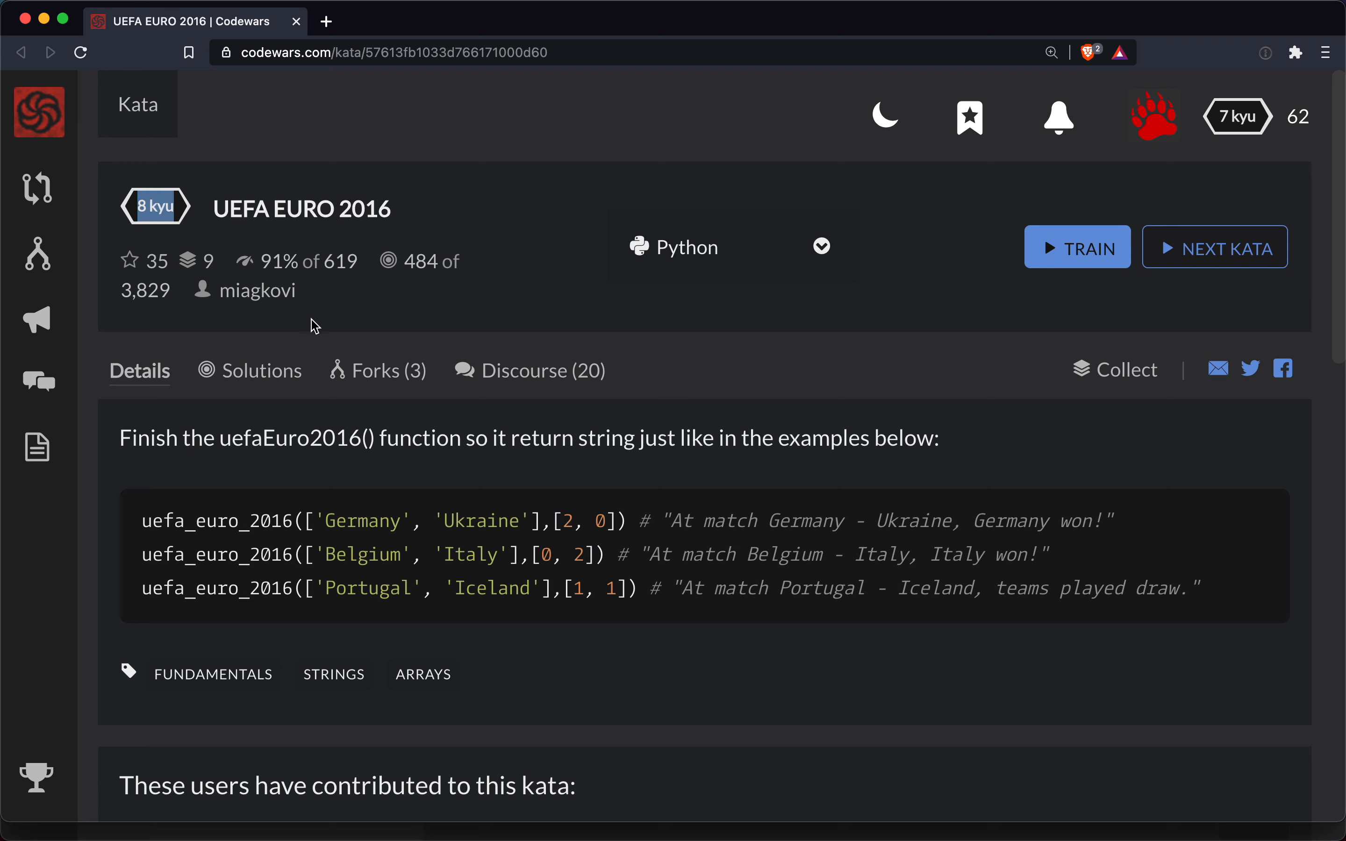
{"action": "mouse_move", "coordinate": [421, 72]}
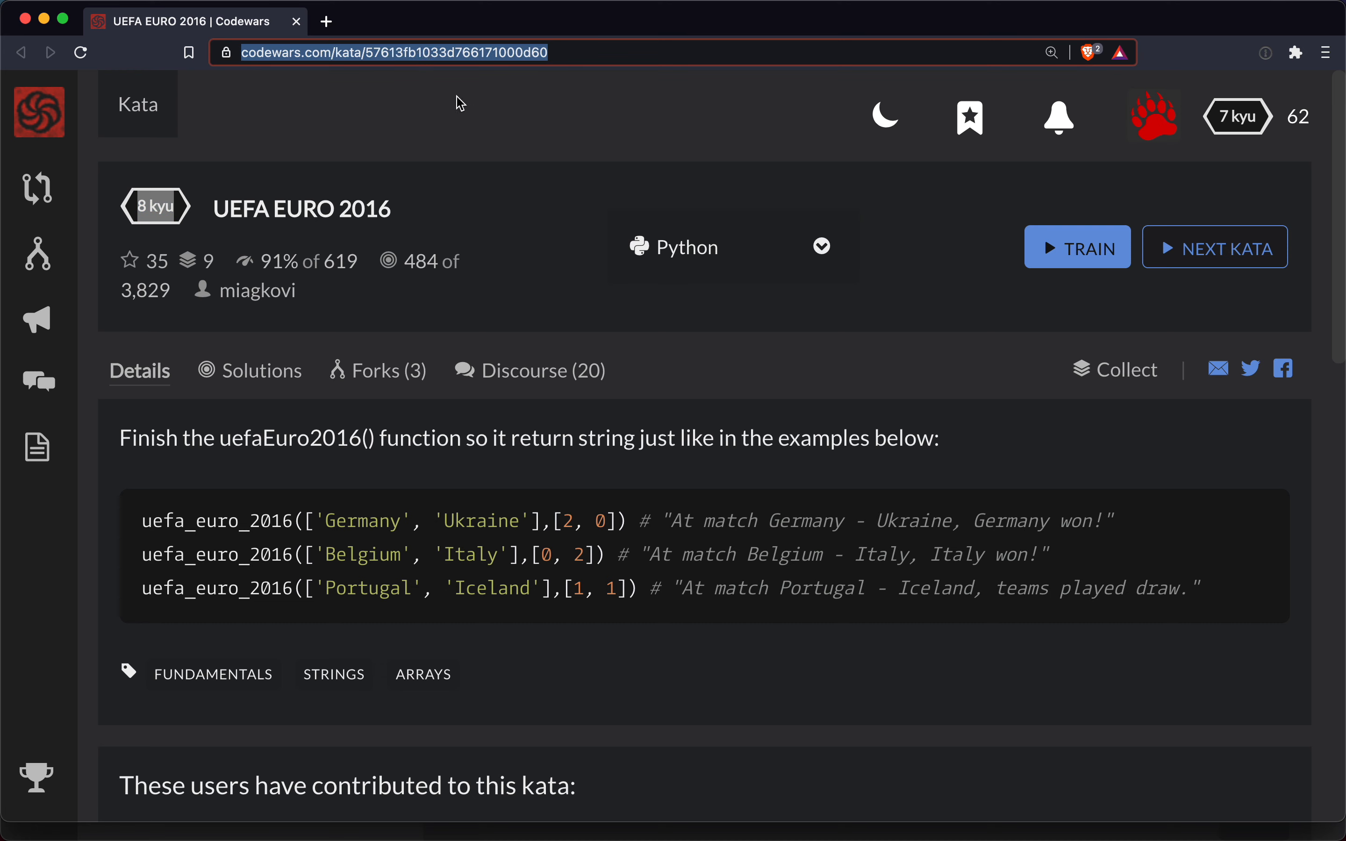
{"action": "mouse_move", "coordinate": [520, 495]}
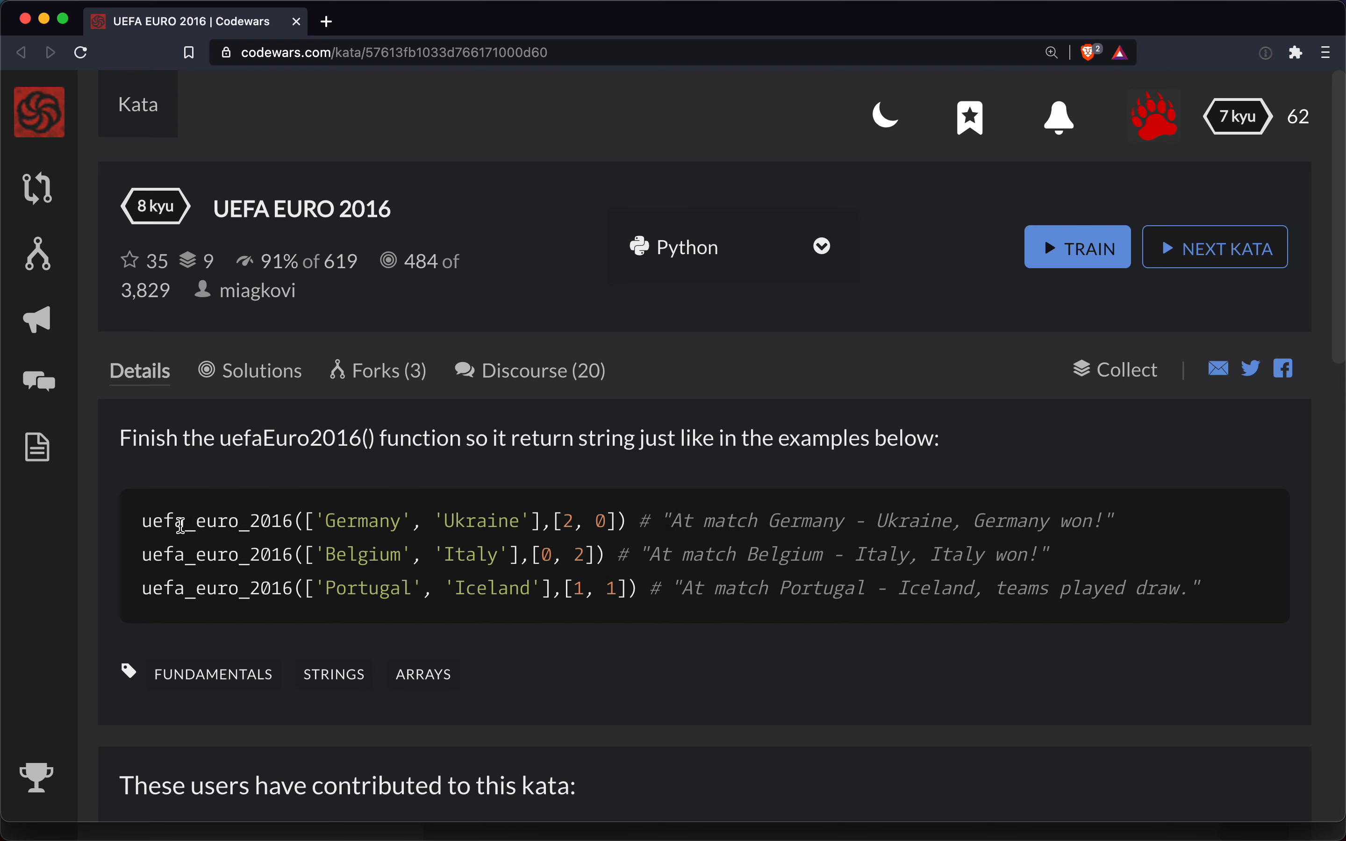
- Review the first example's call, scores and expected string, then start training the kata in Python
{"action": "left_click_drag", "start_coordinate": [143, 520], "coordinate": [384, 520]}
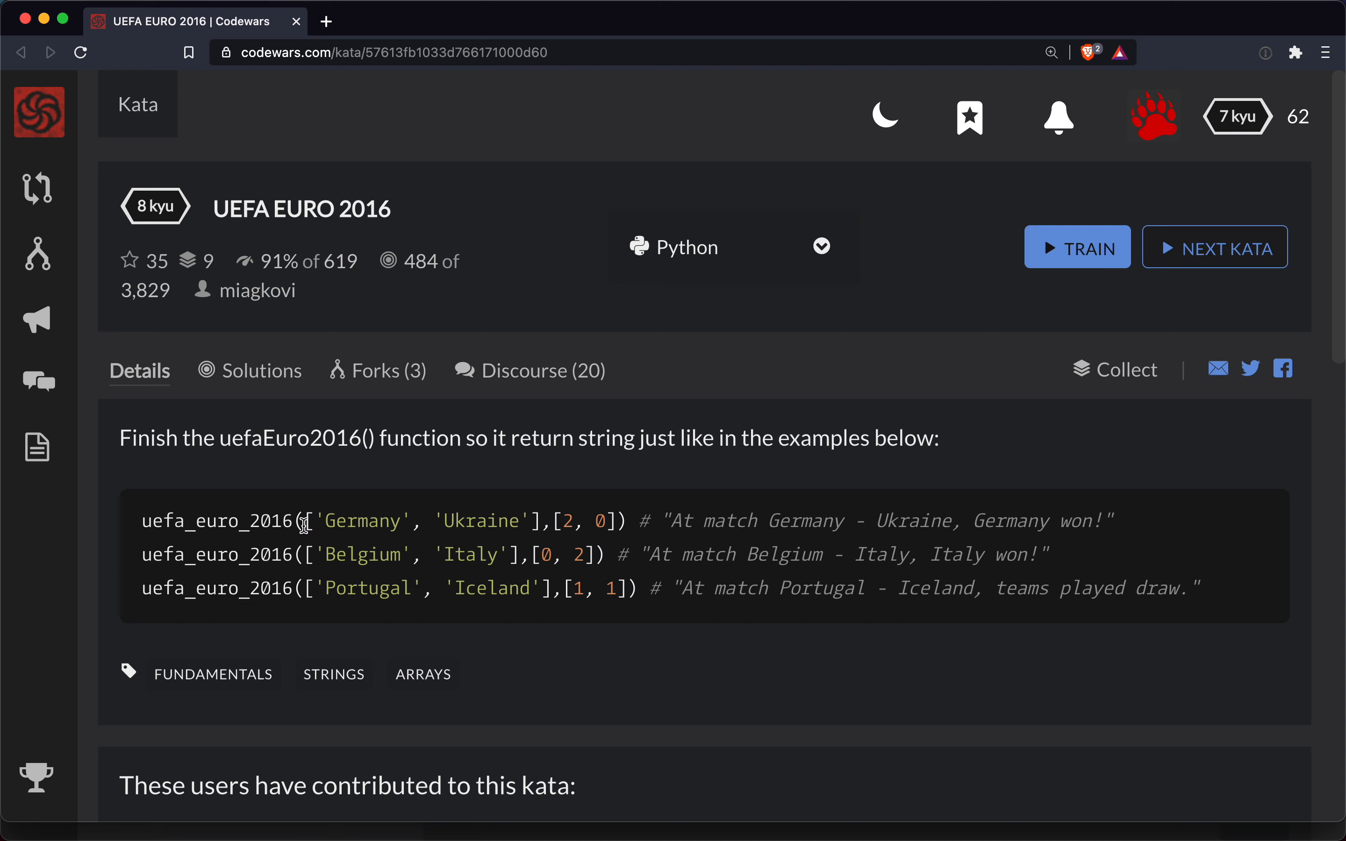
{"action": "left_click_drag", "start_coordinate": [305, 520], "coordinate": [554, 520]}
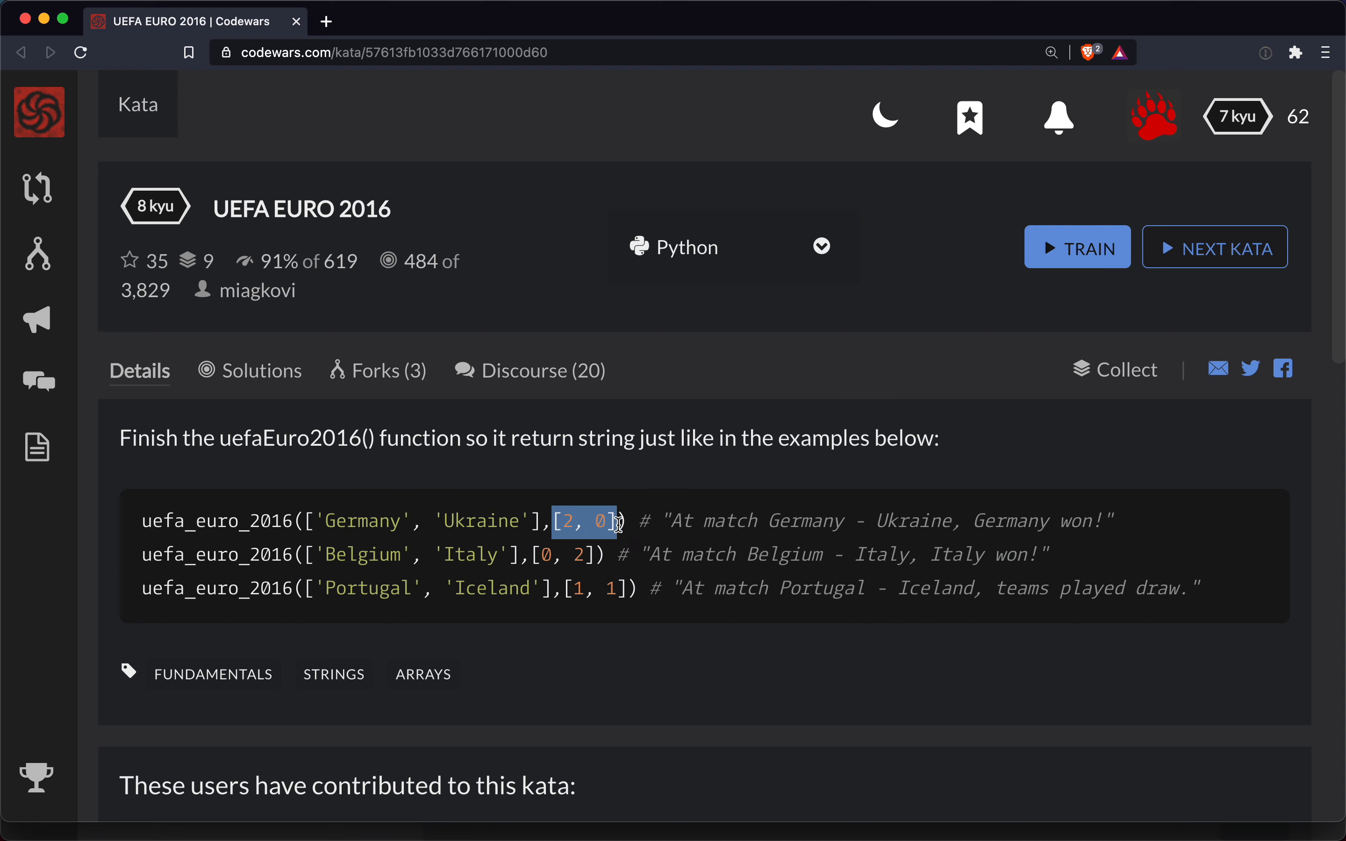
{"action": "mouse_move", "coordinate": [665, 559]}
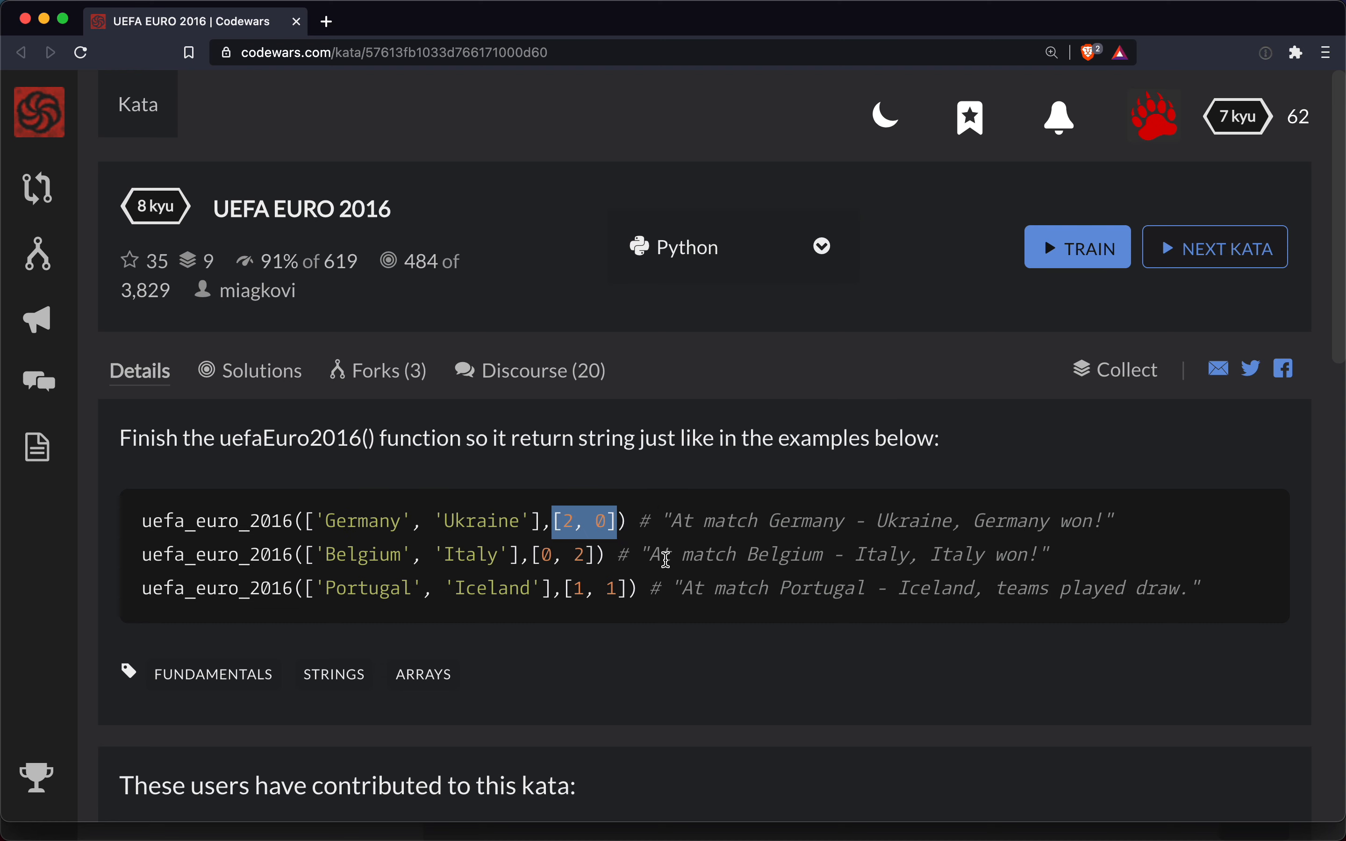
{"action": "mouse_move", "coordinate": [673, 522]}
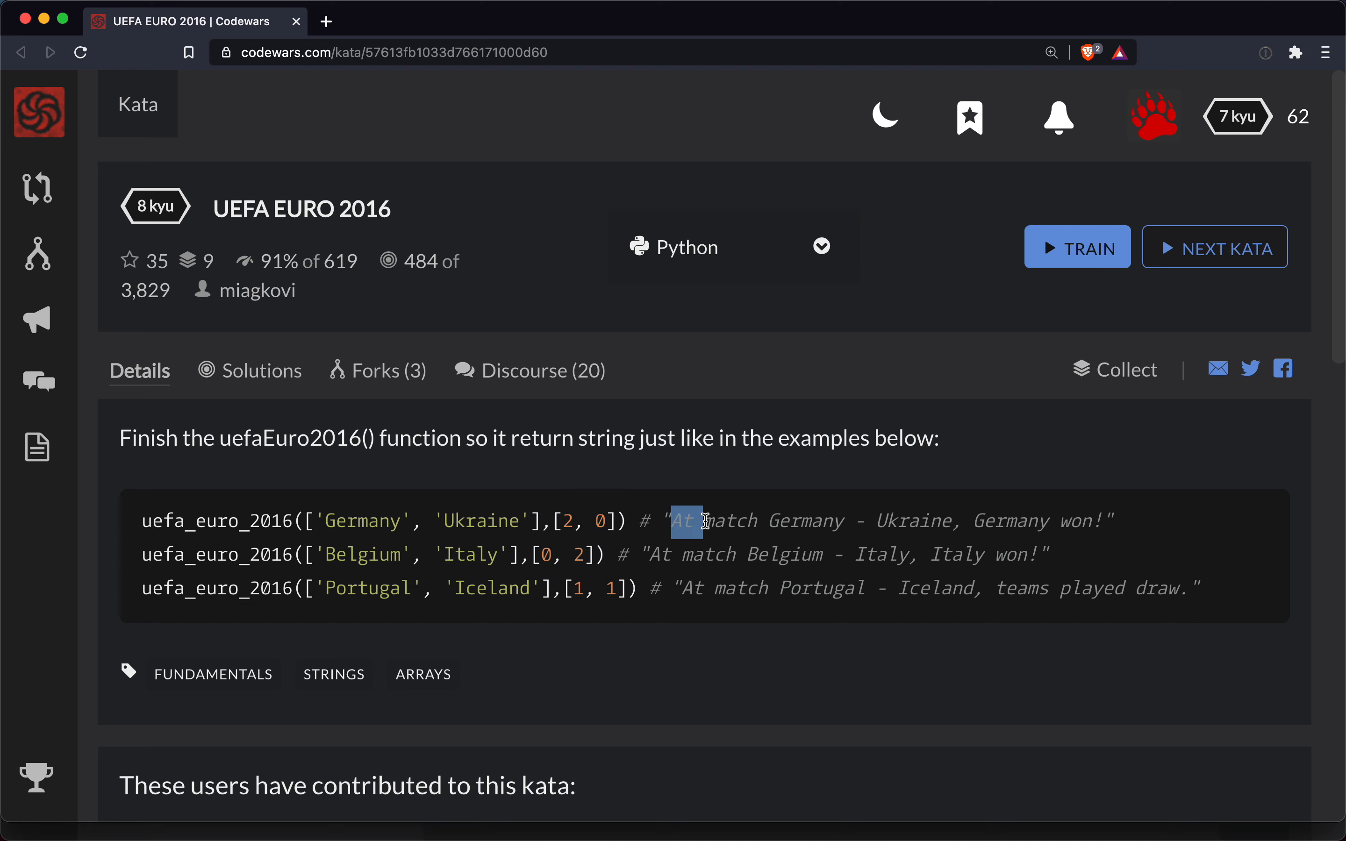
{"action": "left_click_drag", "start_coordinate": [695, 520], "coordinate": [935, 521]}
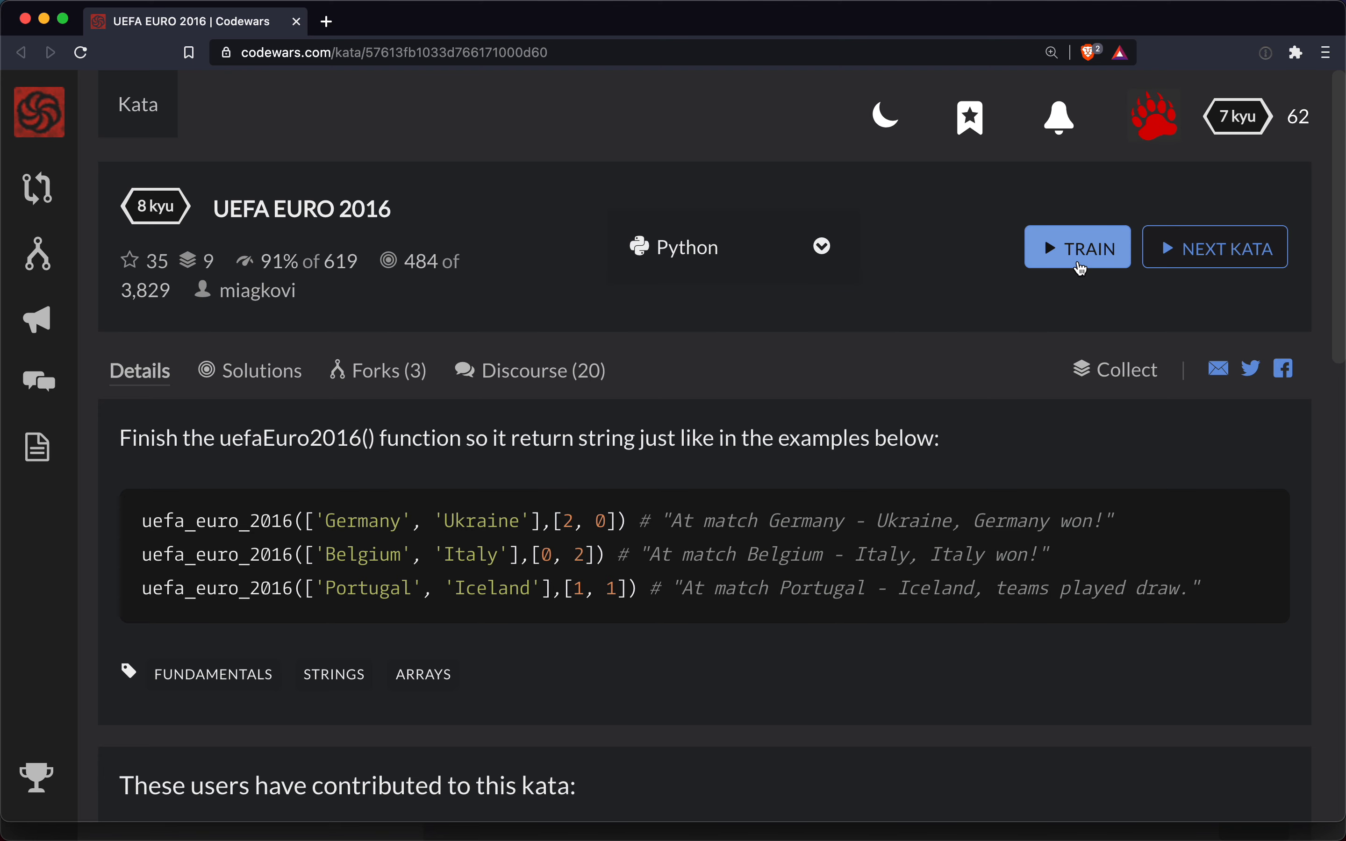
{"action": "left_click", "coordinate": [1077, 247]}
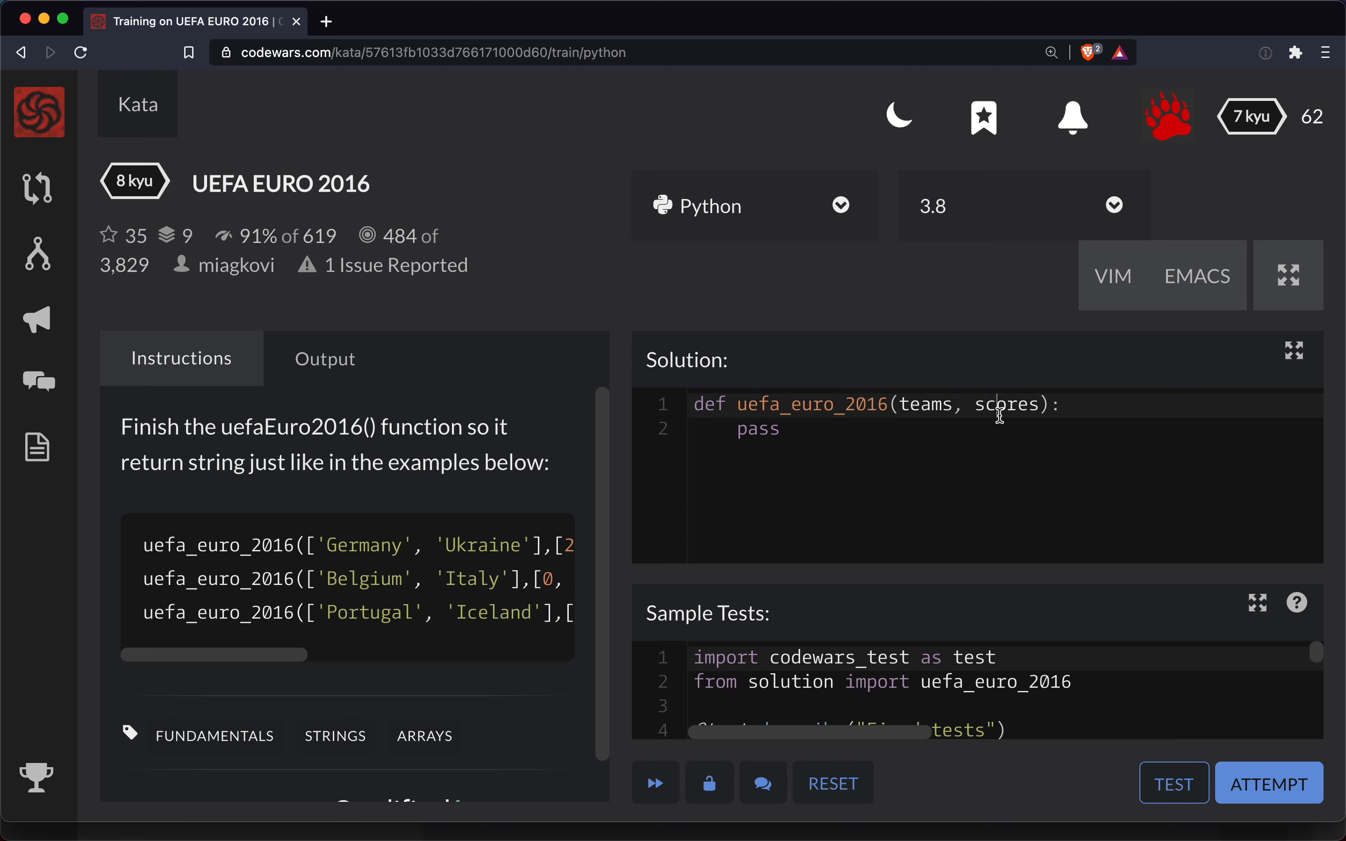
- Replace the placeholder pass with msg = '' followed by return msg
{"action": "double_click", "coordinate": [1006, 404]}
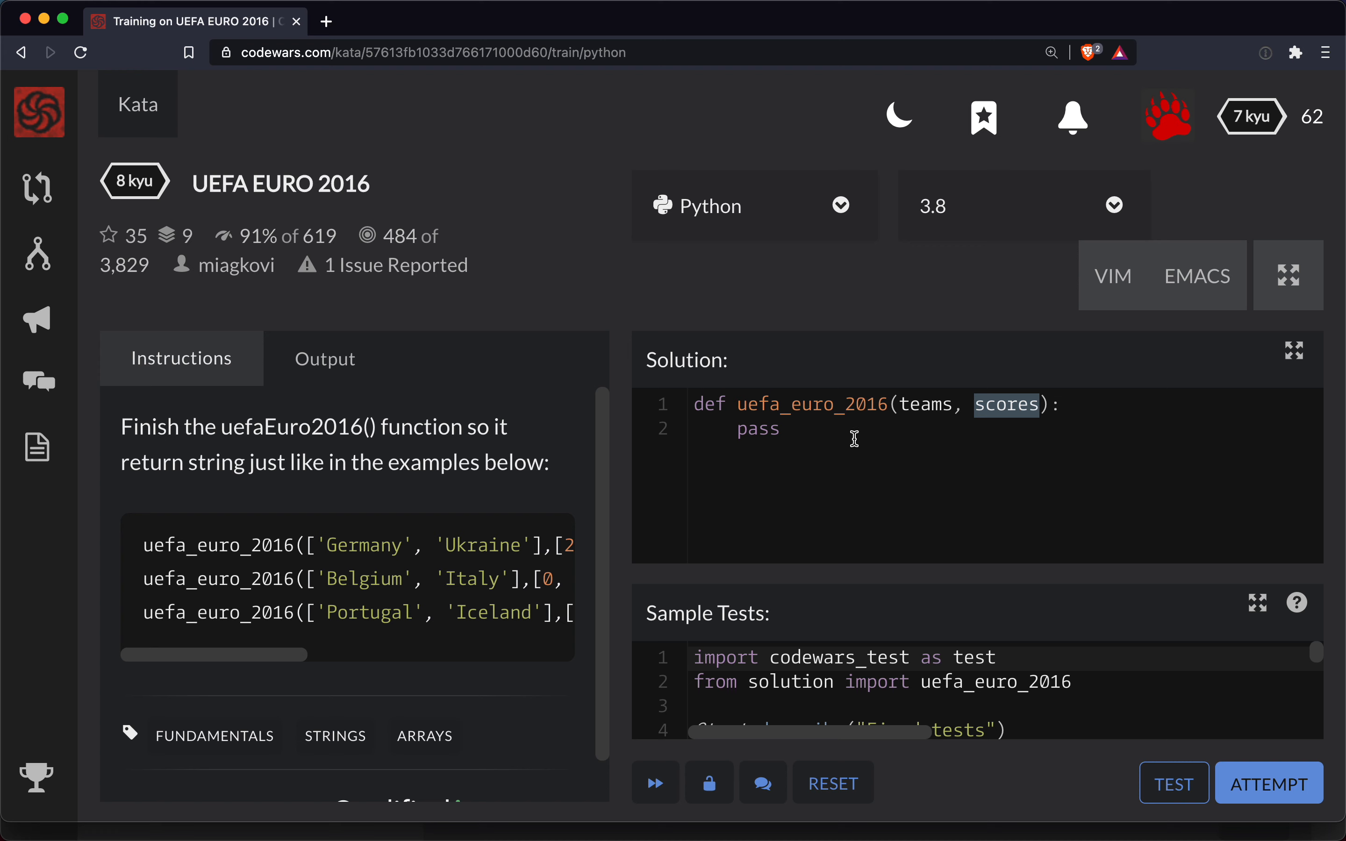
{"action": "double_click", "coordinate": [758, 429]}
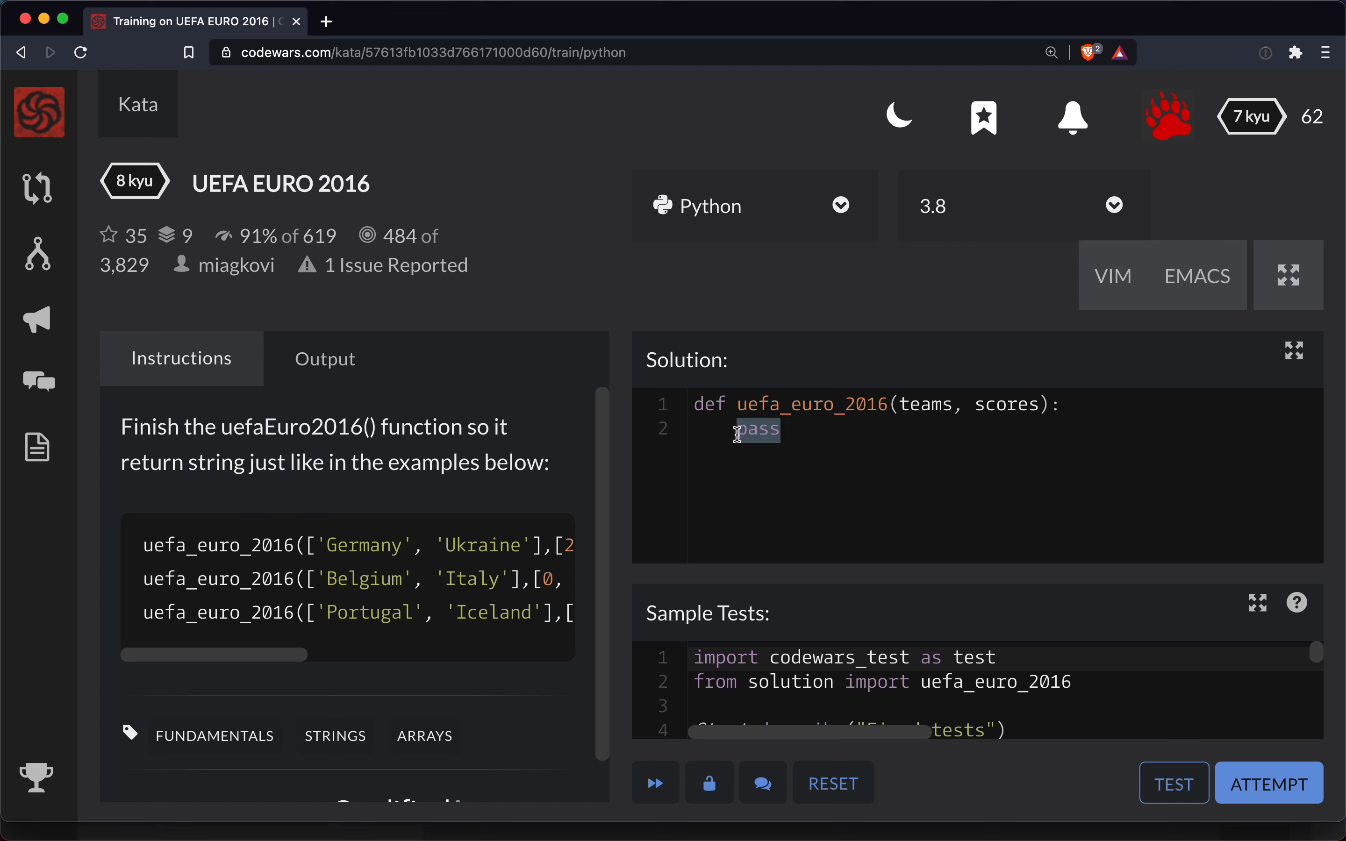
{"action": "type", "text": "msg ="}
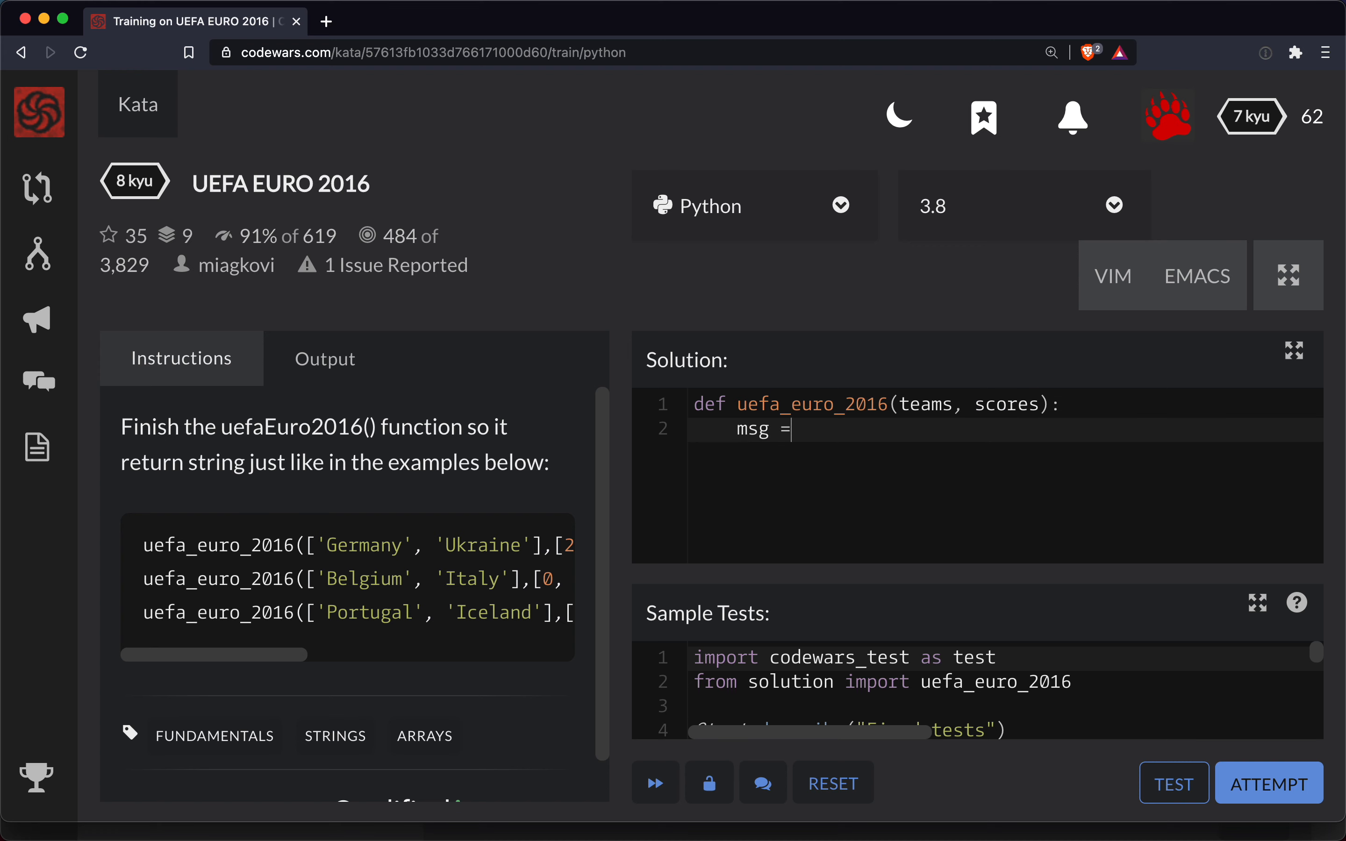
{"action": "type", "text": "''"}
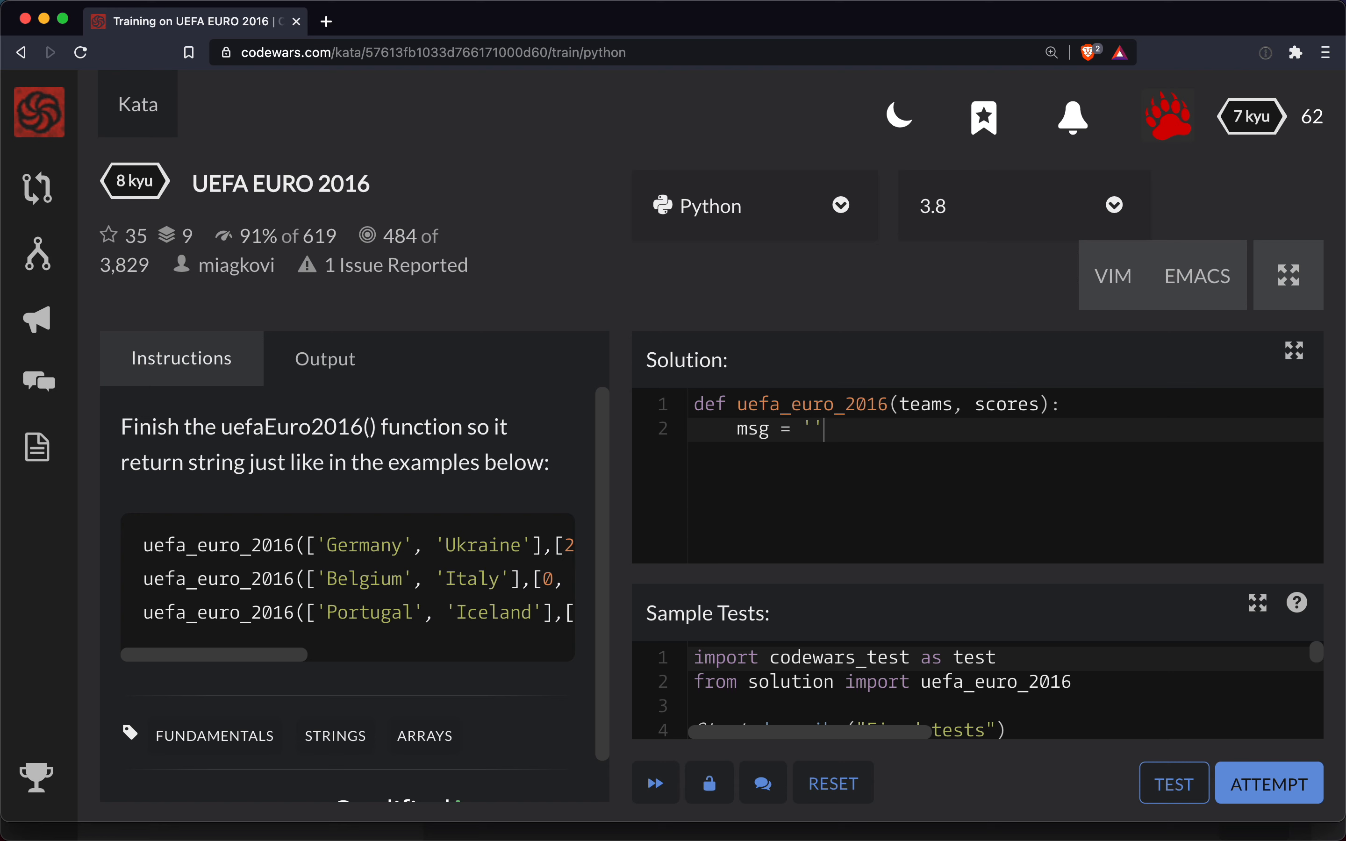
{"action": "type", "text": "ret"}
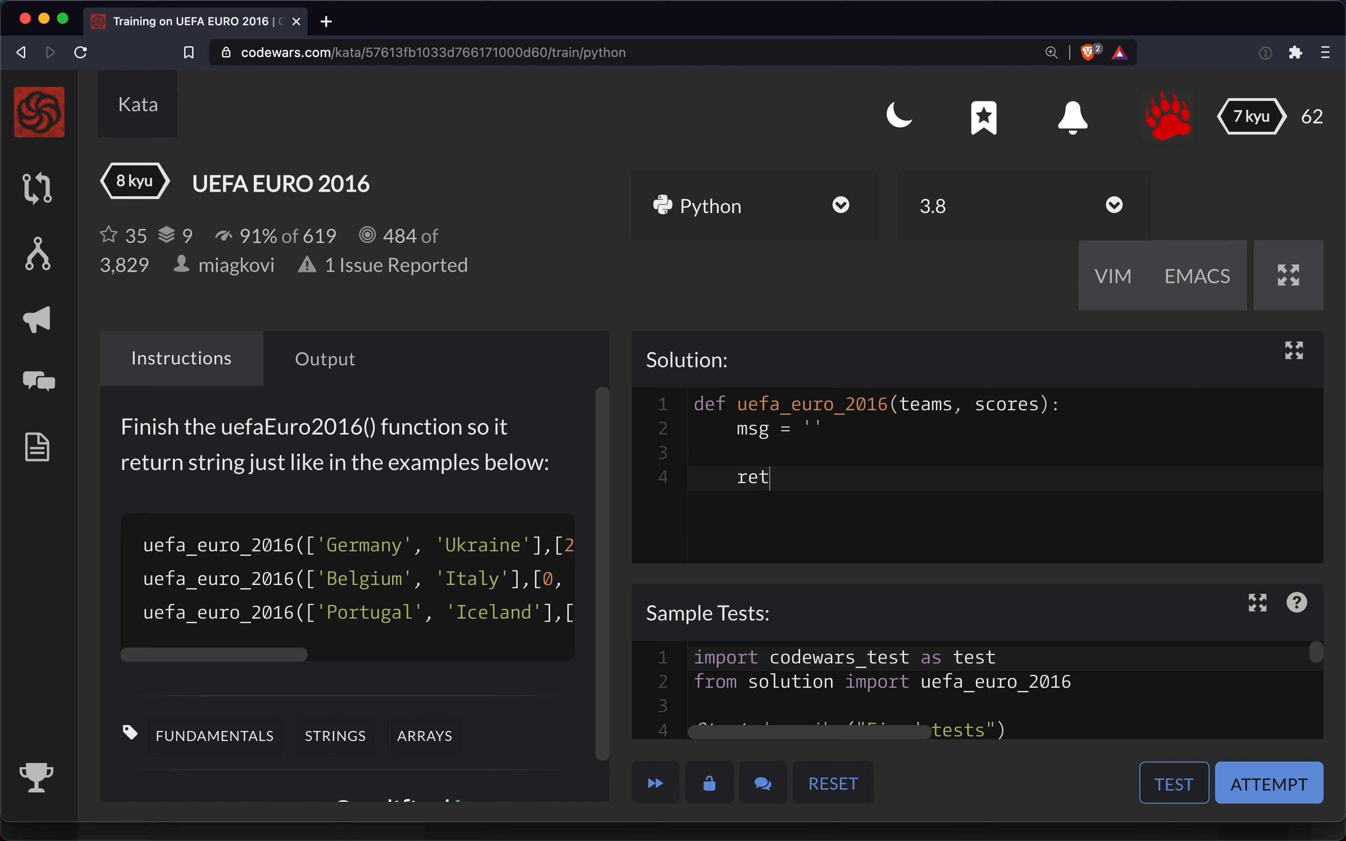
{"action": "type", "text": "urn msg"}
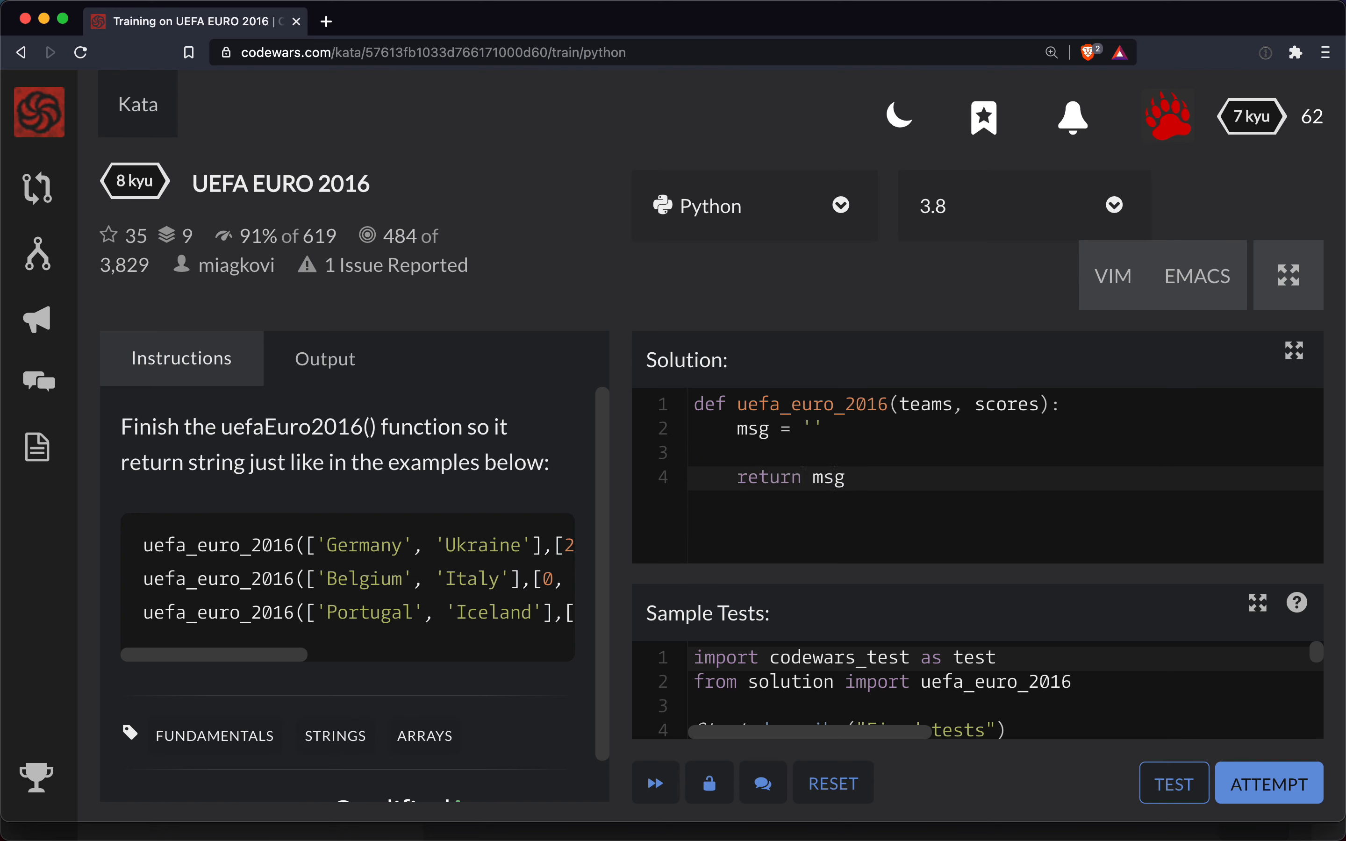
- Scroll through the Sample Tests to read the expected output messages
{"action": "left_click", "coordinate": [820, 429]}
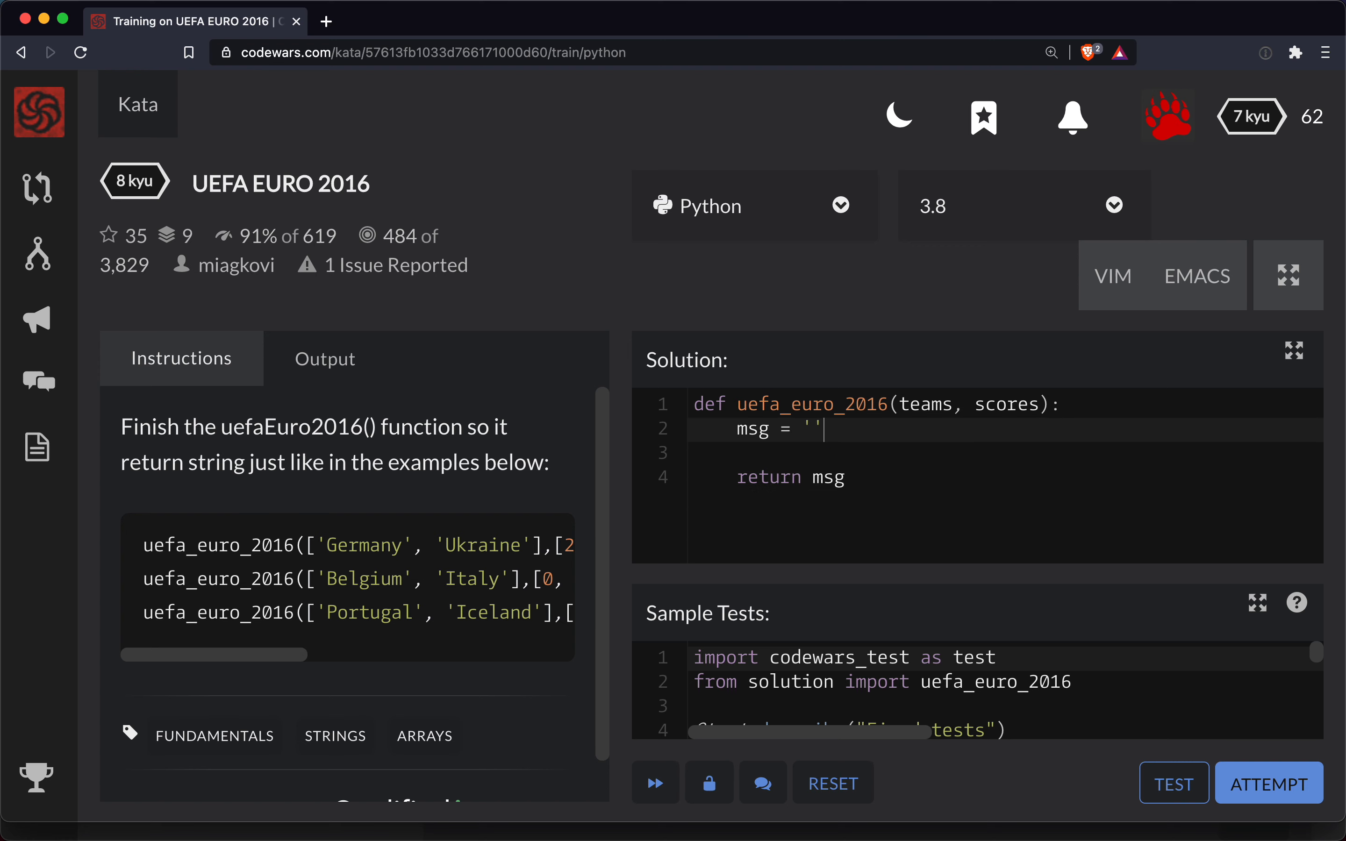
{"action": "double_click", "coordinate": [811, 429]}
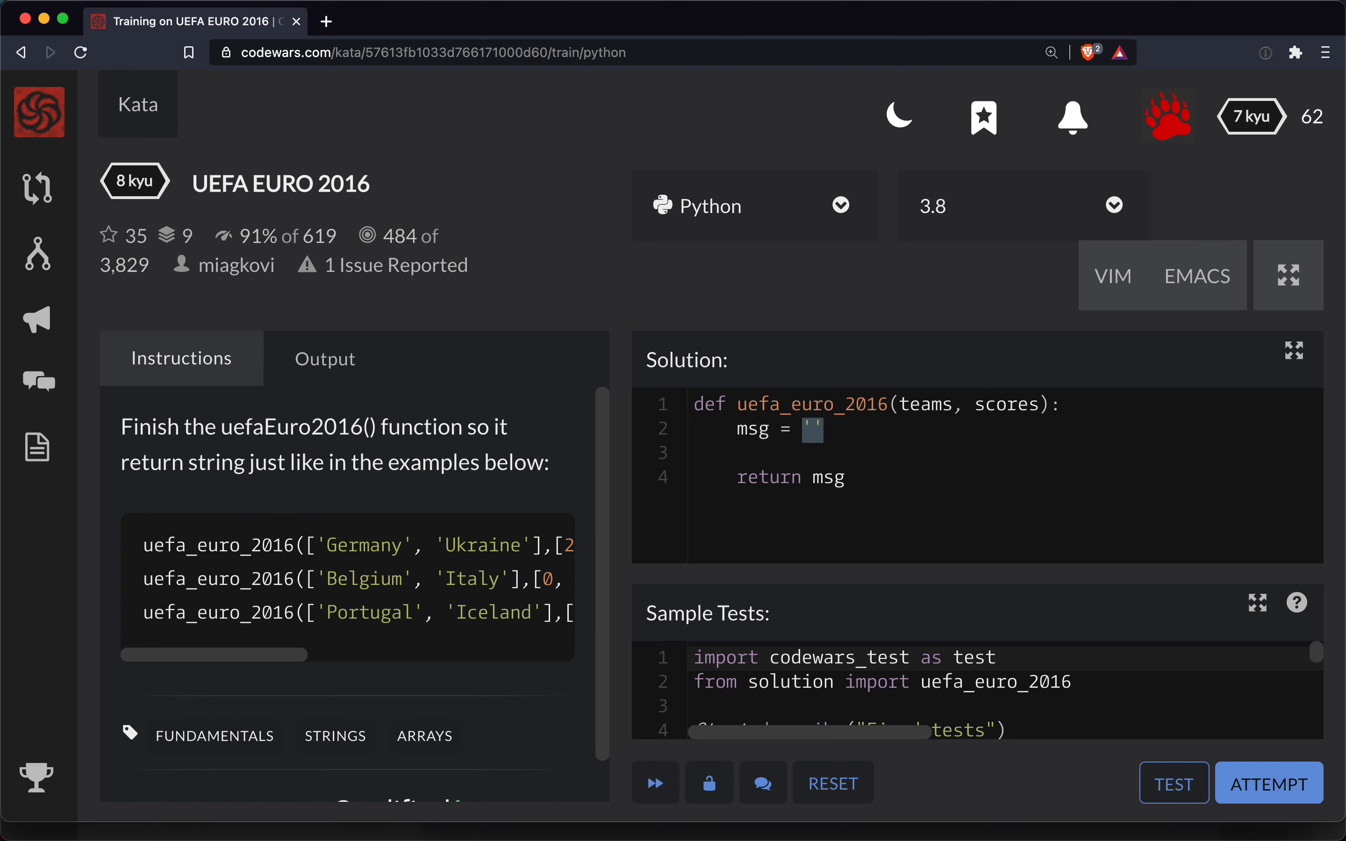
{"action": "scroll", "scroll_direction": "down", "scroll_amount": 3}
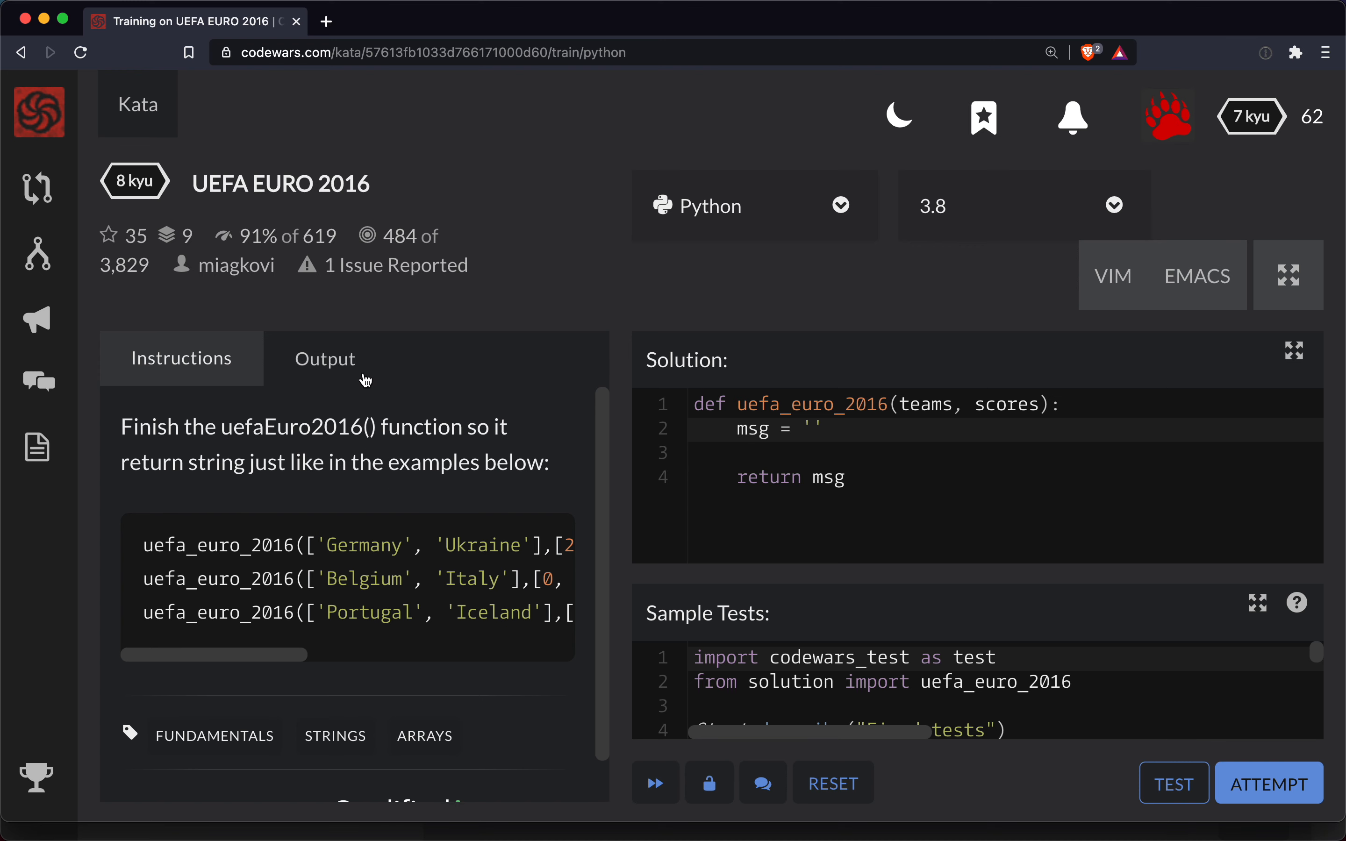
{"action": "mouse_move", "coordinate": [300, 515]}
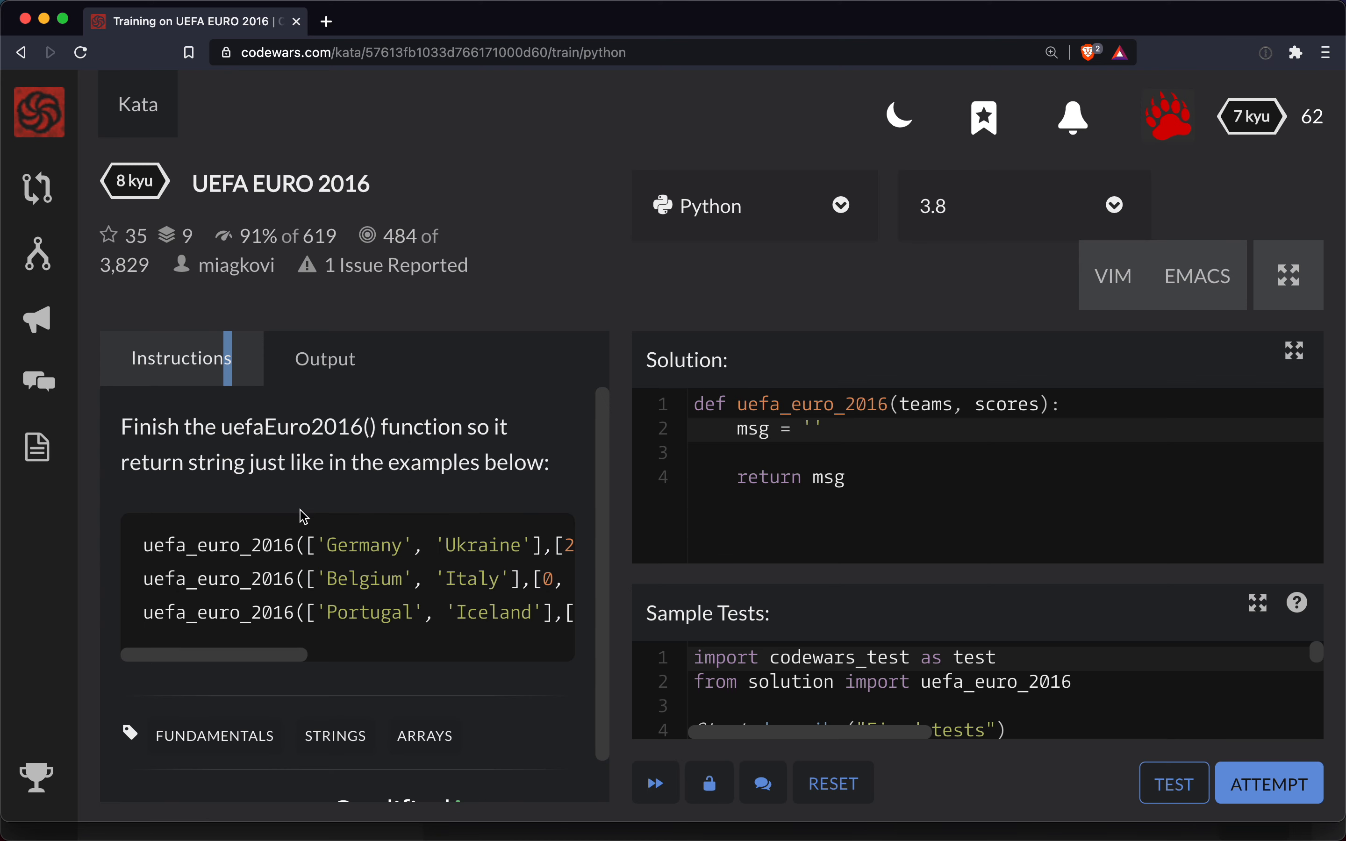
{"action": "scroll", "scroll_direction": "down", "scroll_amount": 3}
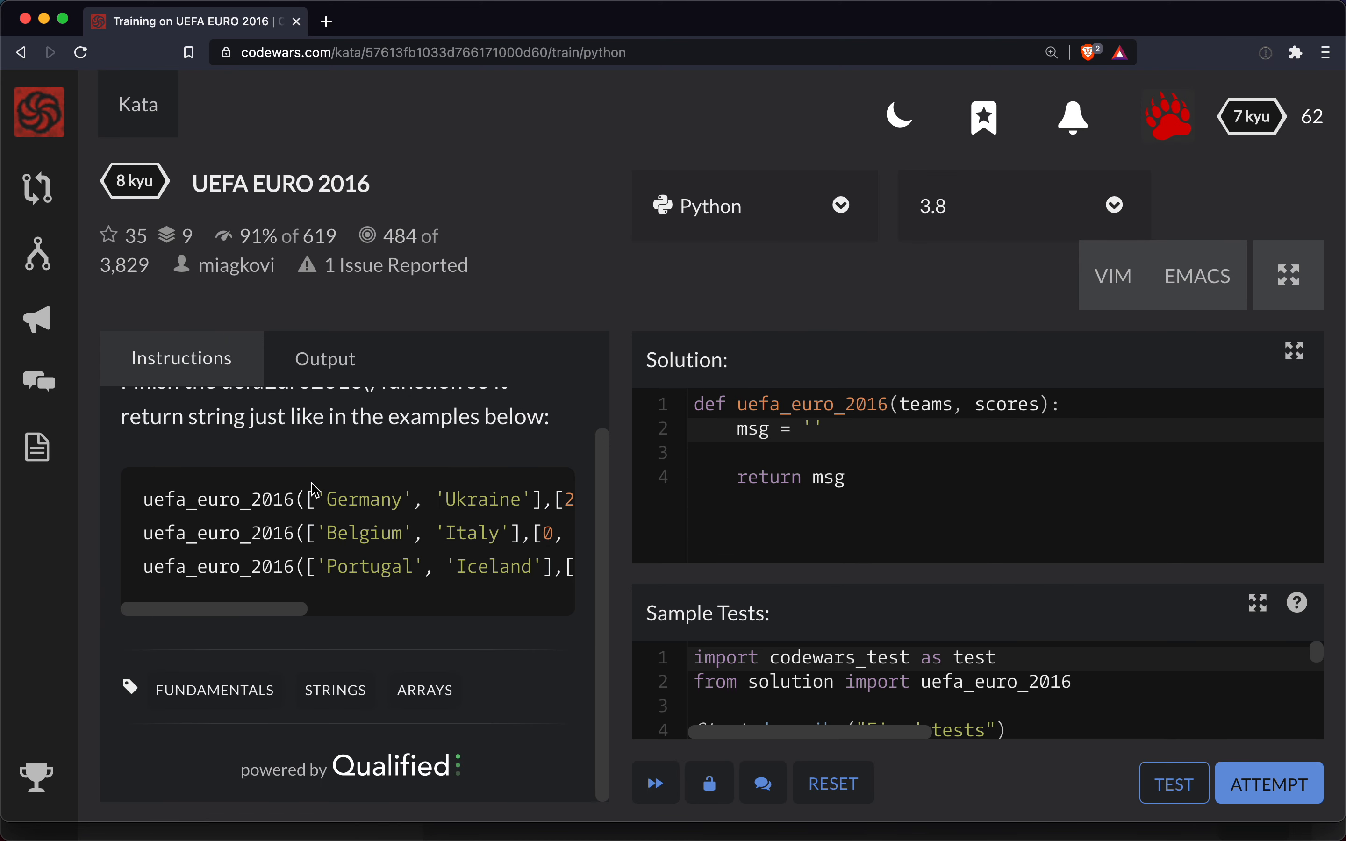
{"action": "scroll", "scroll_direction": "down", "scroll_amount": 3}
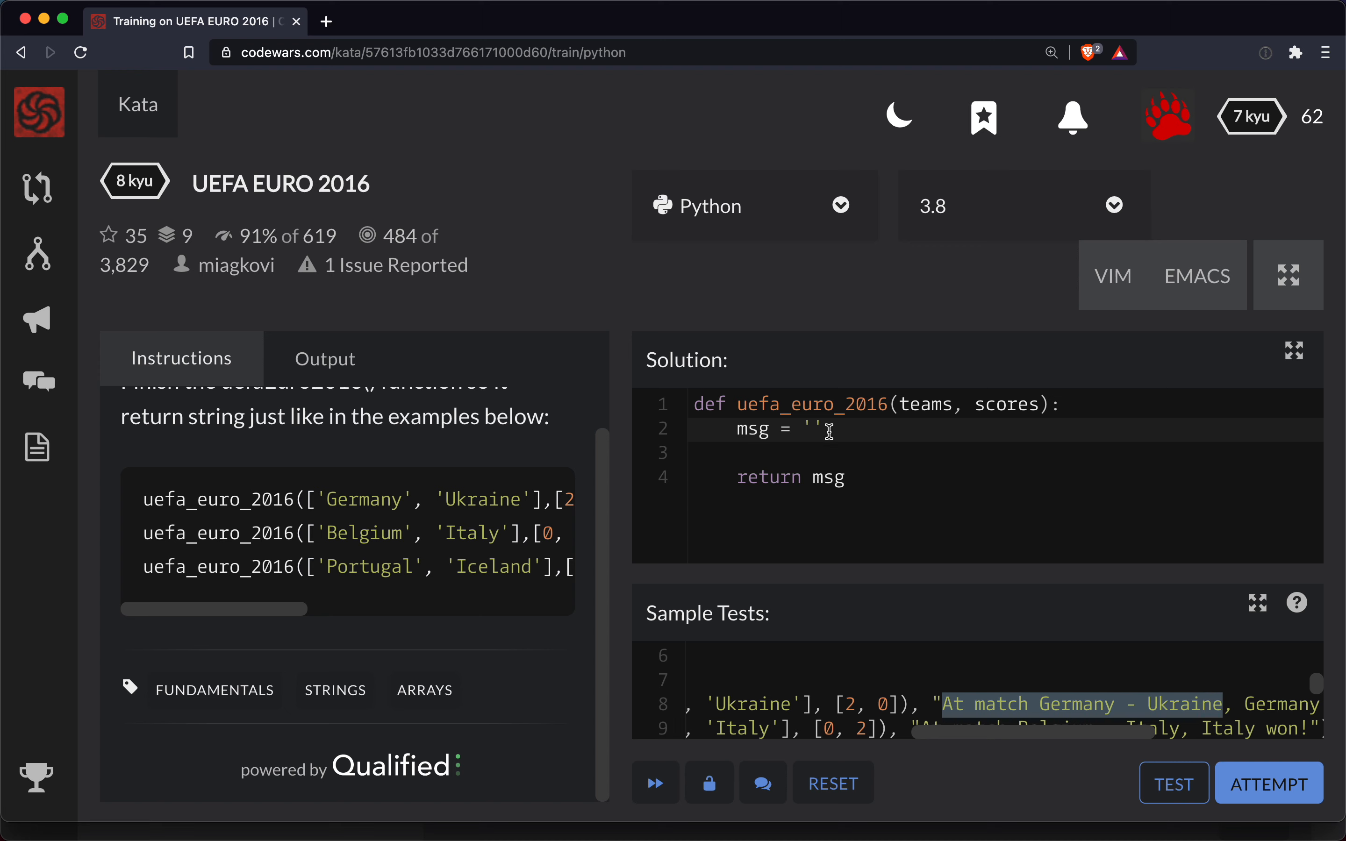
- Unpack teams into first and second on a new line inside the function
{"action": "key", "text": "enter"}
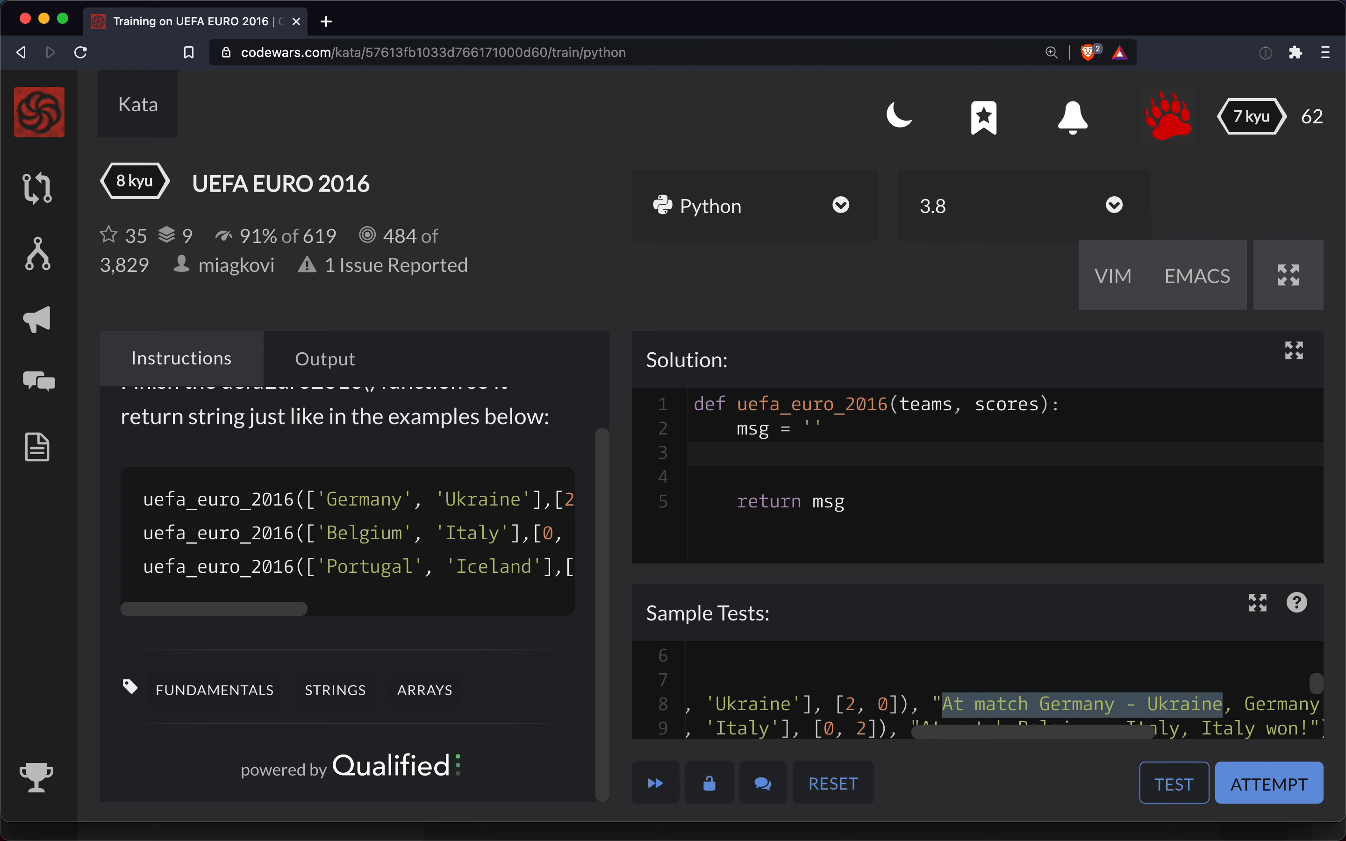
{"action": "left_click", "coordinate": [739, 428]}
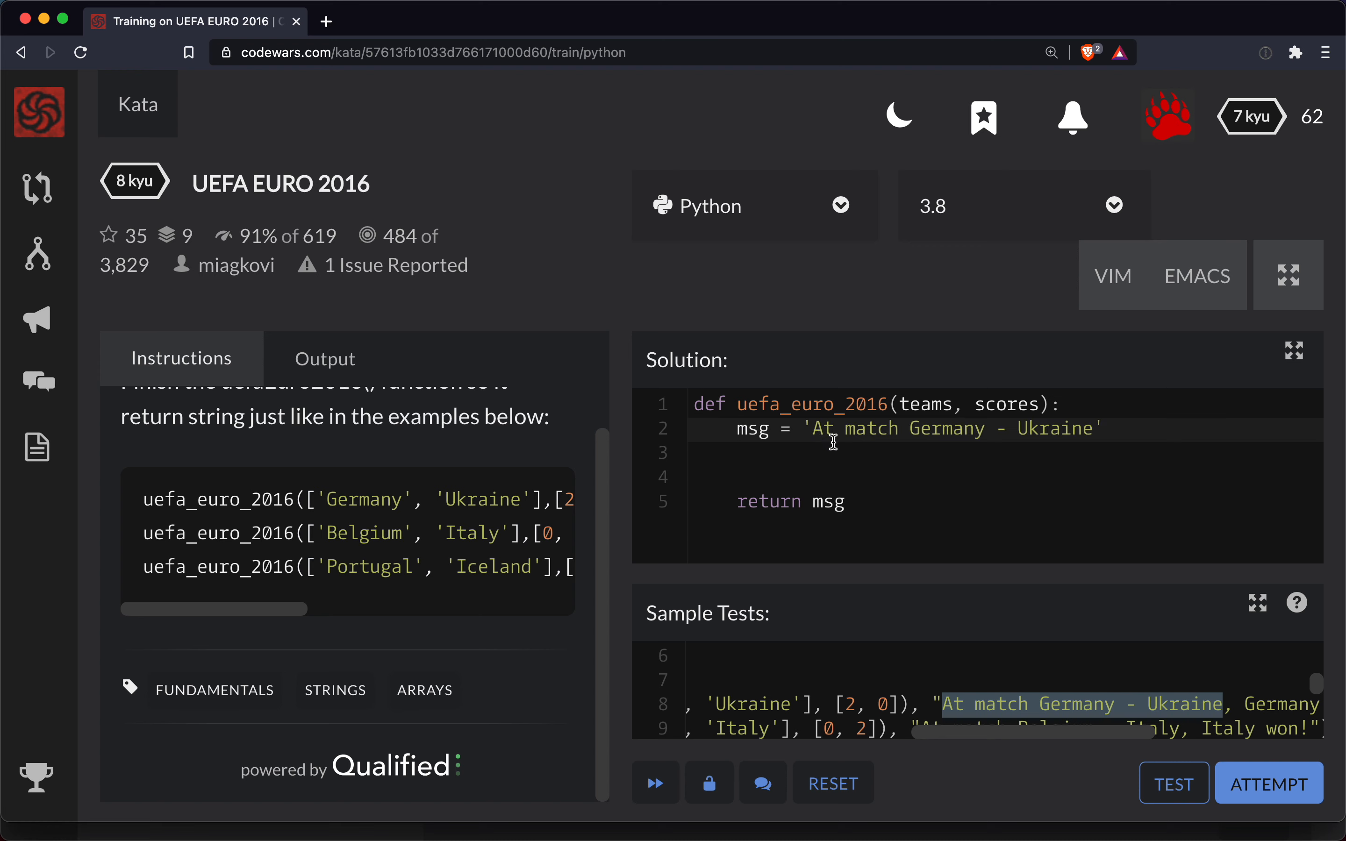
{"action": "left_click_drag", "start_coordinate": [911, 428], "coordinate": [1092, 428]}
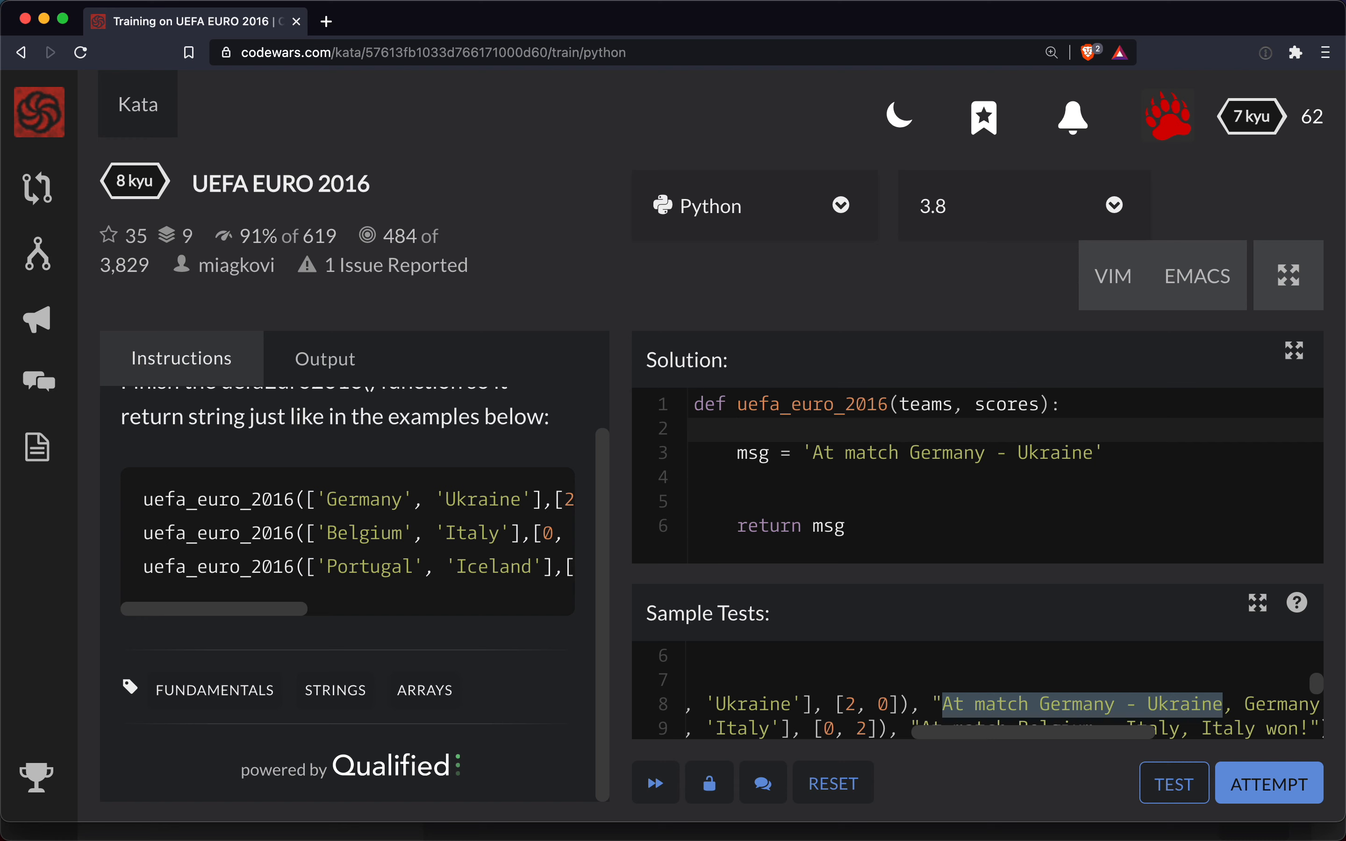
{"action": "type", "text": "firs"}
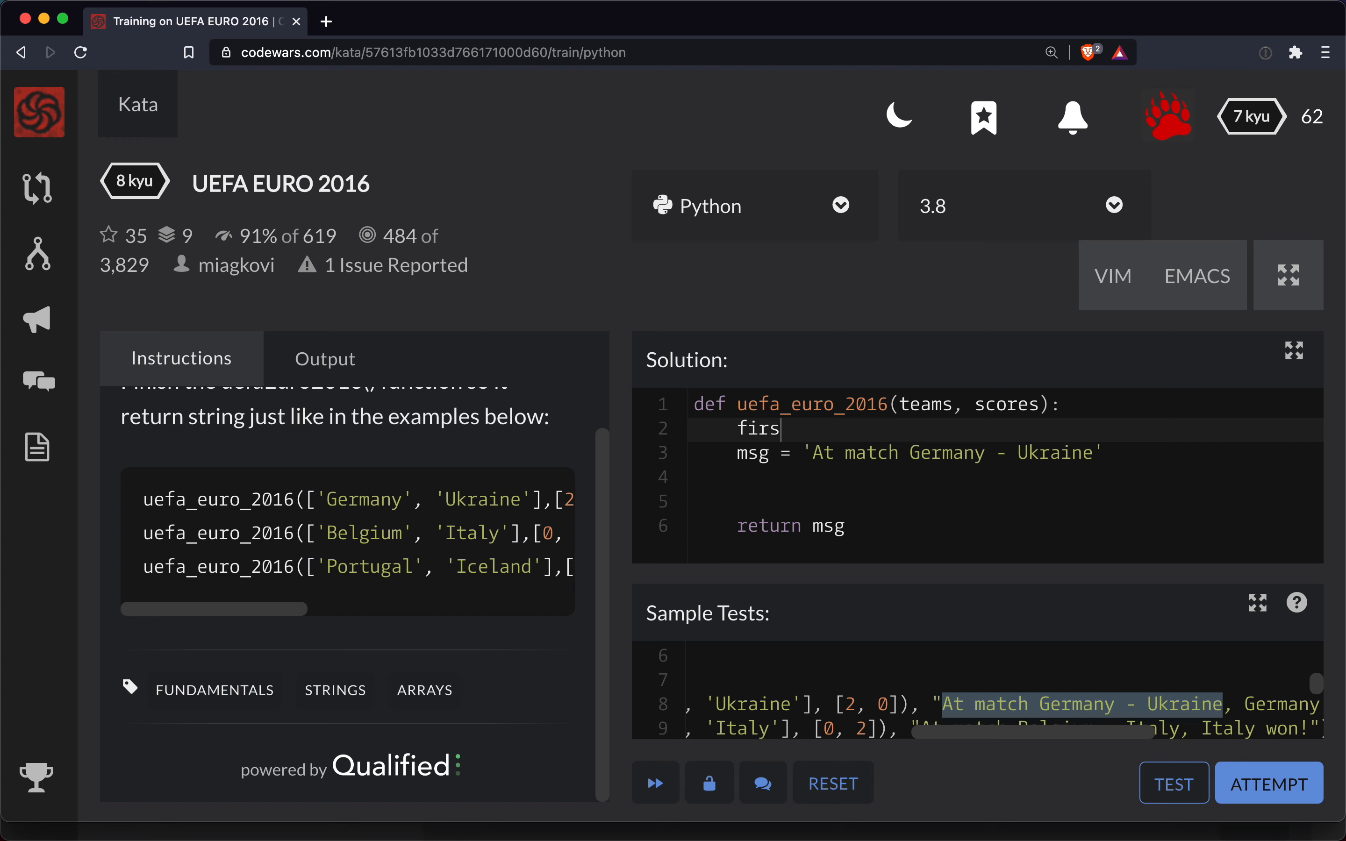
{"action": "type", "text": "t, second ="}
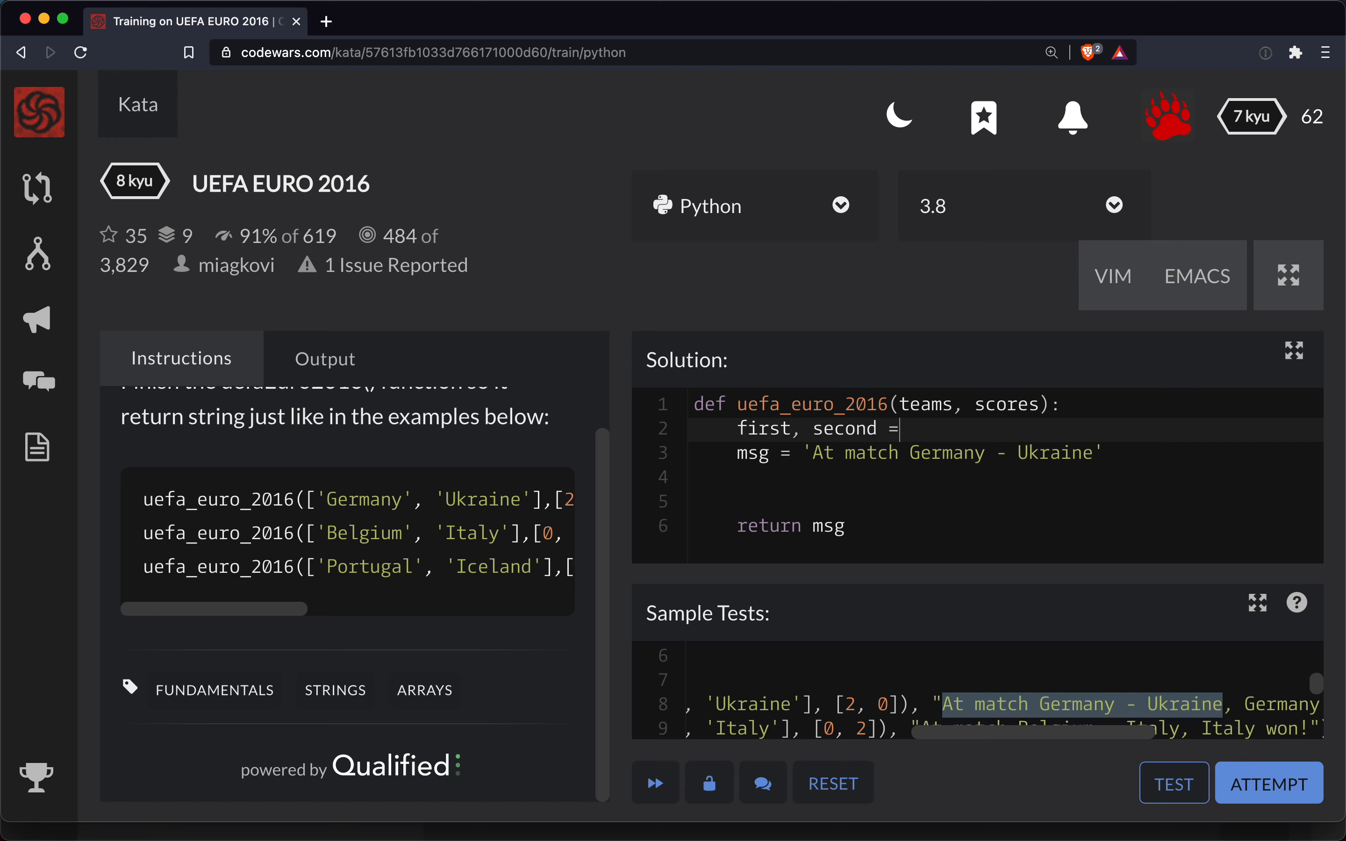
{"action": "type", "text": "teams"}
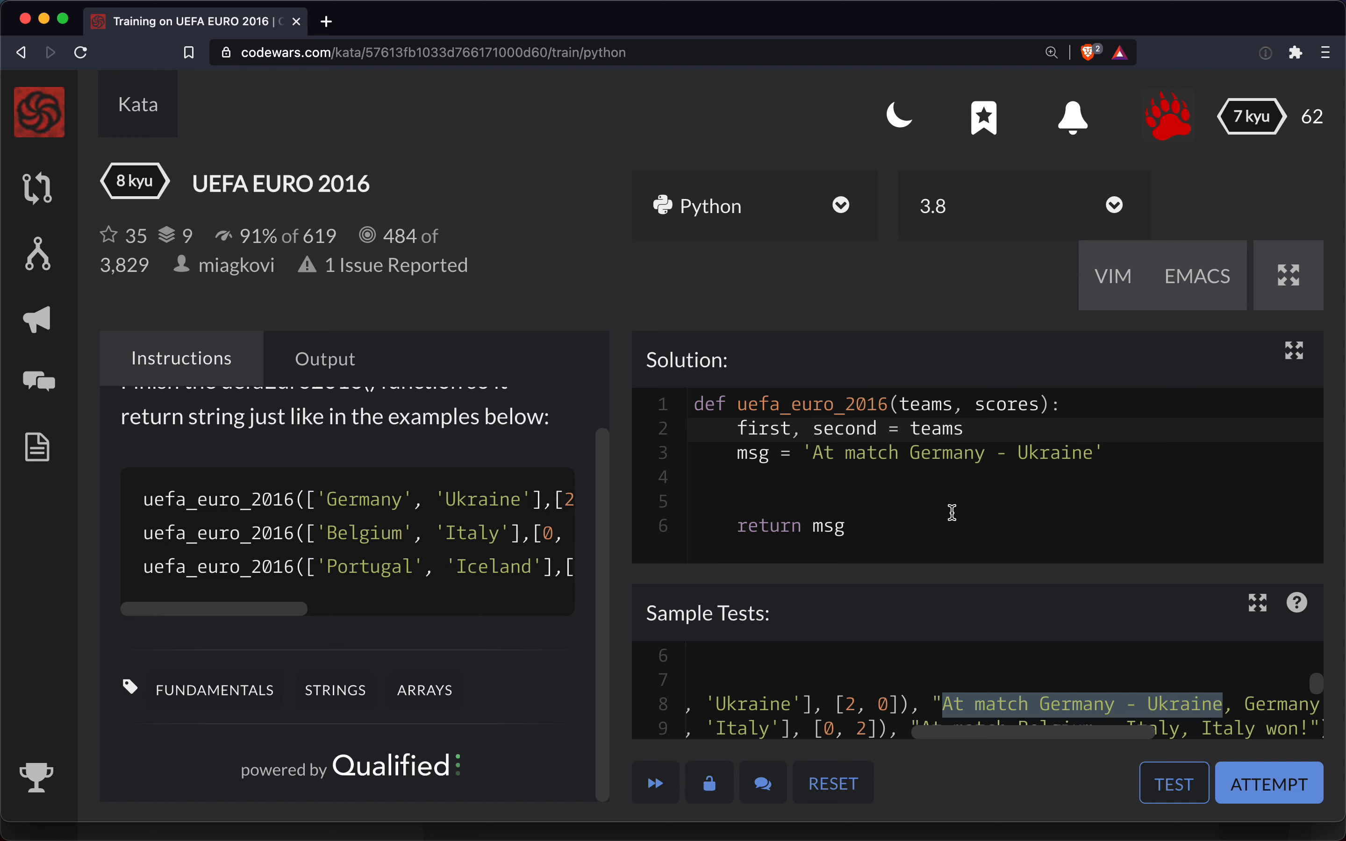
- Make msg the f-string 'At match {first} - {second}, ' naming both teams
{"action": "double_click", "coordinate": [935, 429]}
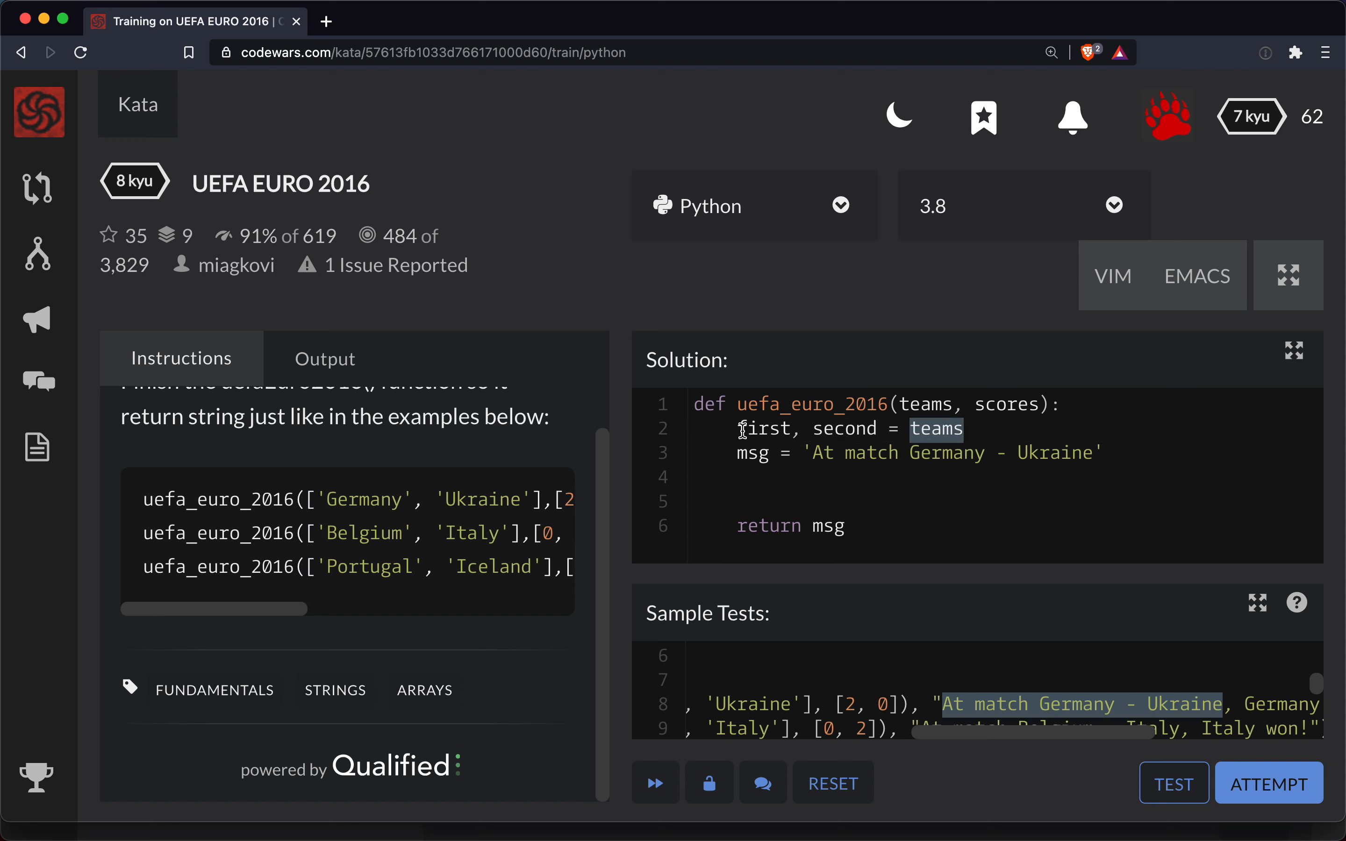
{"action": "double_click", "coordinate": [844, 429]}
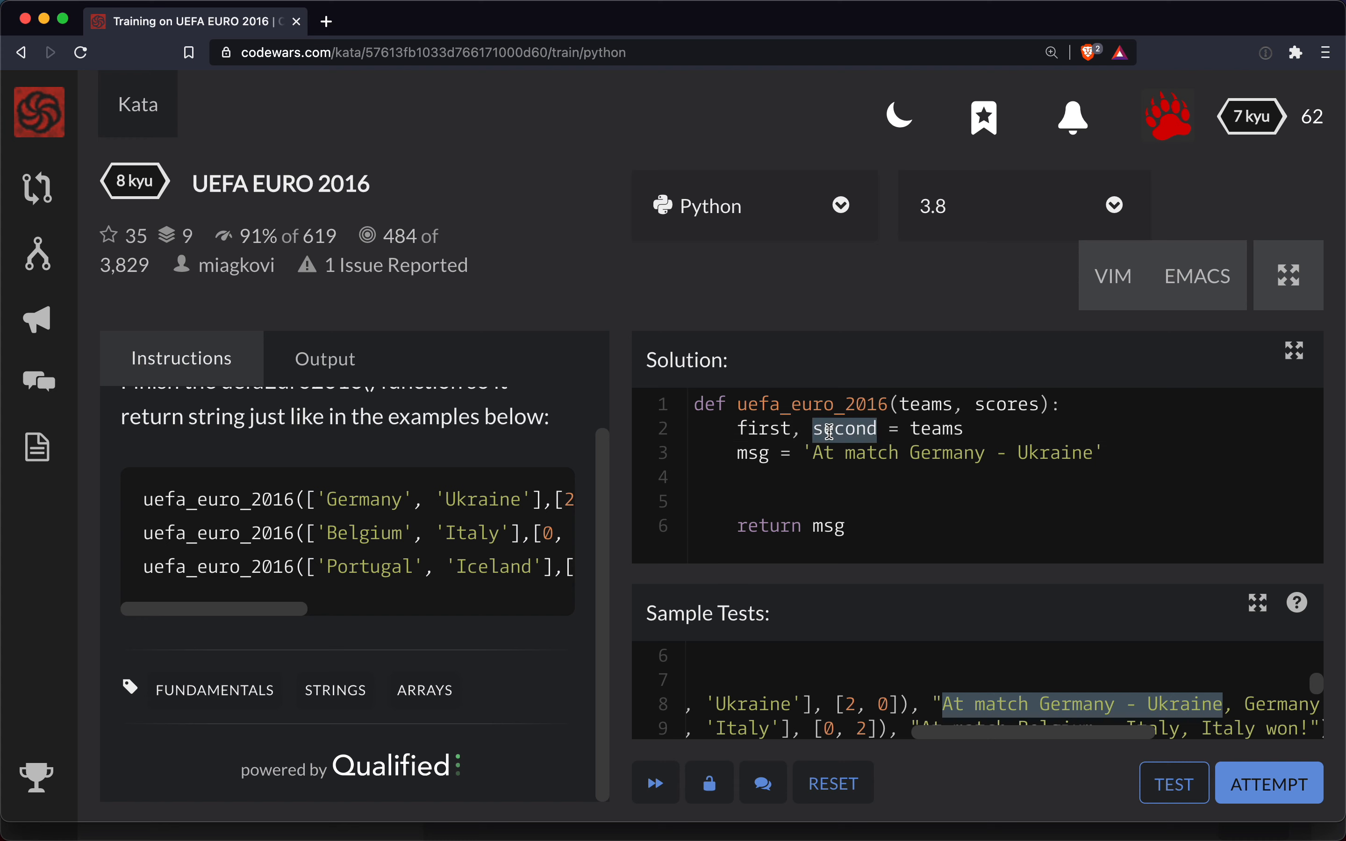
{"action": "type", "text": "f"}
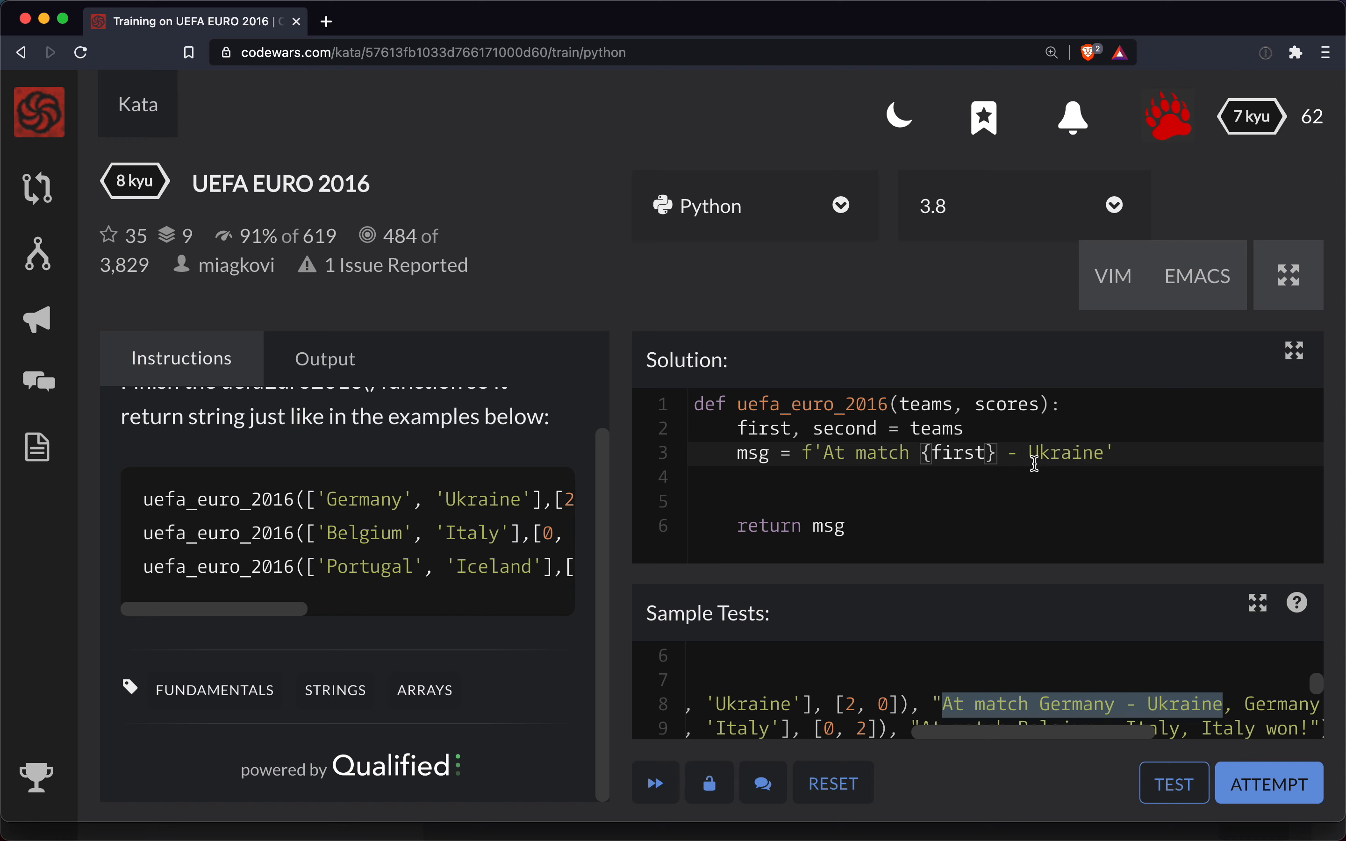
{"action": "type", "text": "{}"}
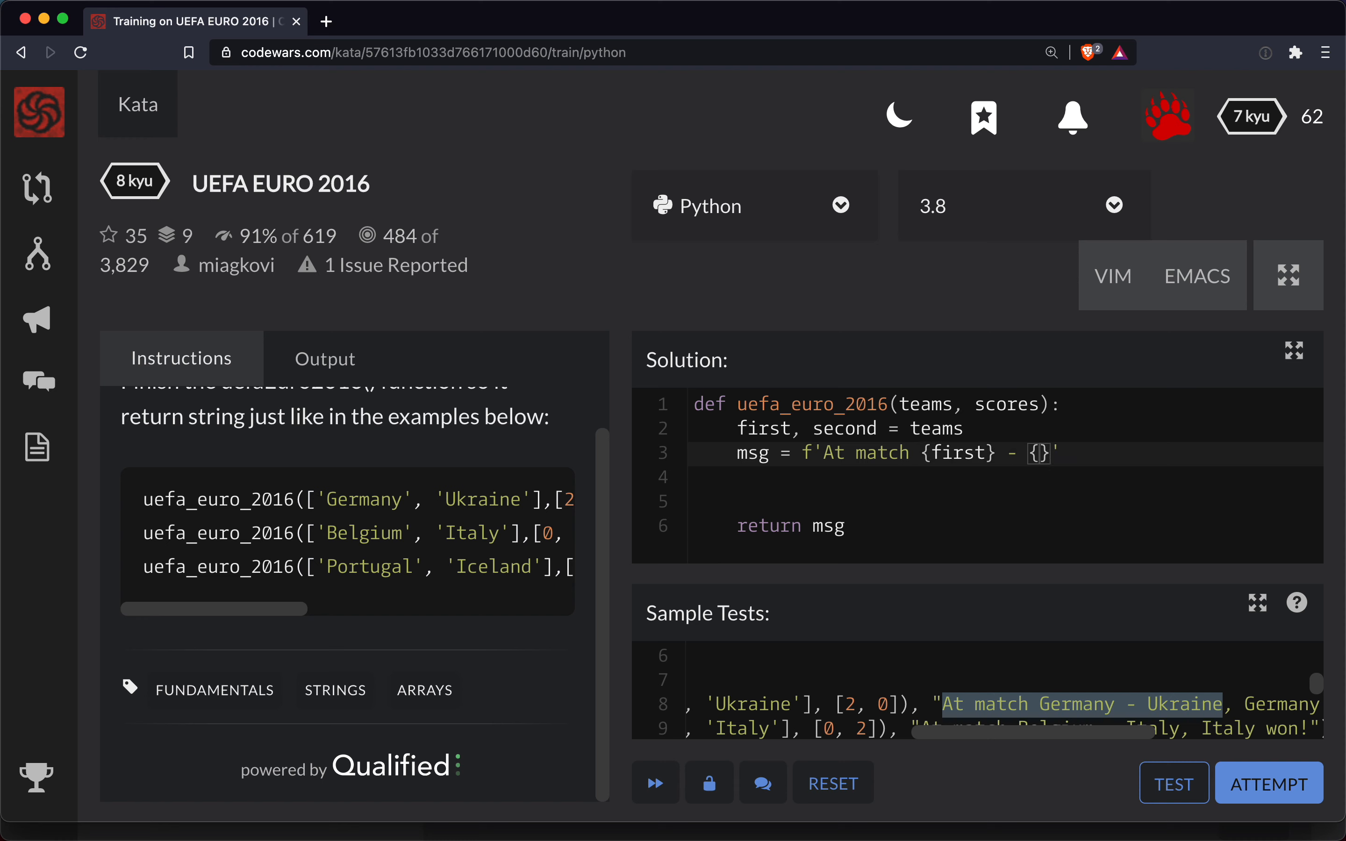
{"action": "type", "text": "second"}
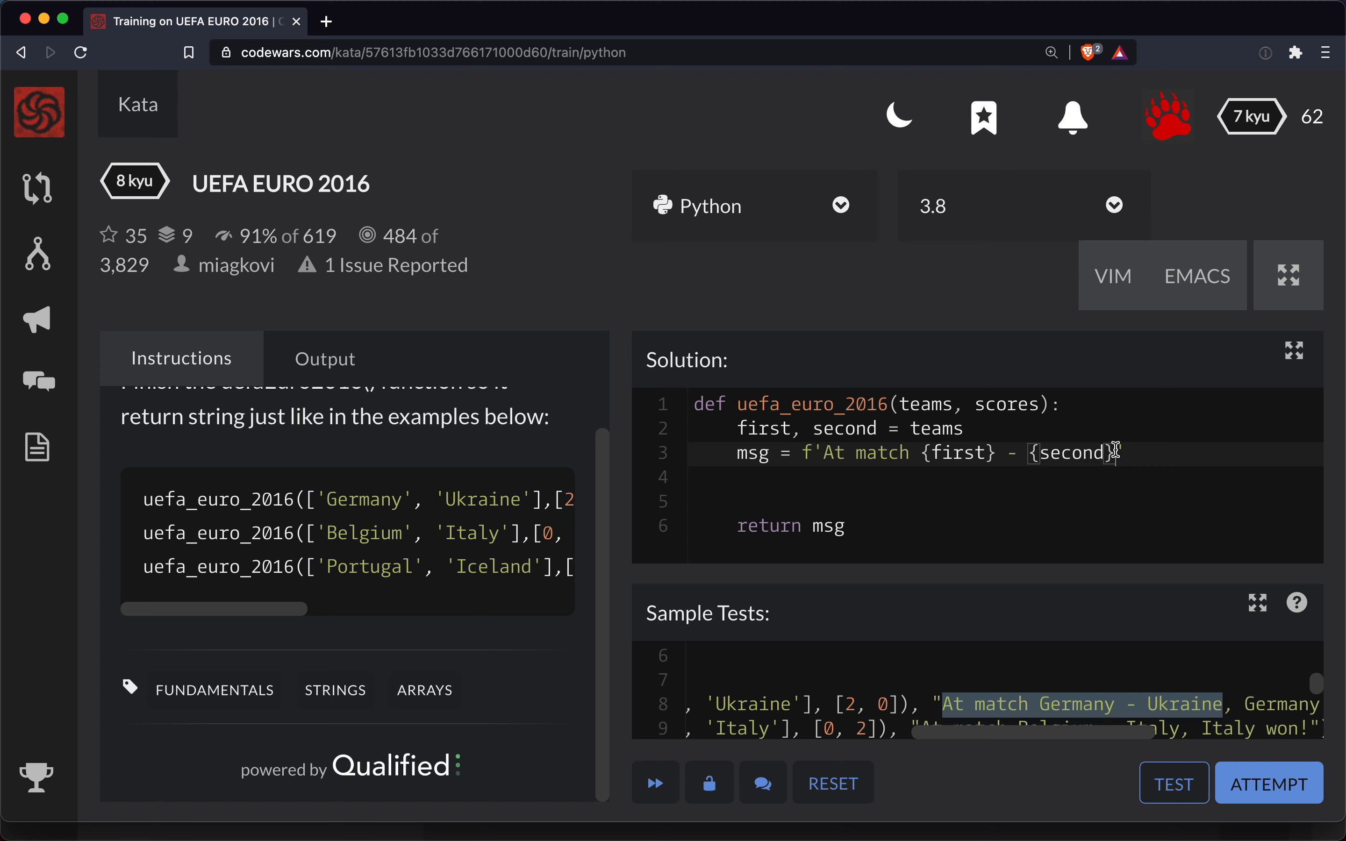
{"action": "type", "text": ","}
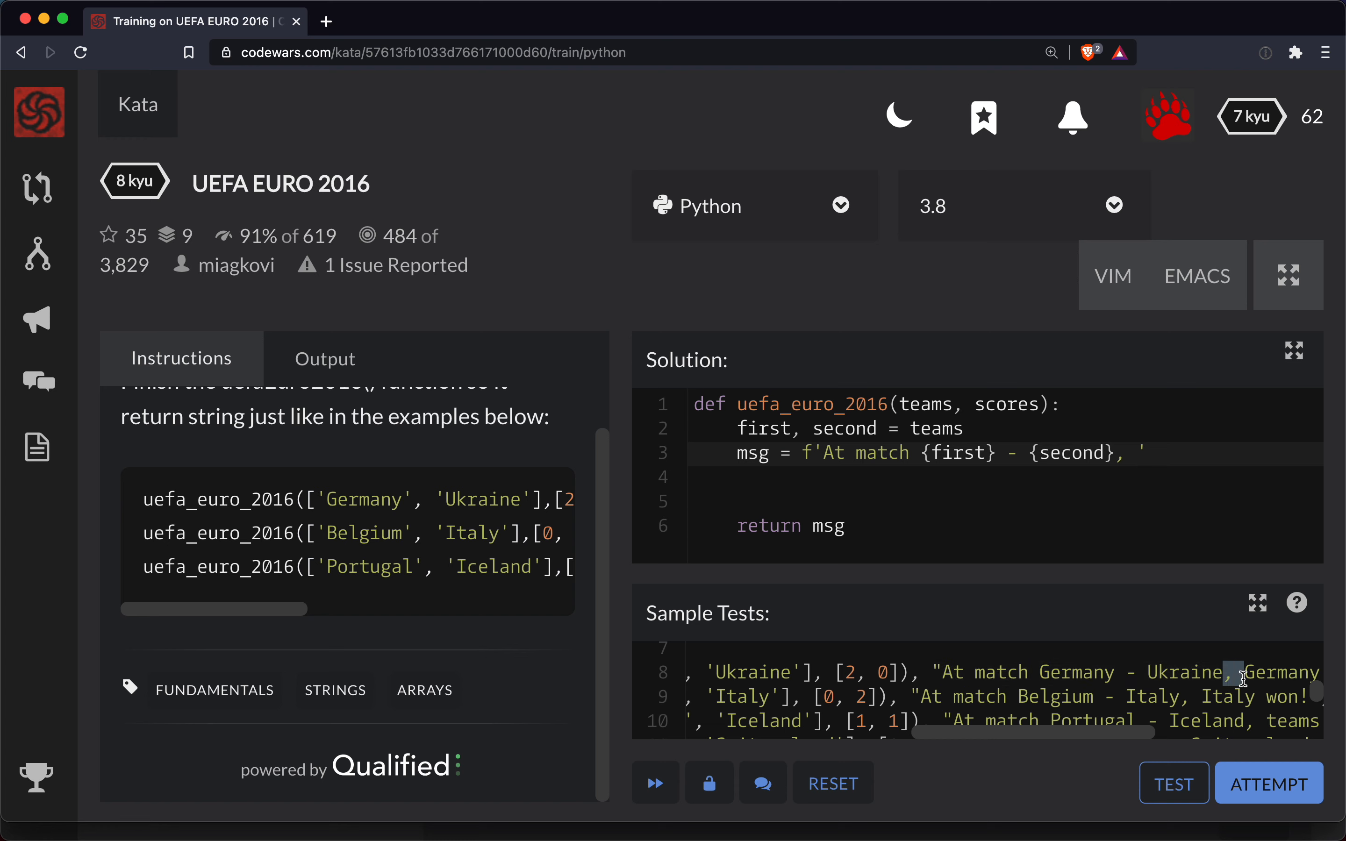
{"action": "mouse_move", "coordinate": [1244, 678]}
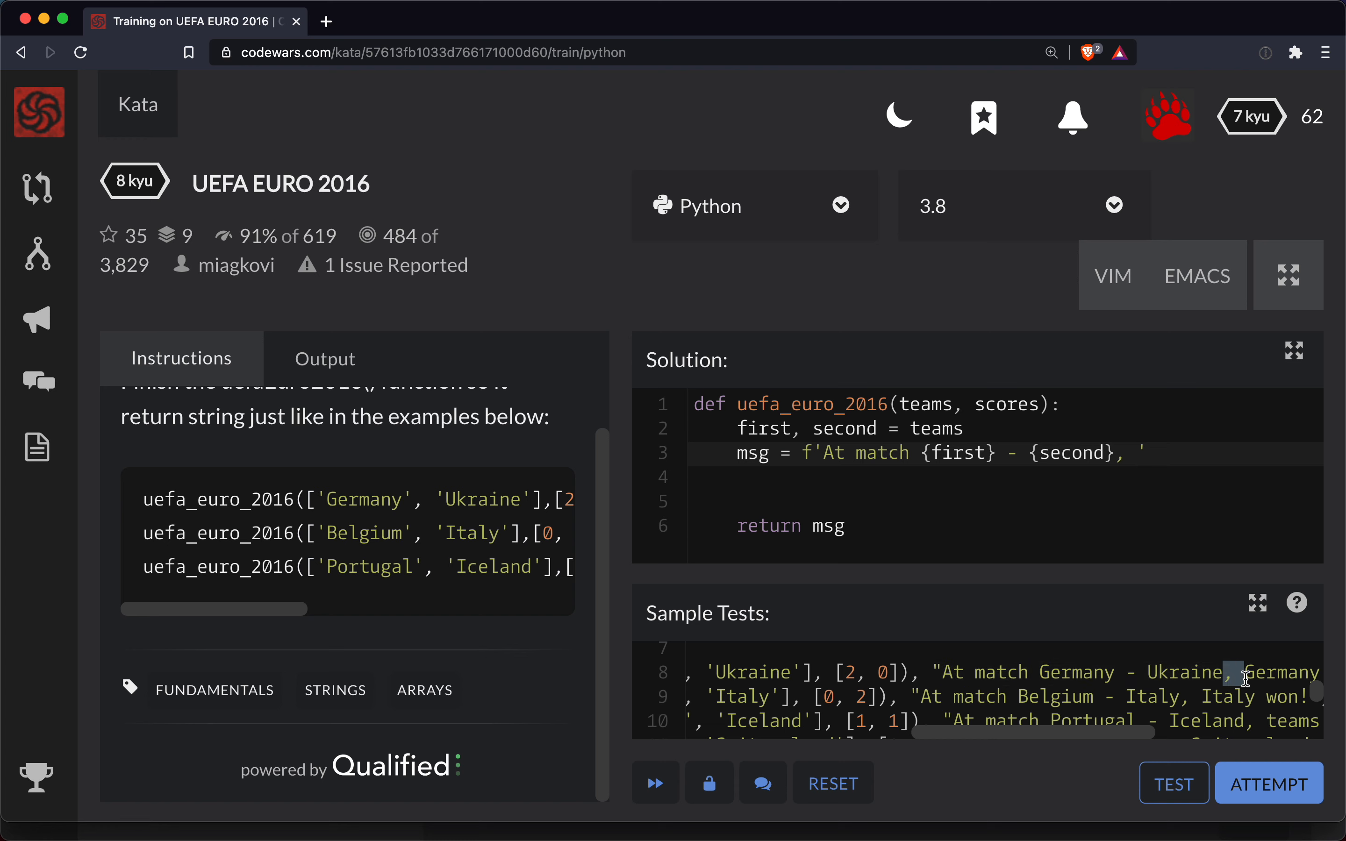
{"action": "mouse_move", "coordinate": [1145, 455]}
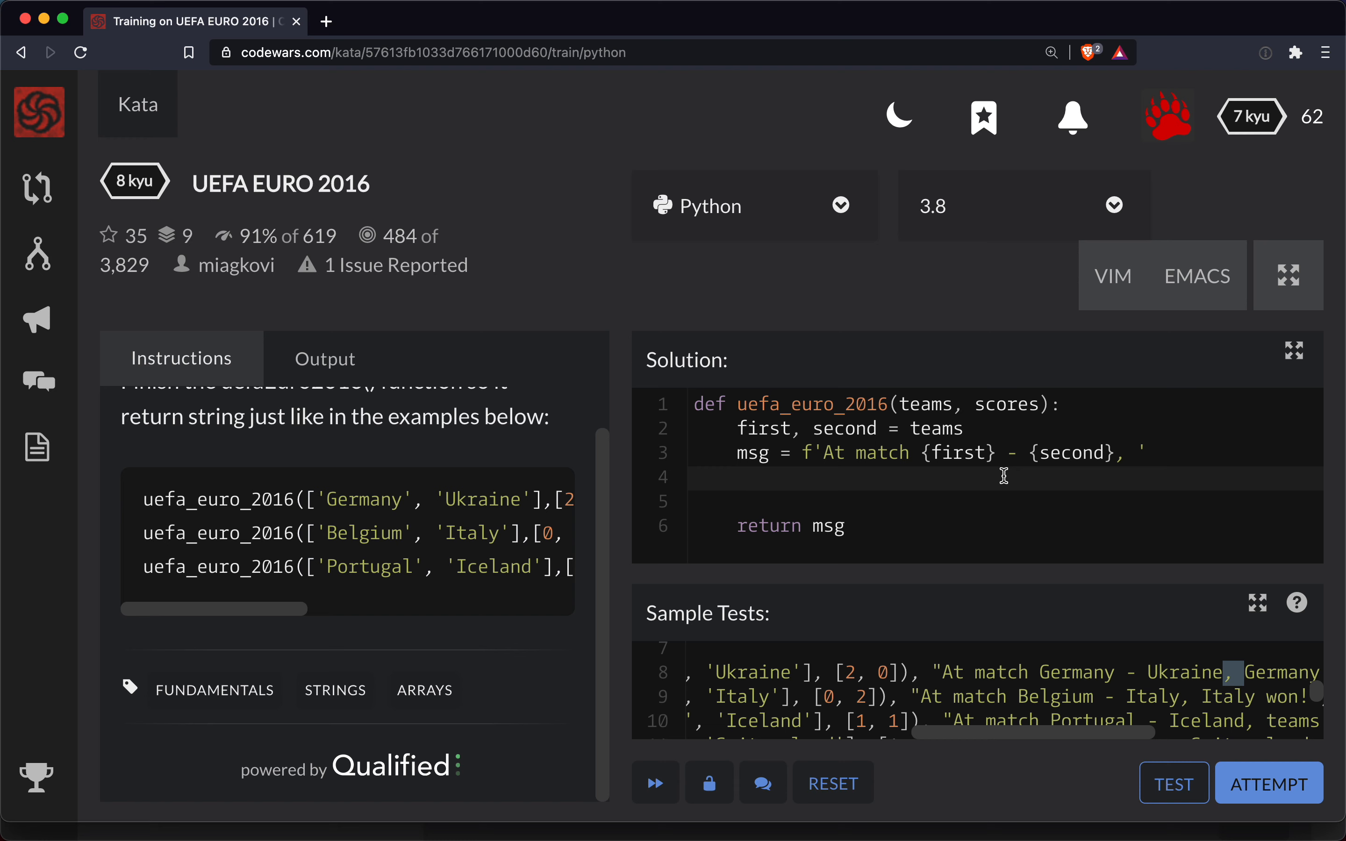
- Unpack scores into first_score and second_score on line 4
{"action": "double_click", "coordinate": [752, 452]}
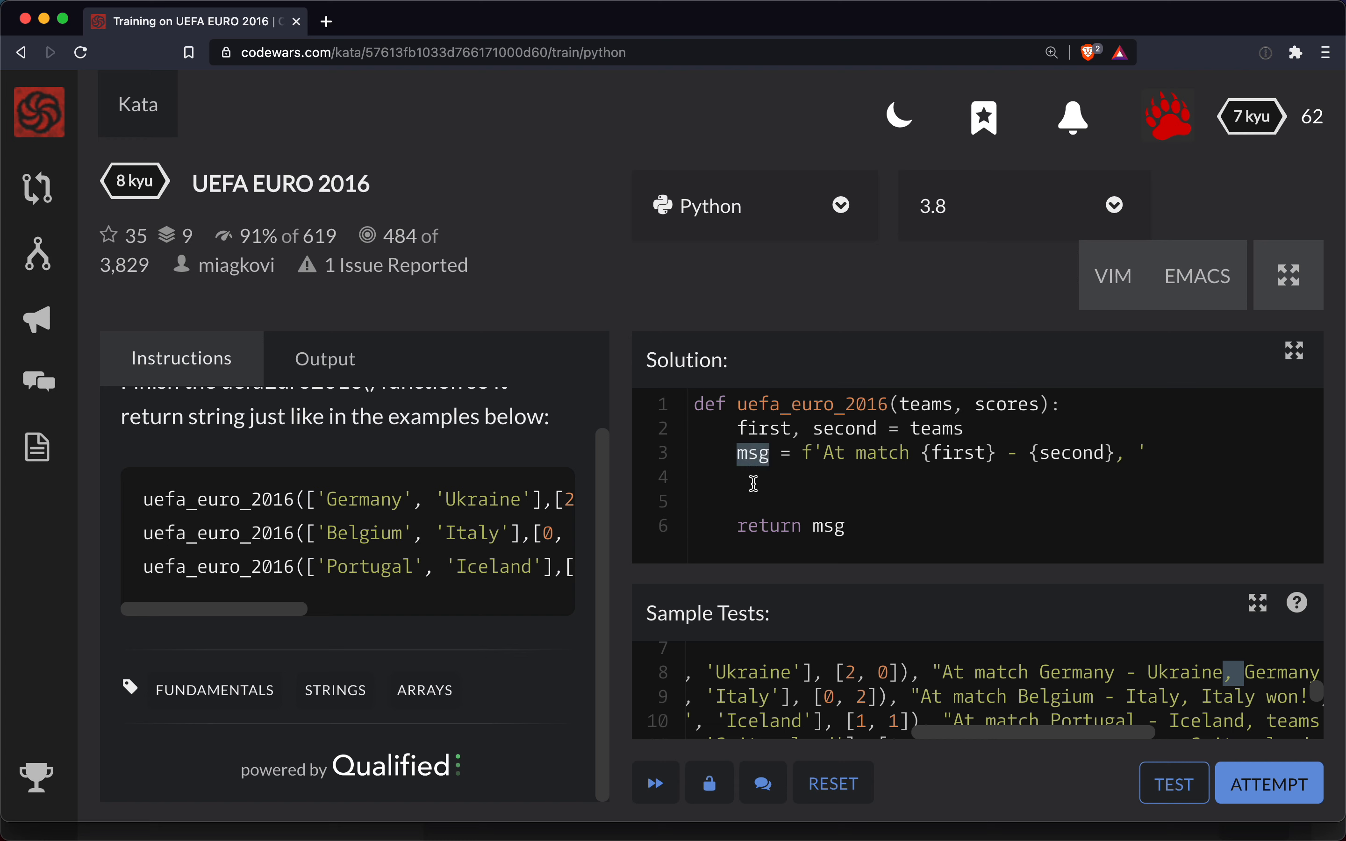
{"action": "left_click", "coordinate": [753, 483]}
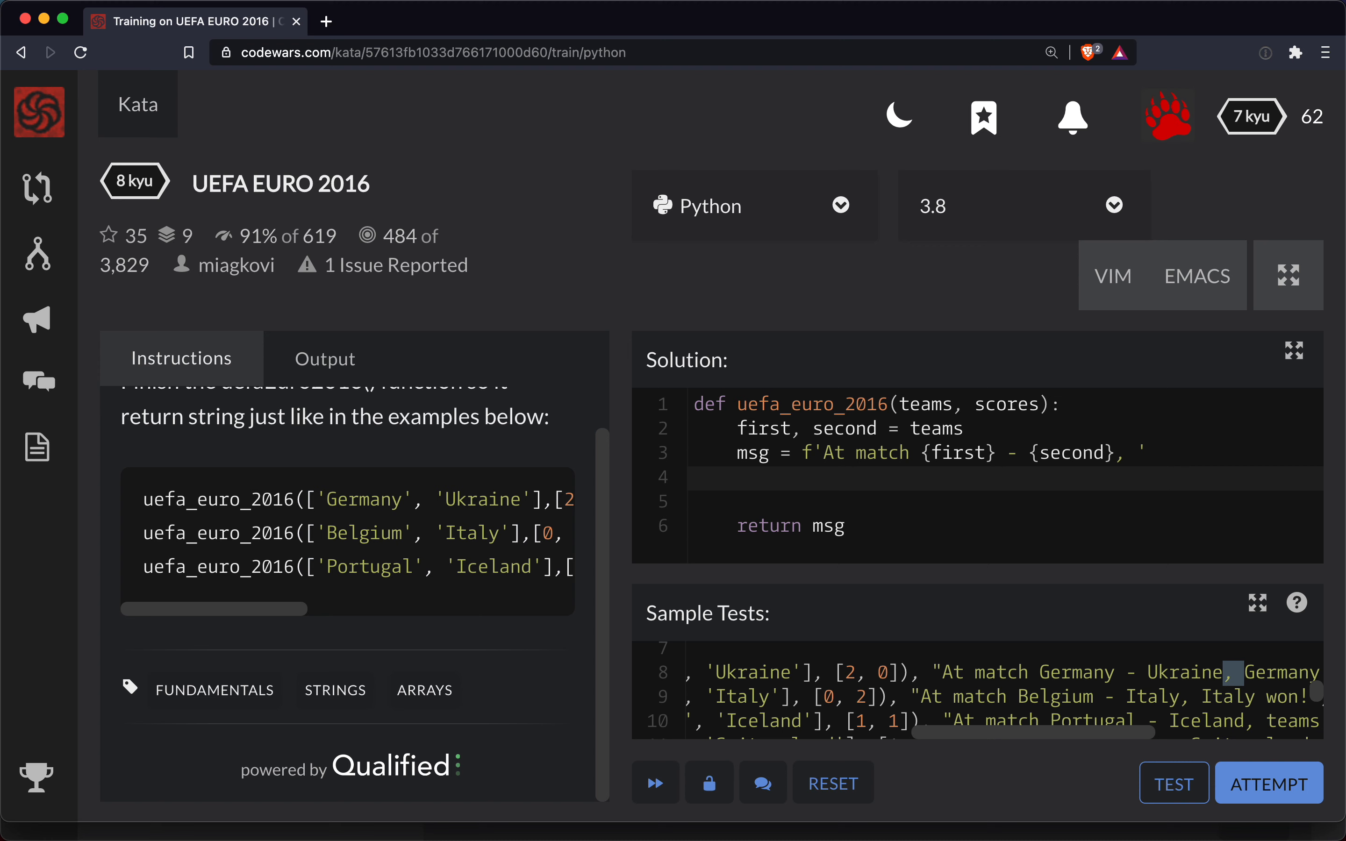
{"action": "type", "text": "if"}
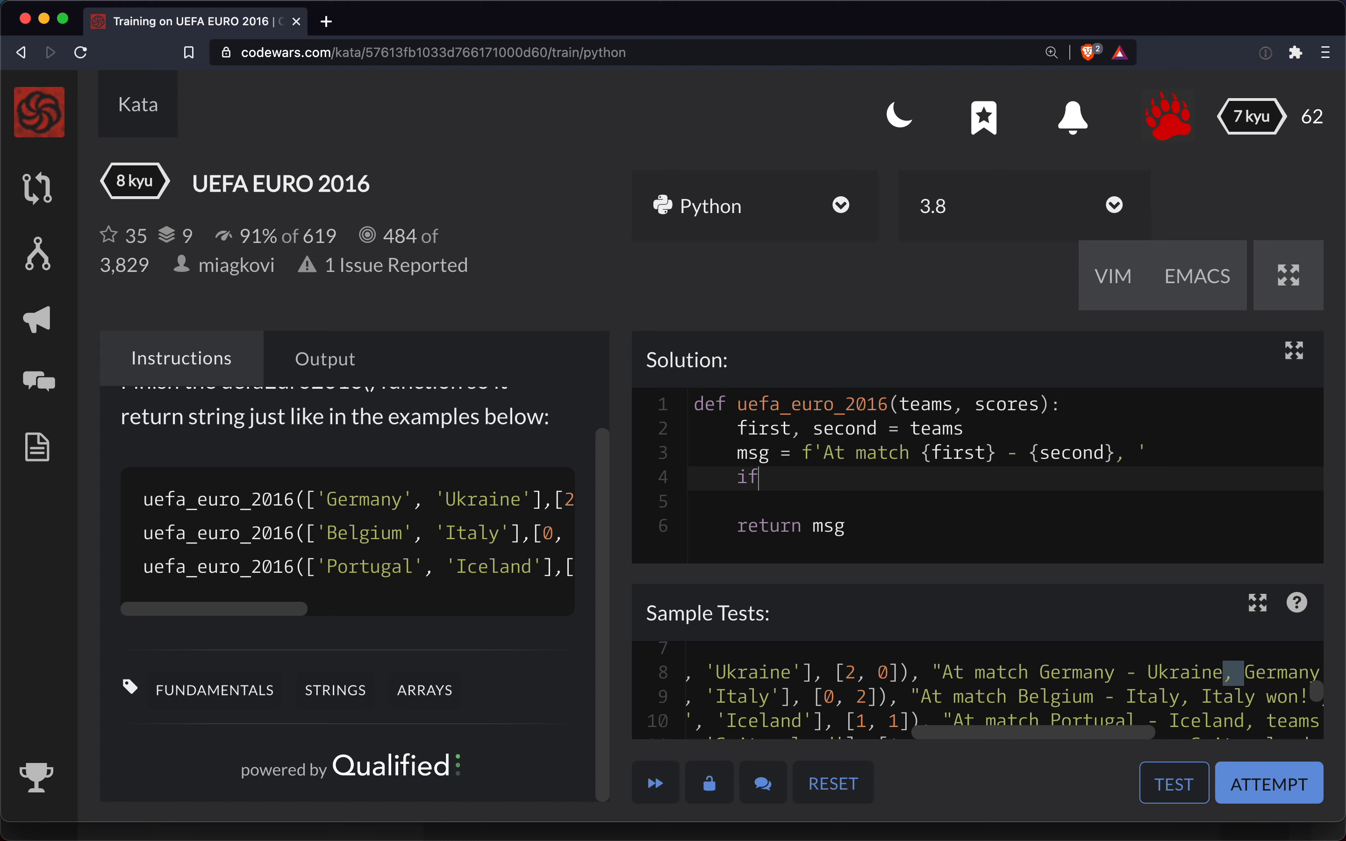
{"action": "type", "text": "first_s"}
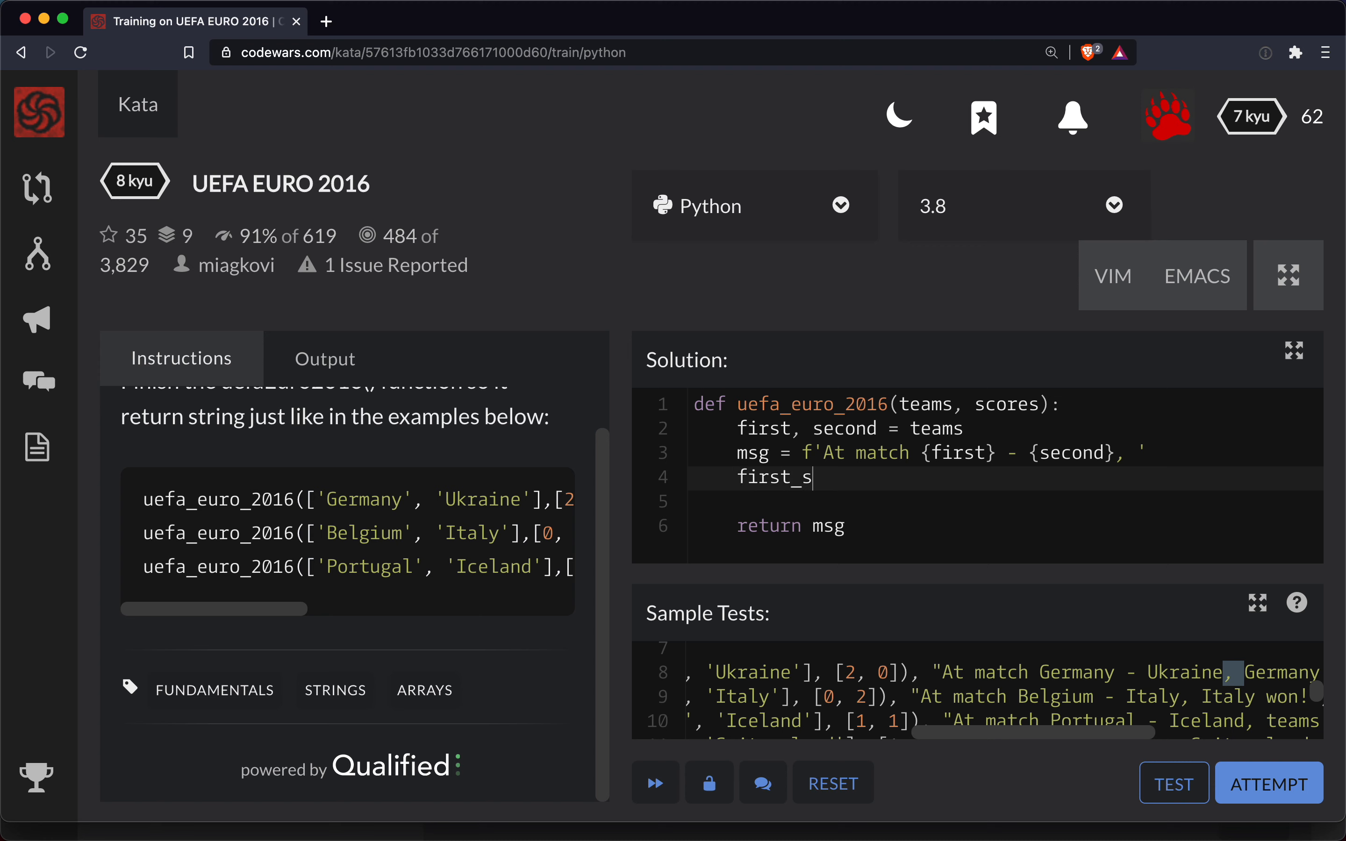
{"action": "type", "text": "core, second_"}
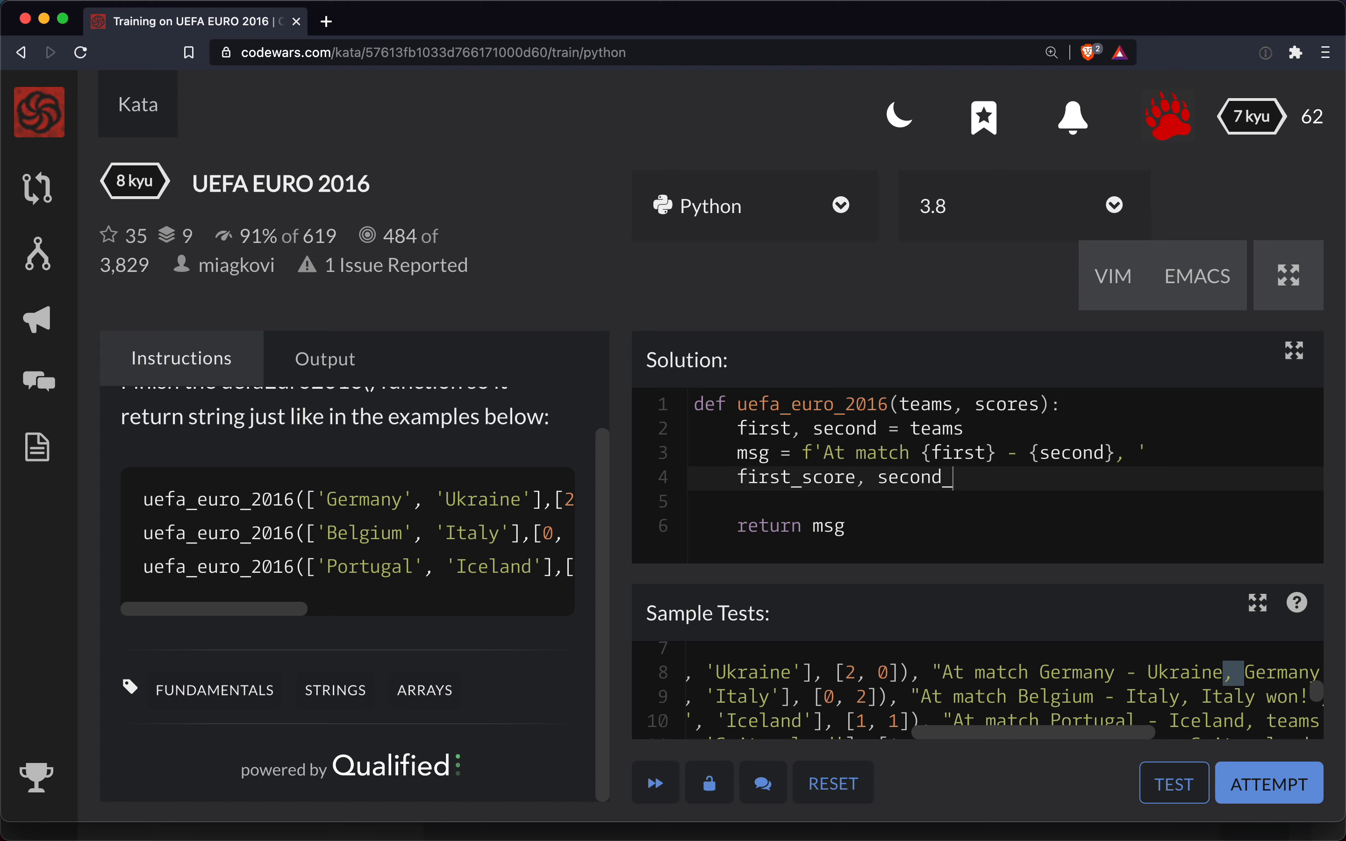
{"action": "type", "text": "score = scores"}
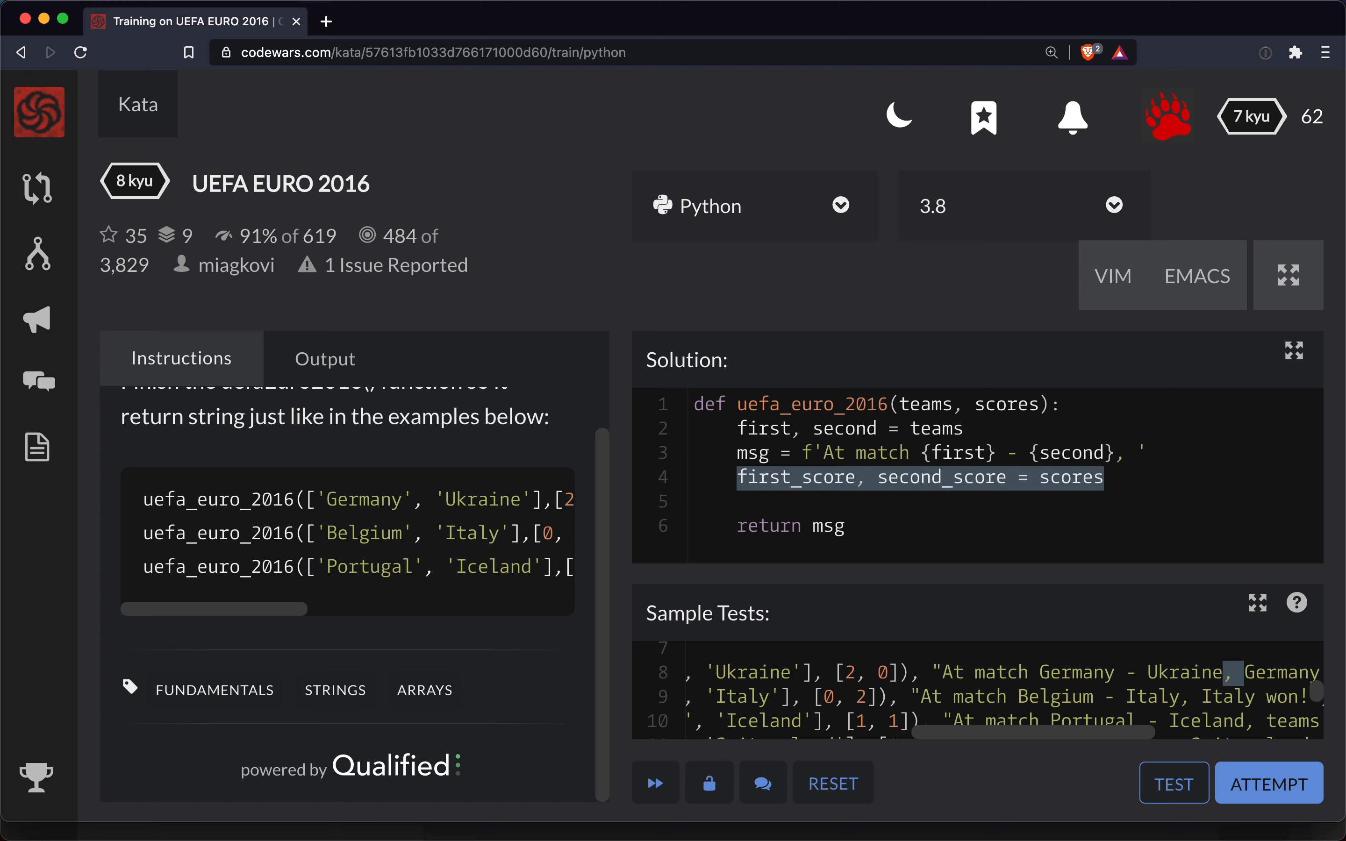
- Add if/else setting winner to first when scores[0] > scores[1], otherwise second
{"action": "type", "text": "if sco"}
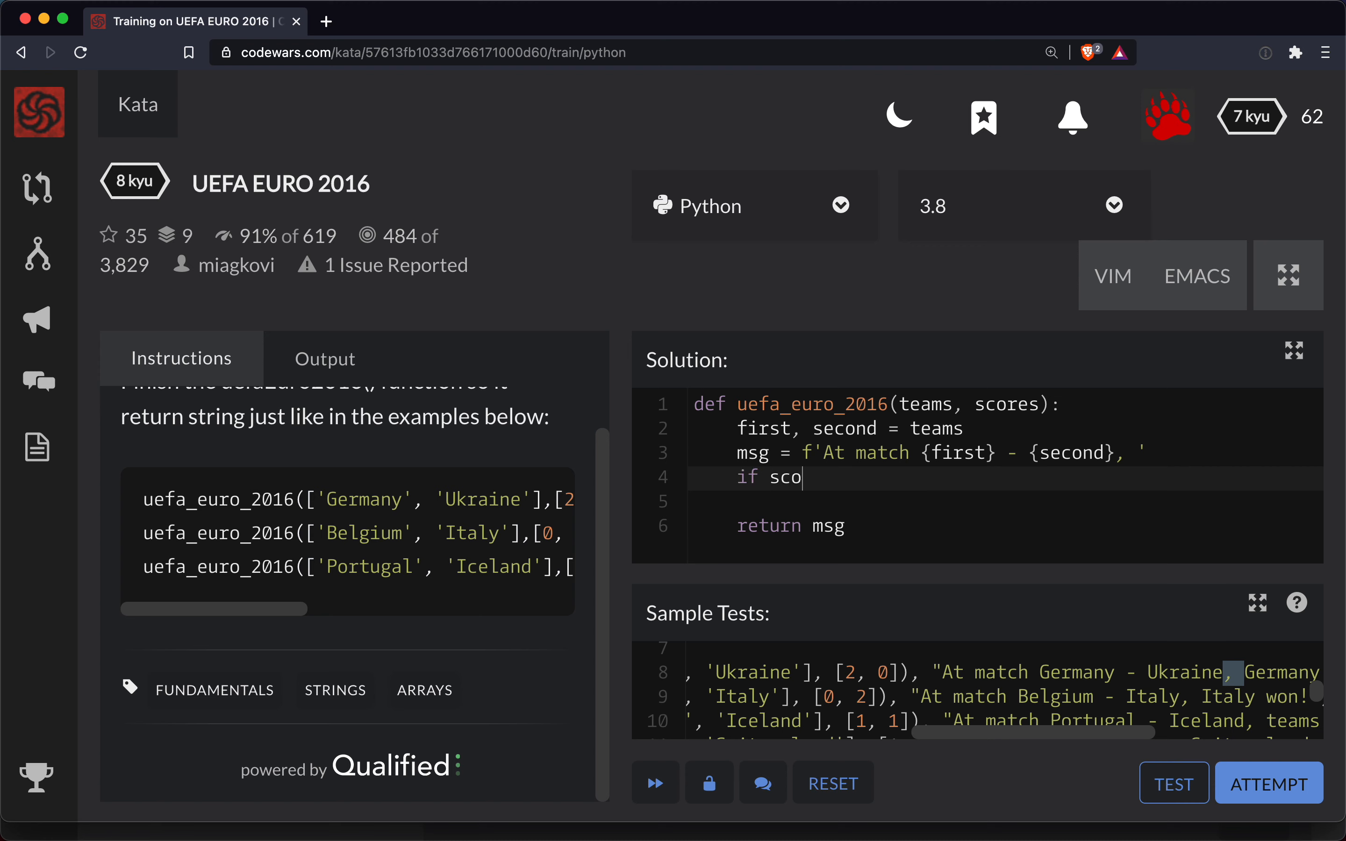
{"action": "type", "text": "res[0]"}
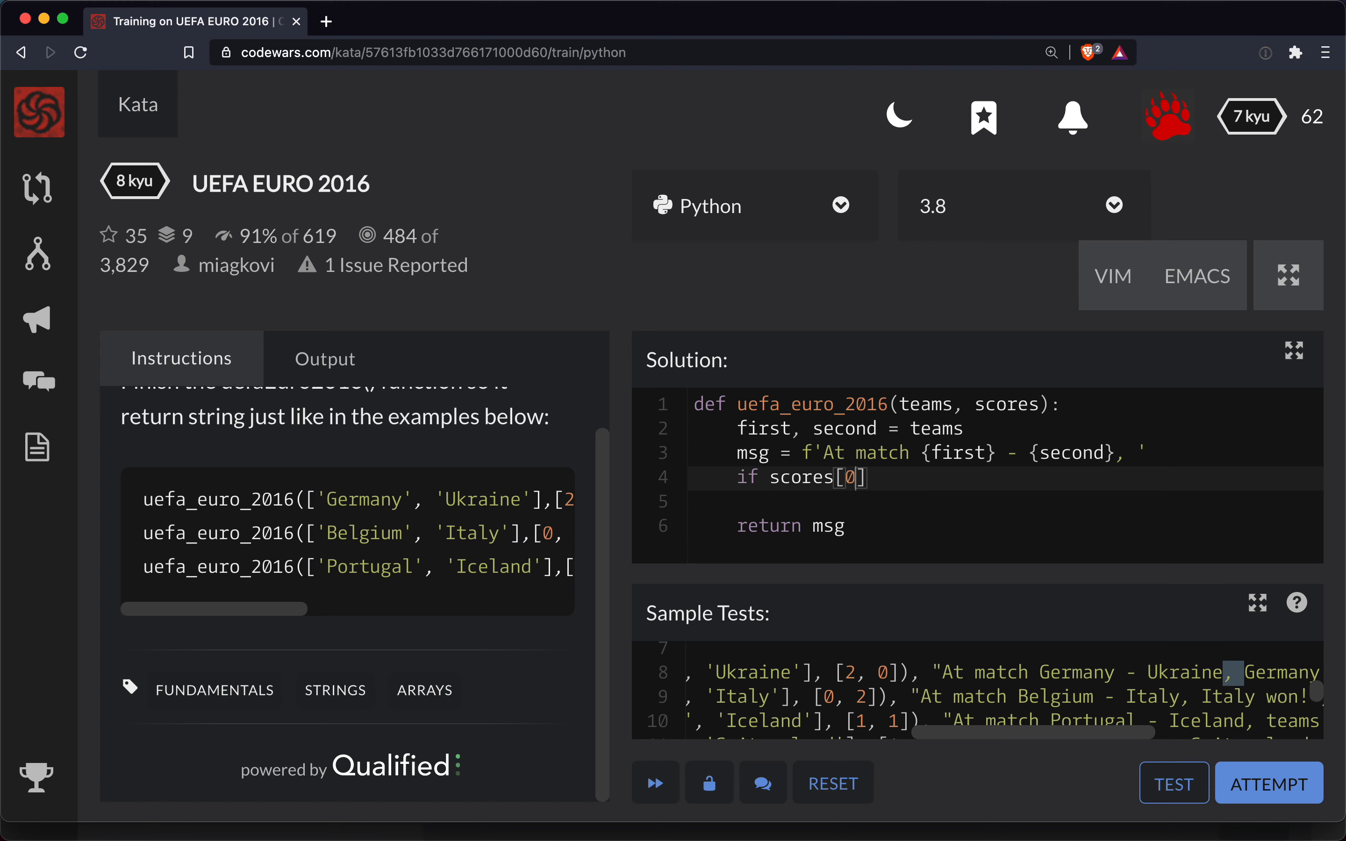
{"action": "type", "text": ">"}
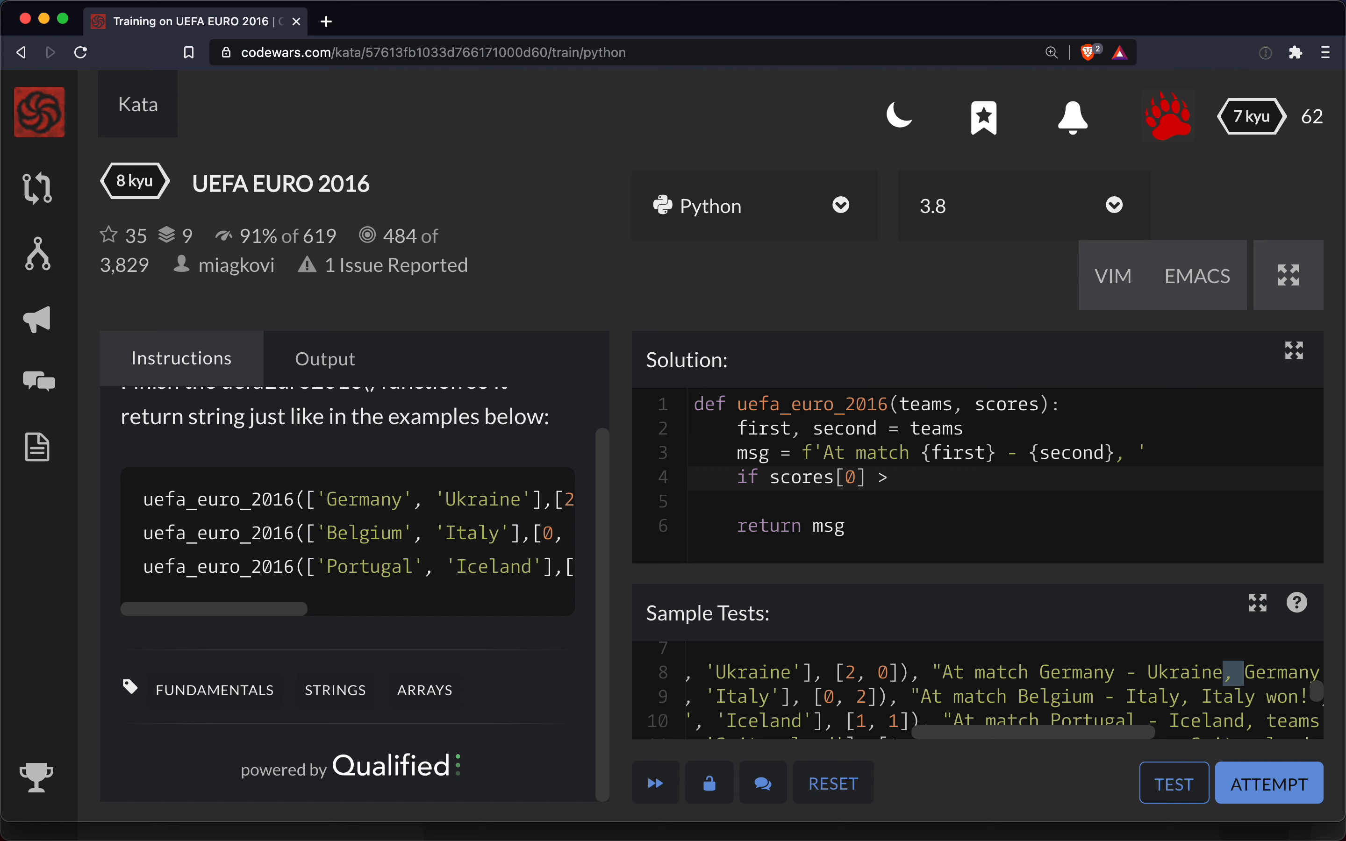
{"action": "type", "text": "seco"}
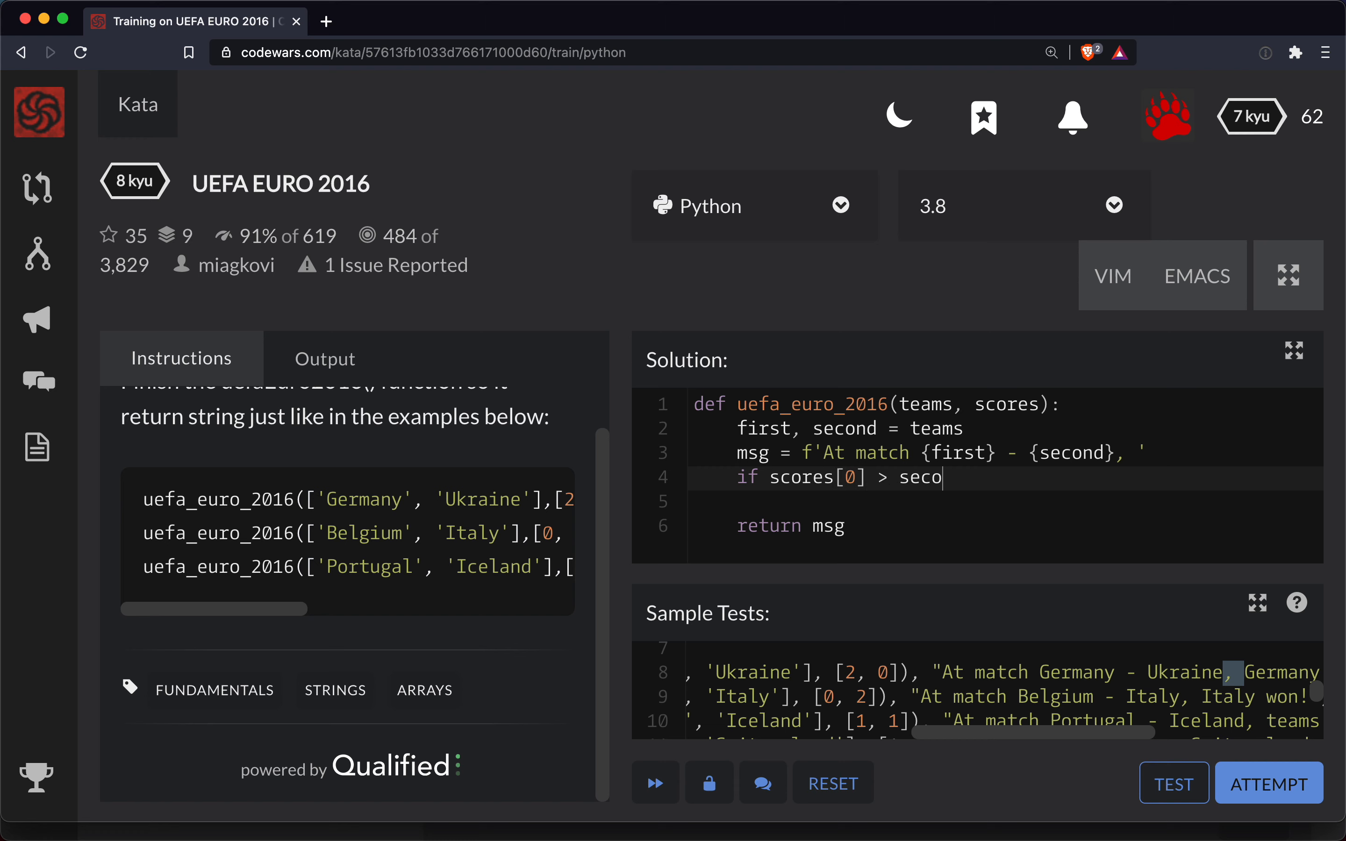
{"action": "type", "text": "res"}
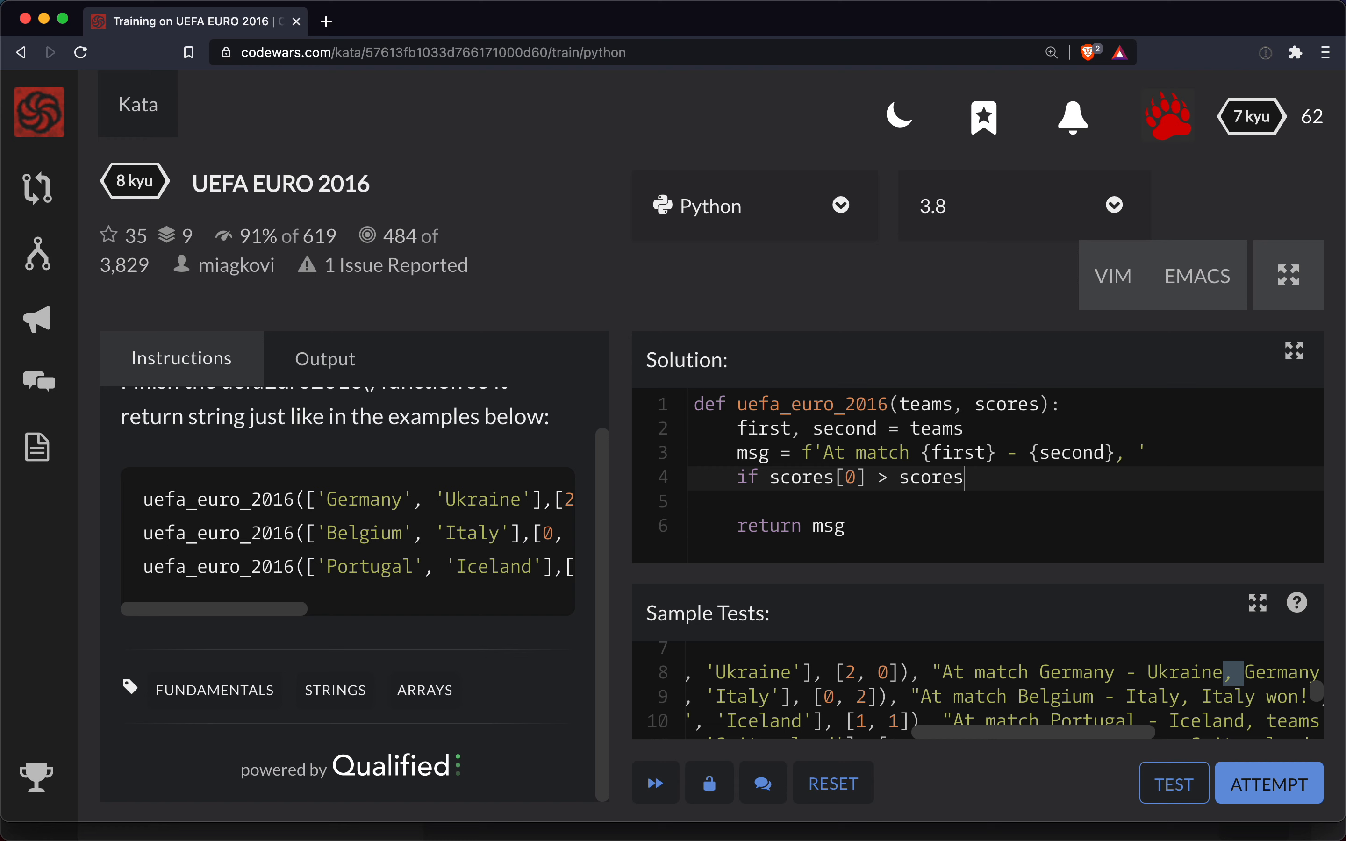
{"action": "type", "text": "[1]:"}
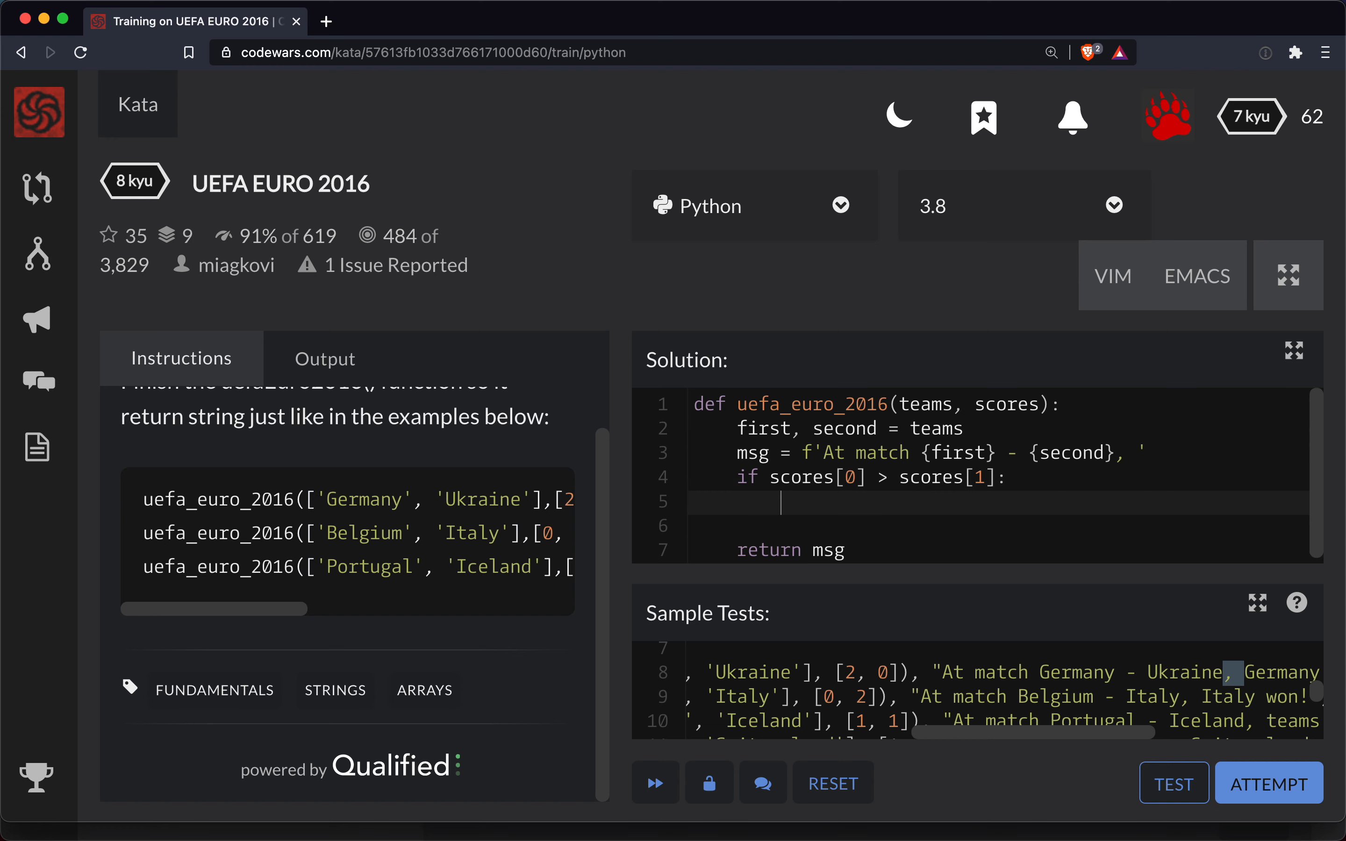
{"action": "type", "text": "wind"}
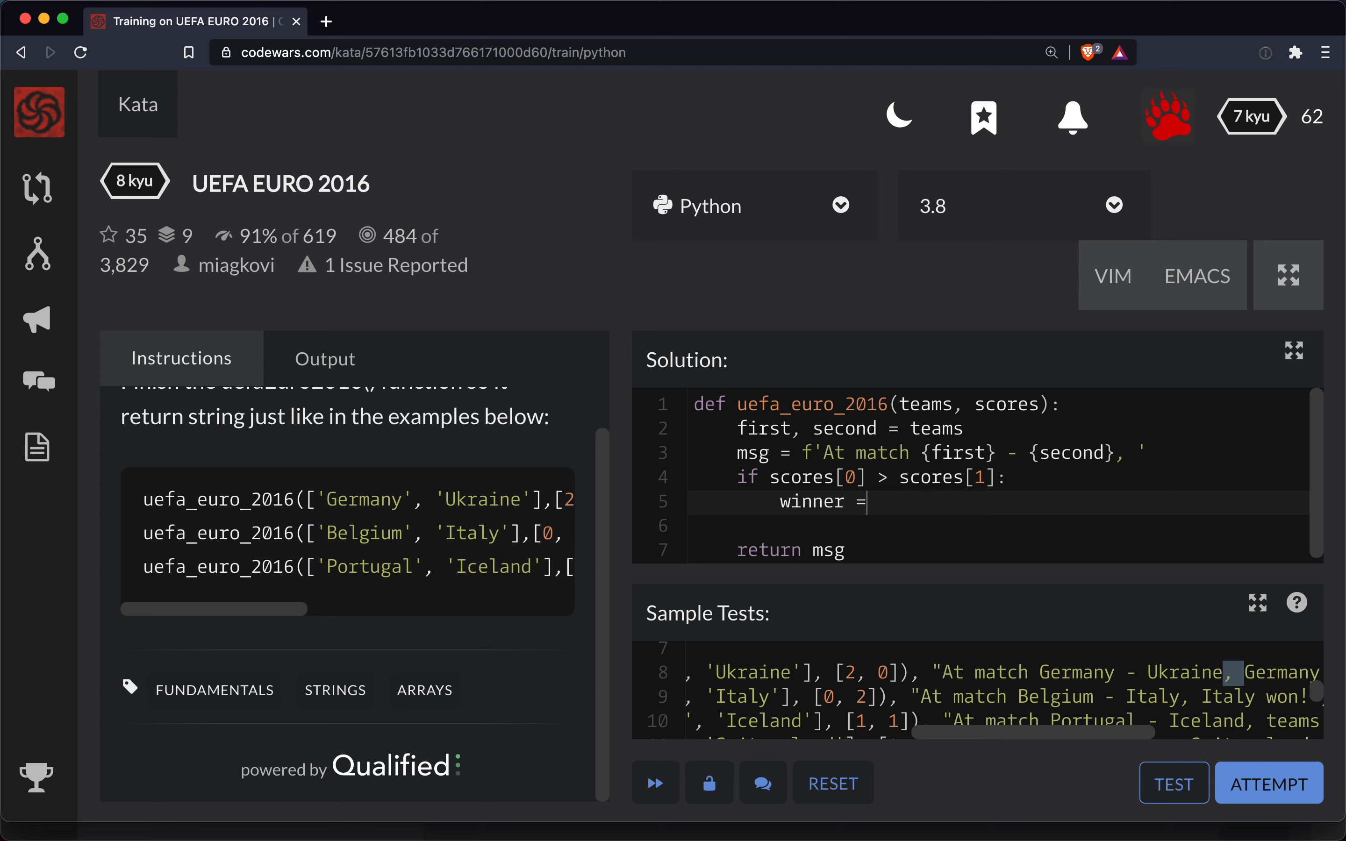
{"action": "type", "text": "first"}
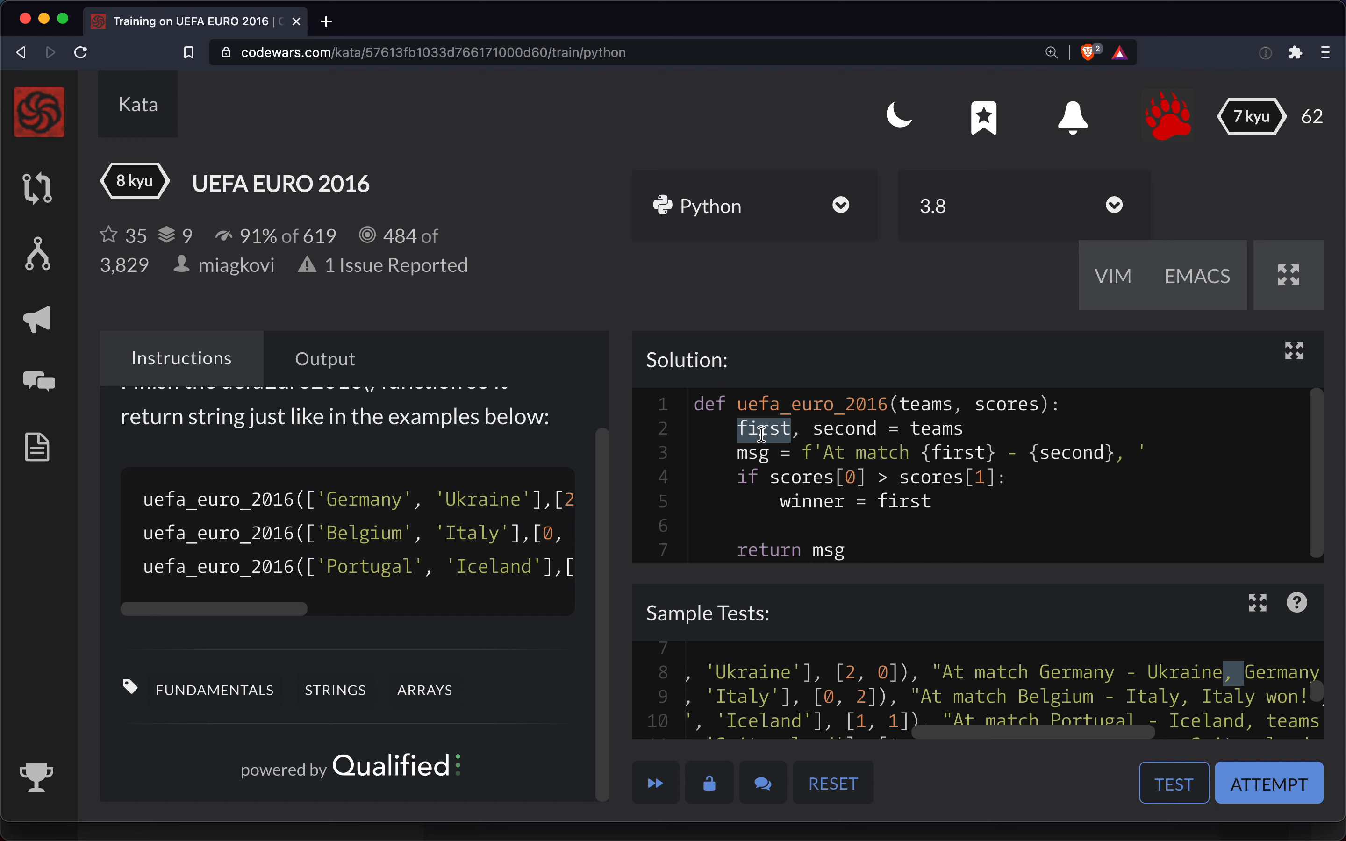
{"action": "double_click", "coordinate": [844, 428]}
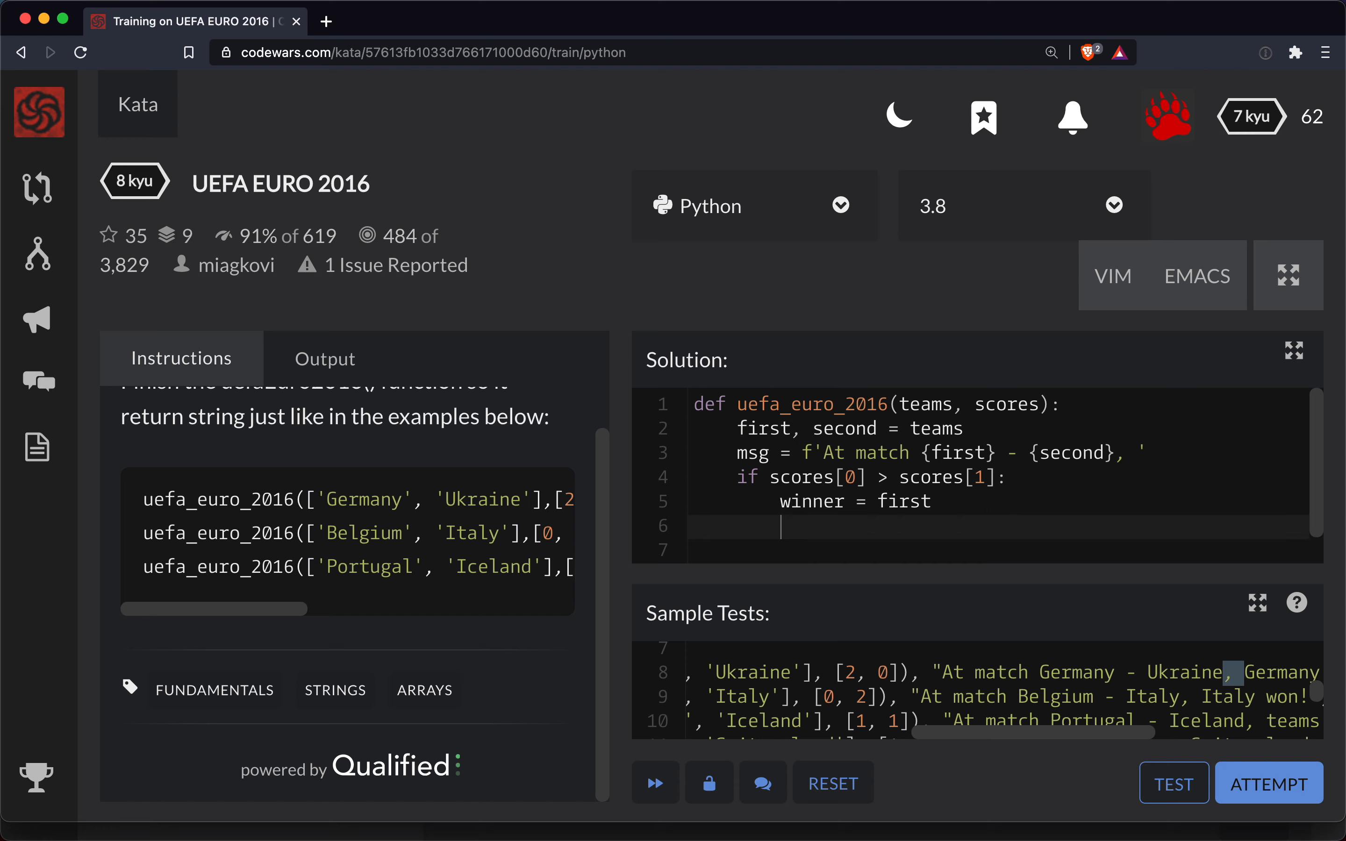
{"action": "type", "text": "else:"}
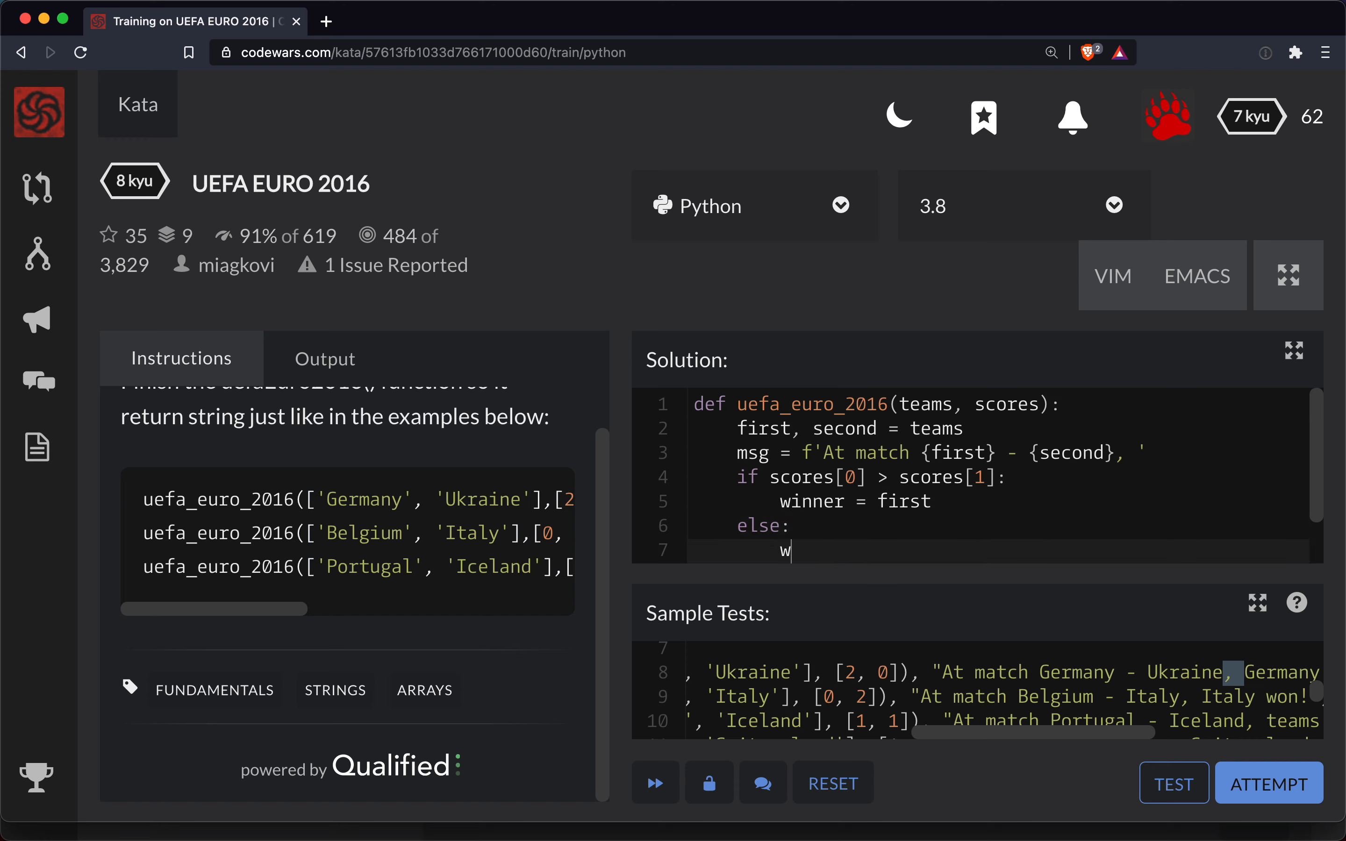
{"action": "type", "text": "inner = sec"}
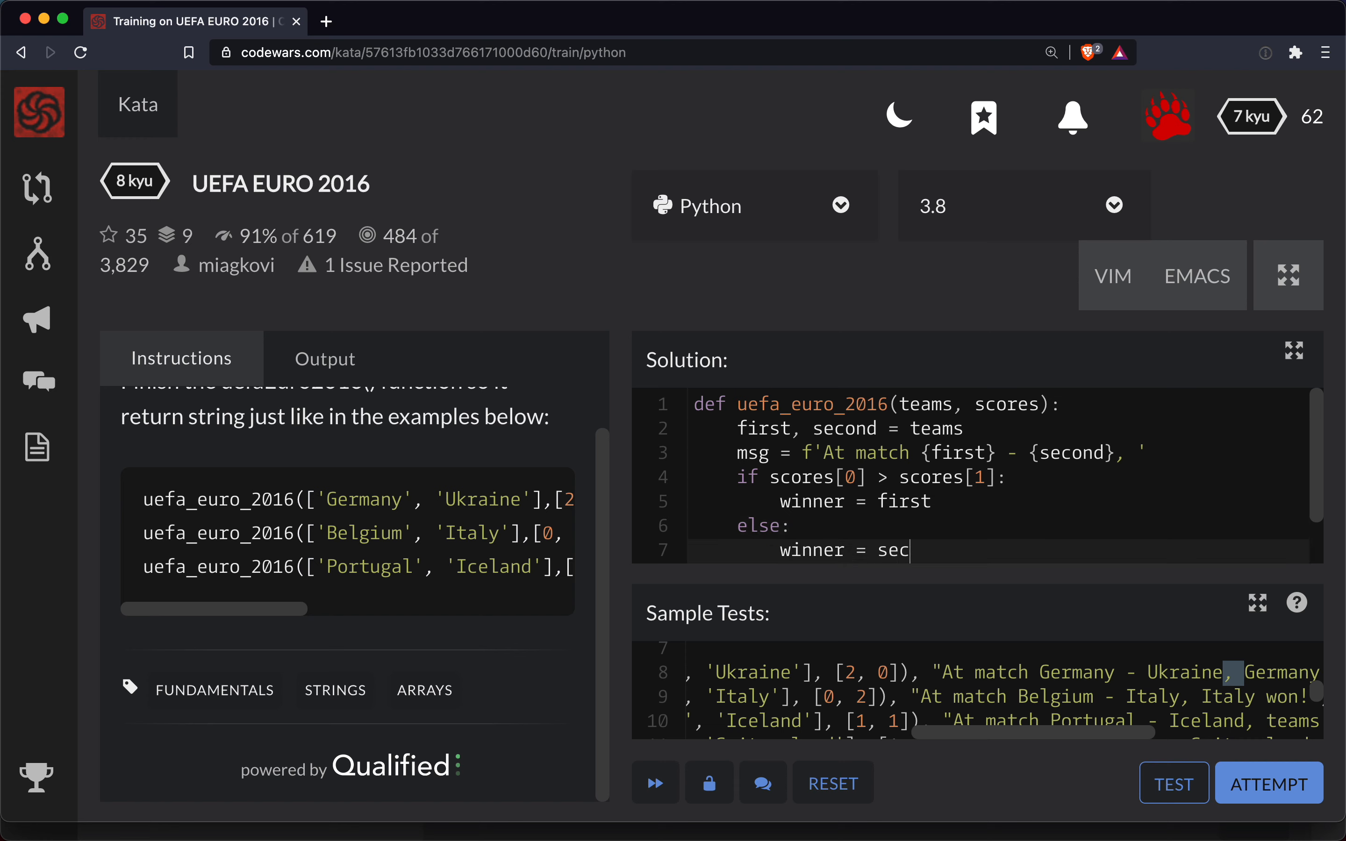
{"action": "type", "text": "ond"}
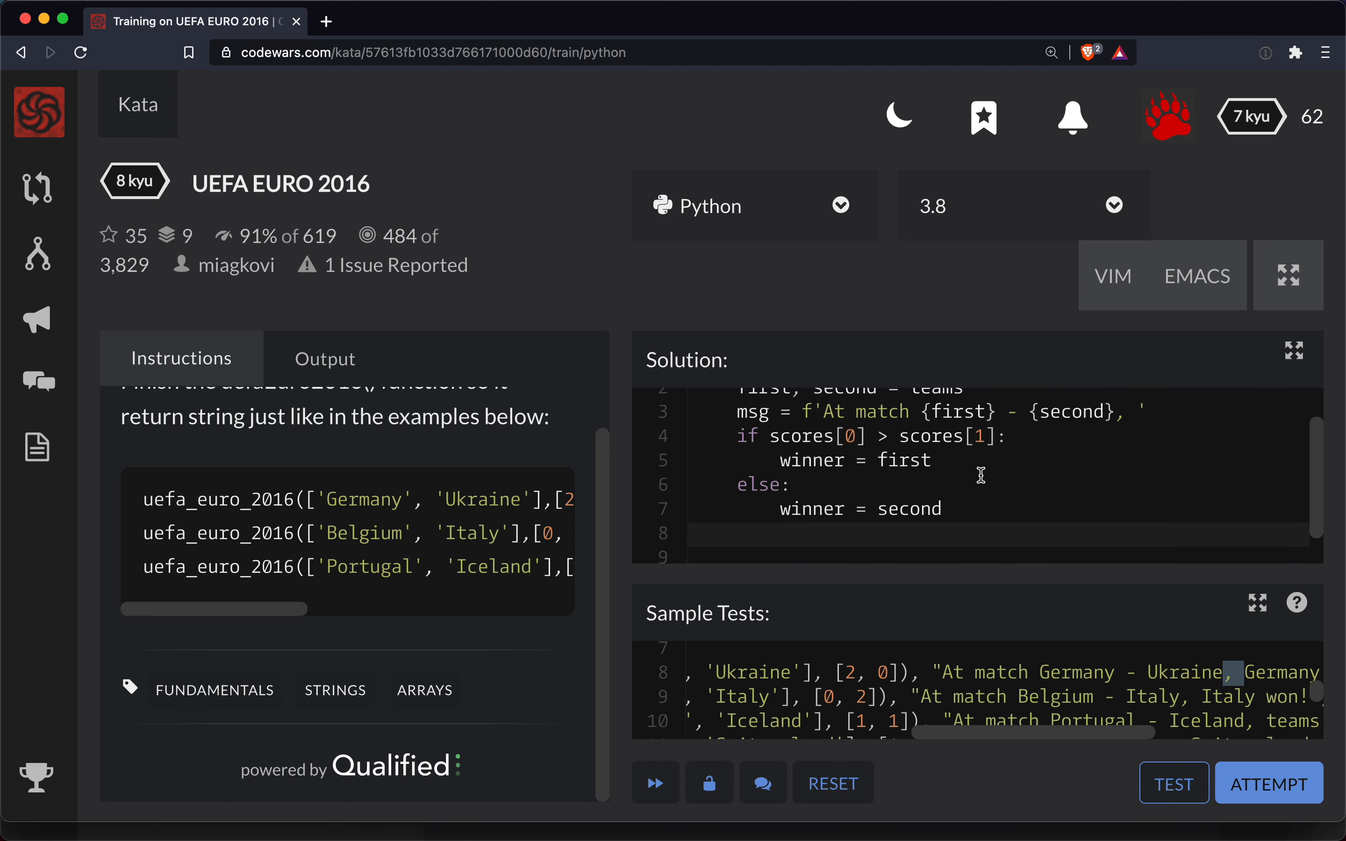
- Append f'{winner} won!' to msg before returning it
{"action": "type", "text": "msg +="}
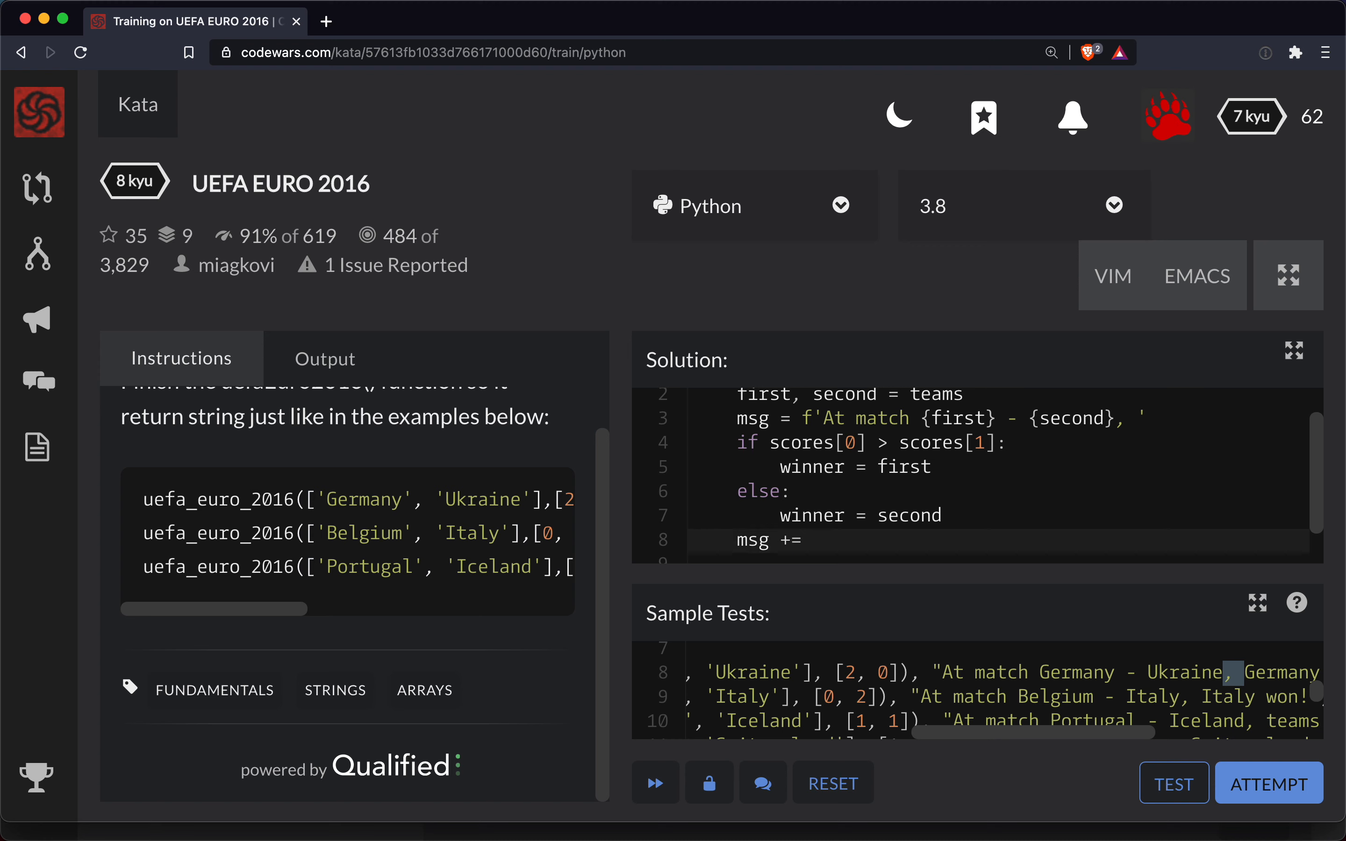
{"action": "type", "text": "f'"}
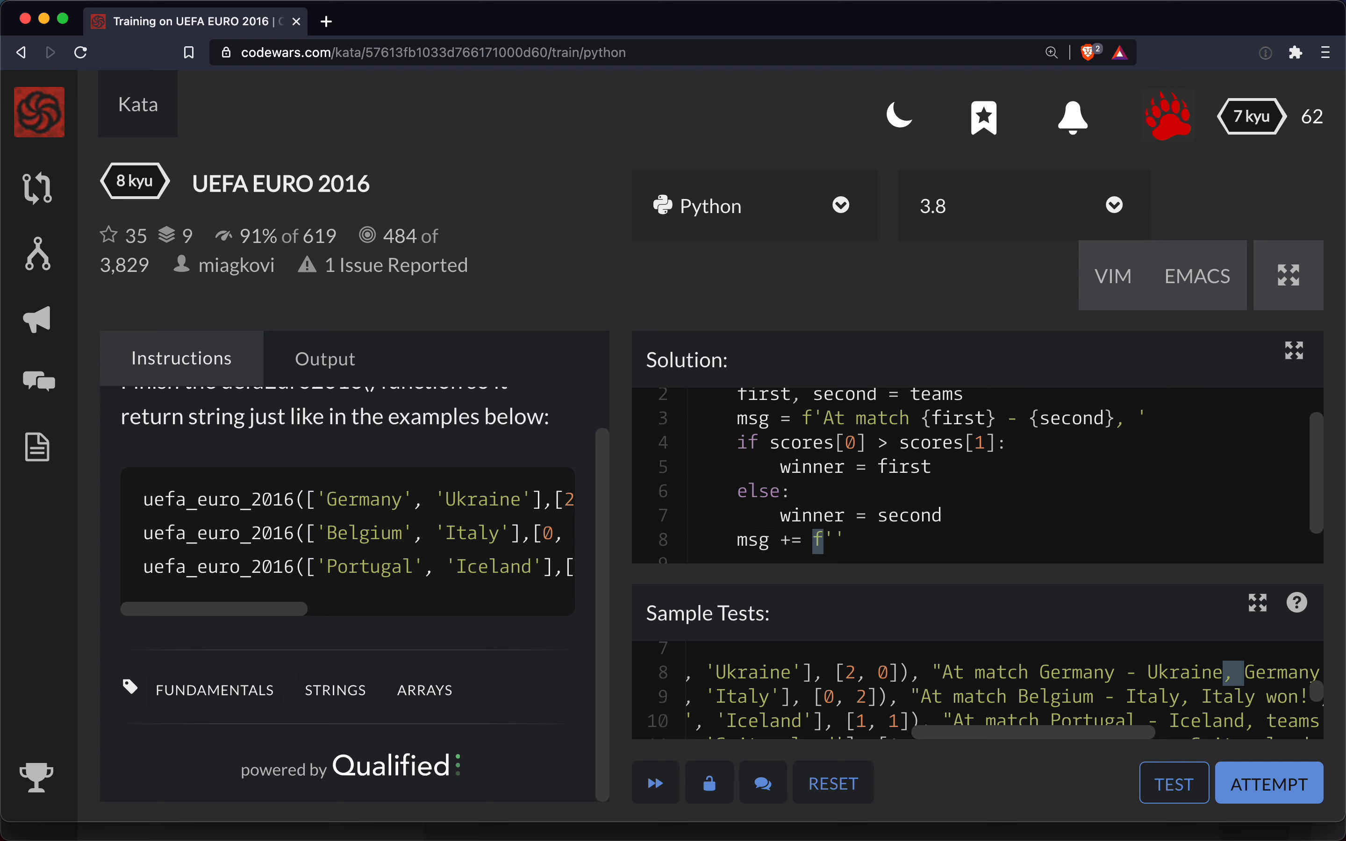
{"action": "type", "text": "{}"}
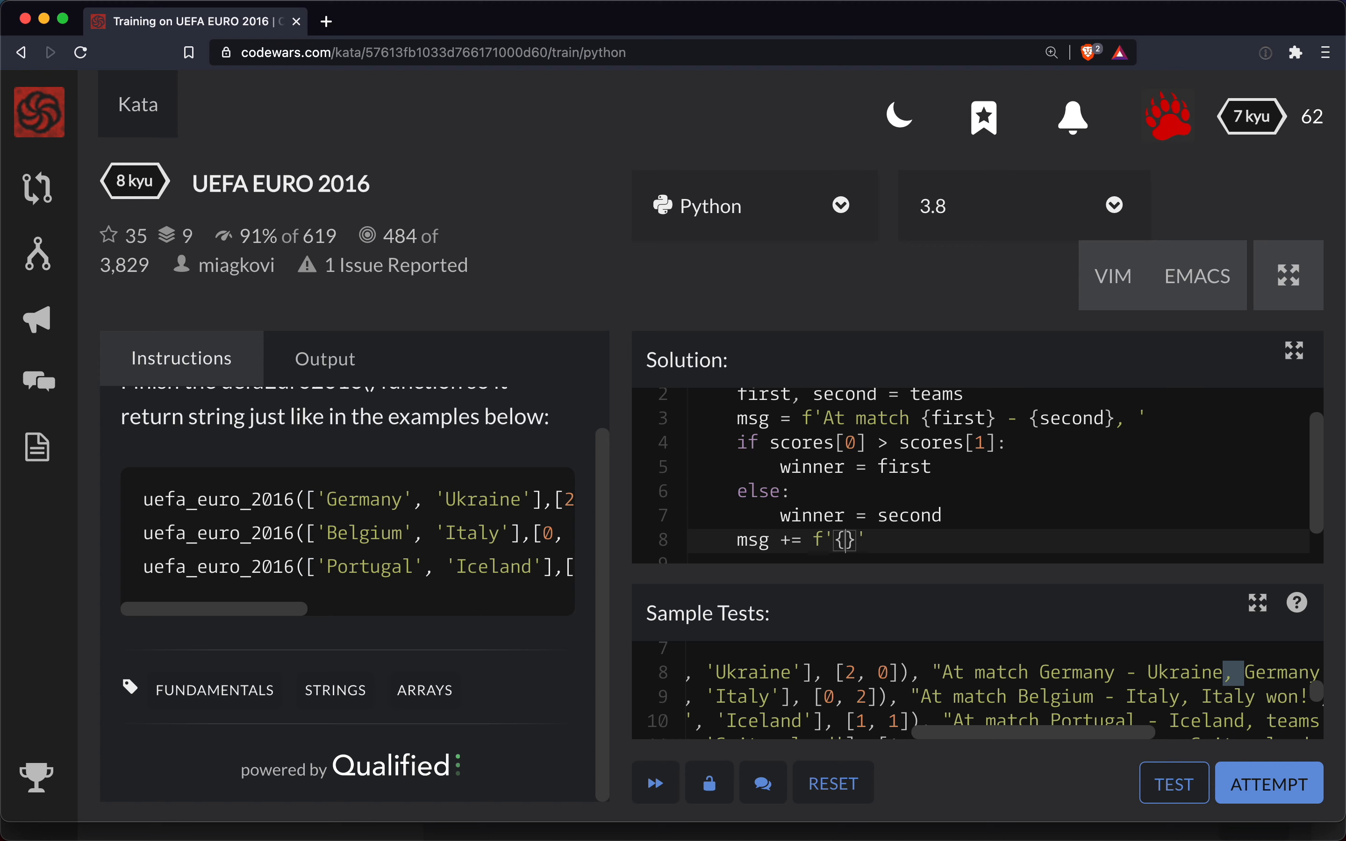
{"action": "type", "text": "winner"}
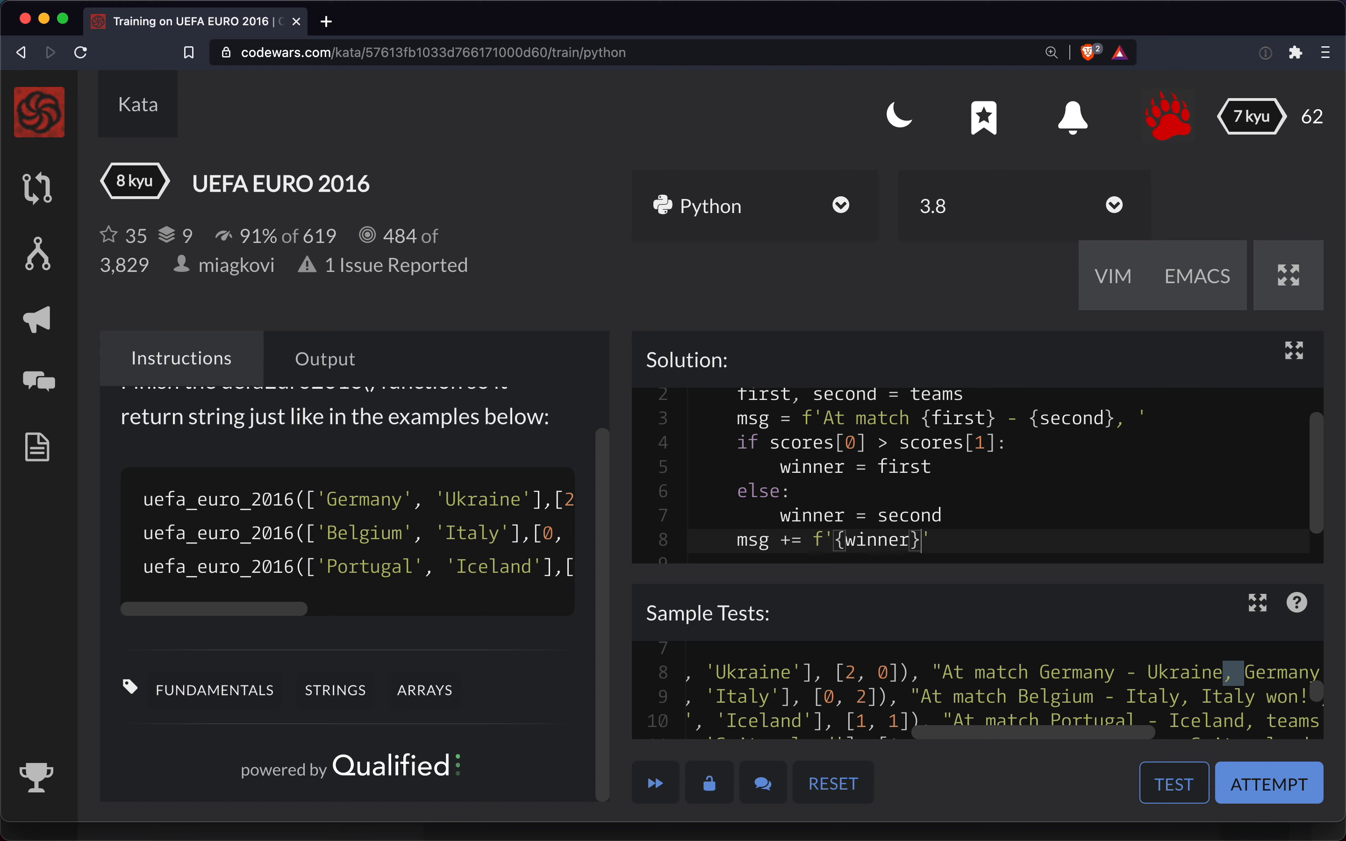
{"action": "type", "text": "won!'"}
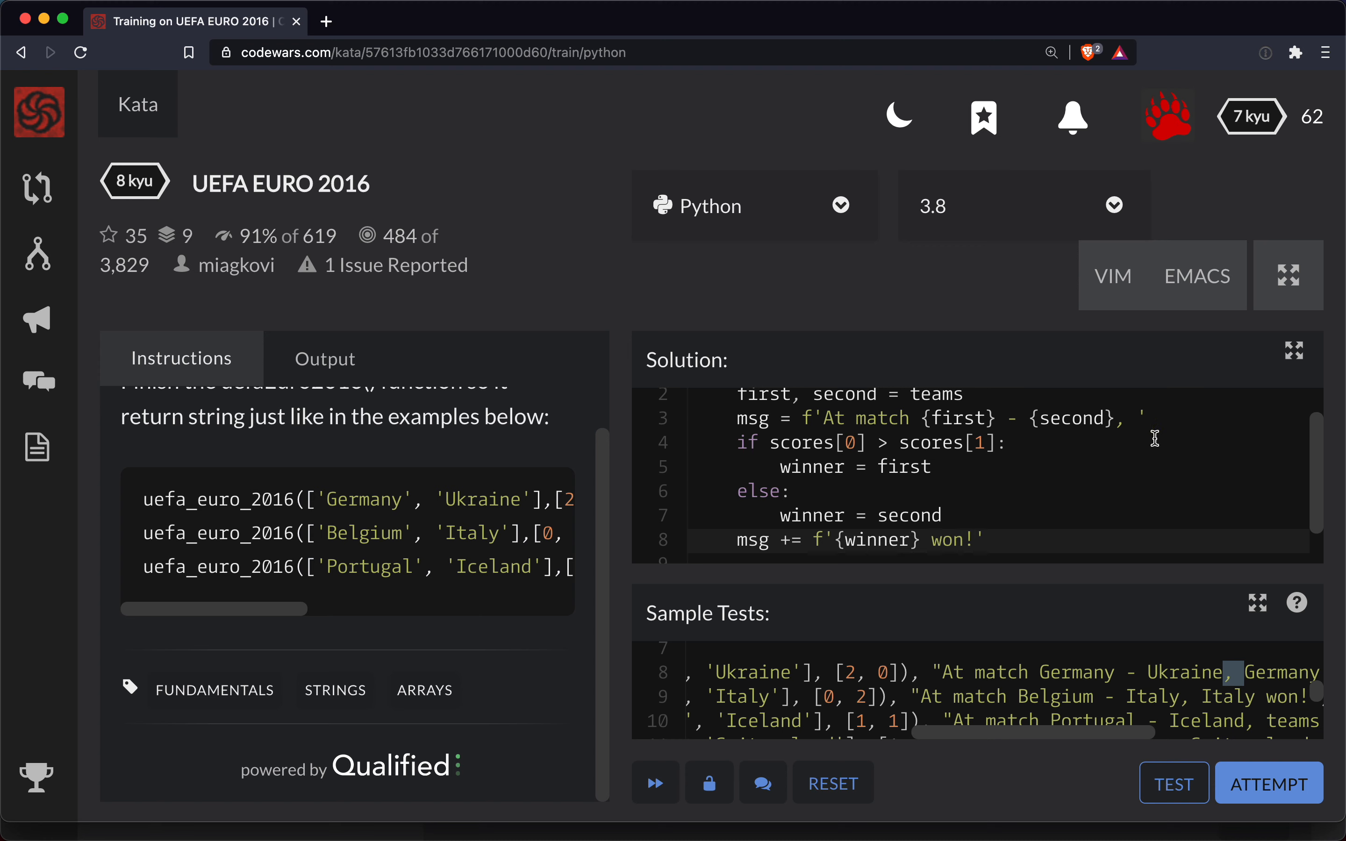
{"action": "scroll", "scroll_direction": "down", "scroll_amount": 3}
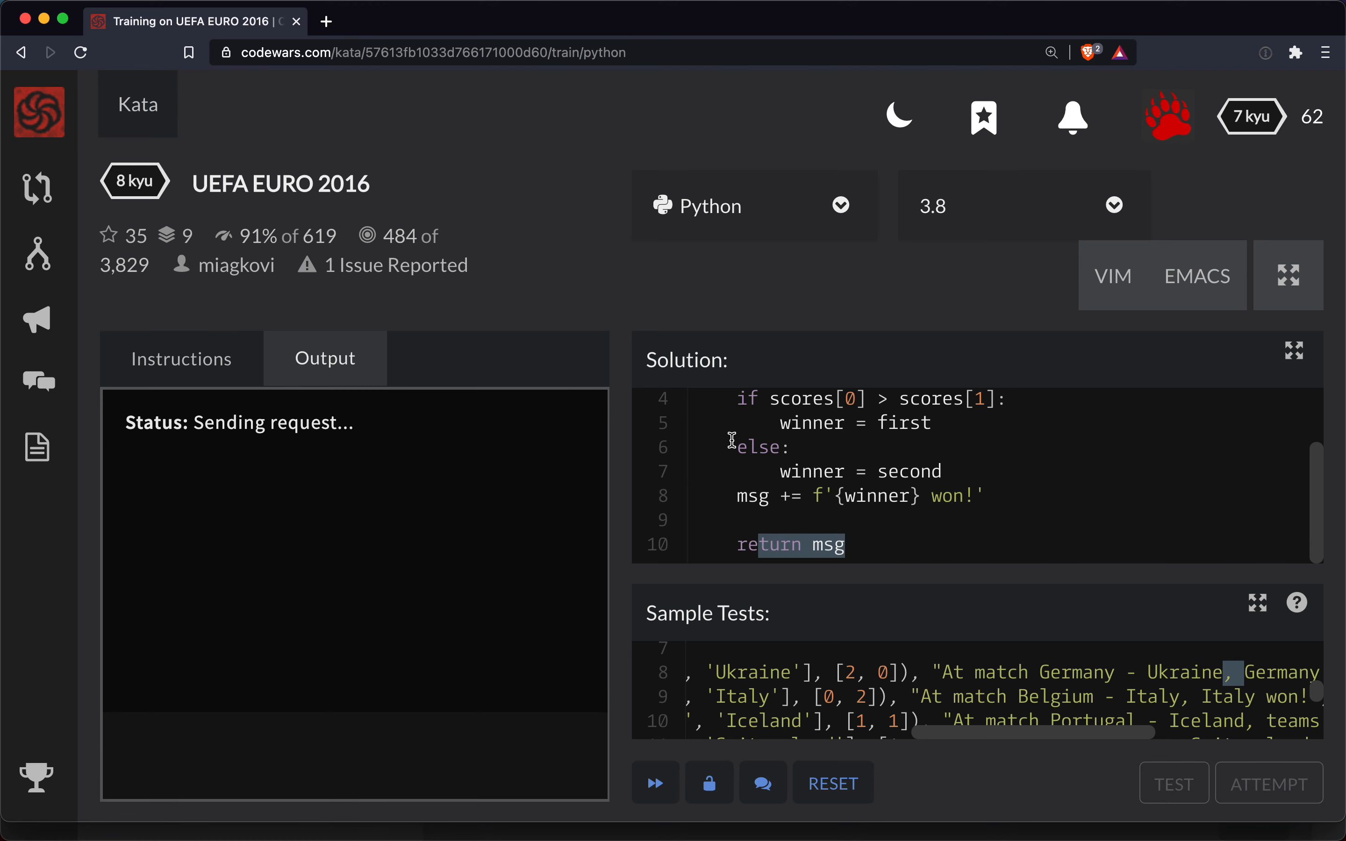
- Run the sample tests and read the draw failure expecting 'teams played draw.' for Portugal–Iceland
{"action": "left_click", "coordinate": [1172, 783]}
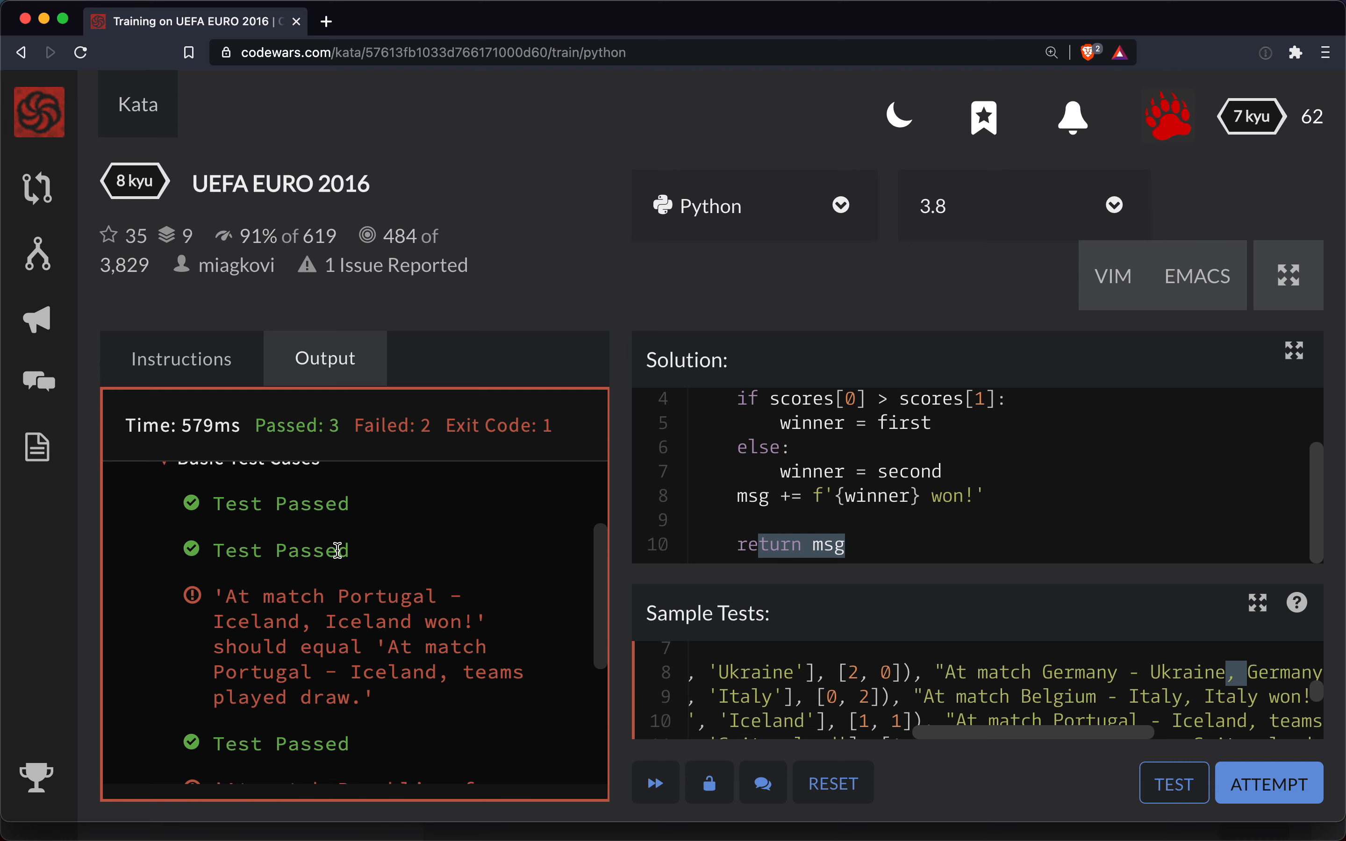
{"action": "scroll", "scroll_direction": "down", "scroll_amount": 3}
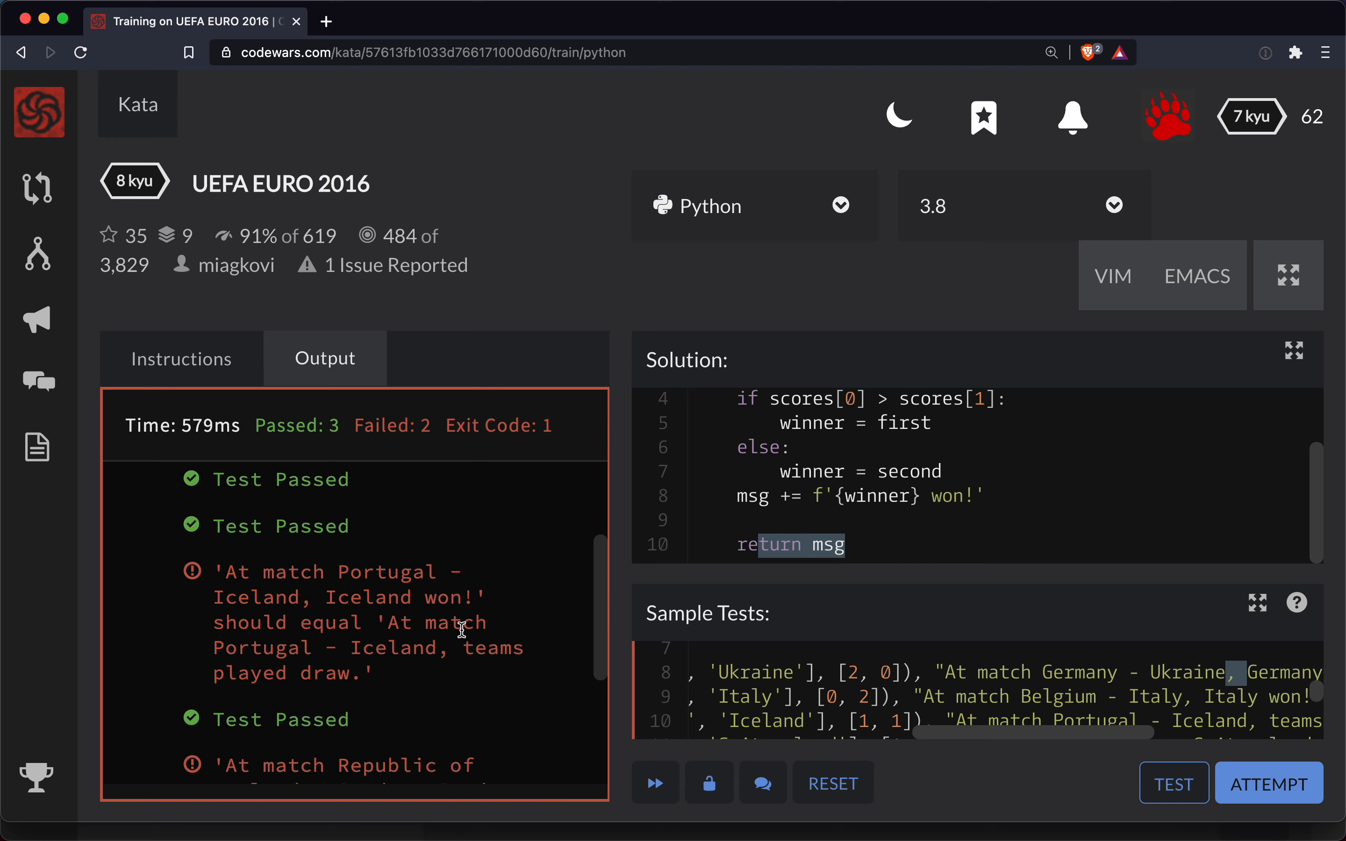
{"action": "double_click", "coordinate": [494, 648]}
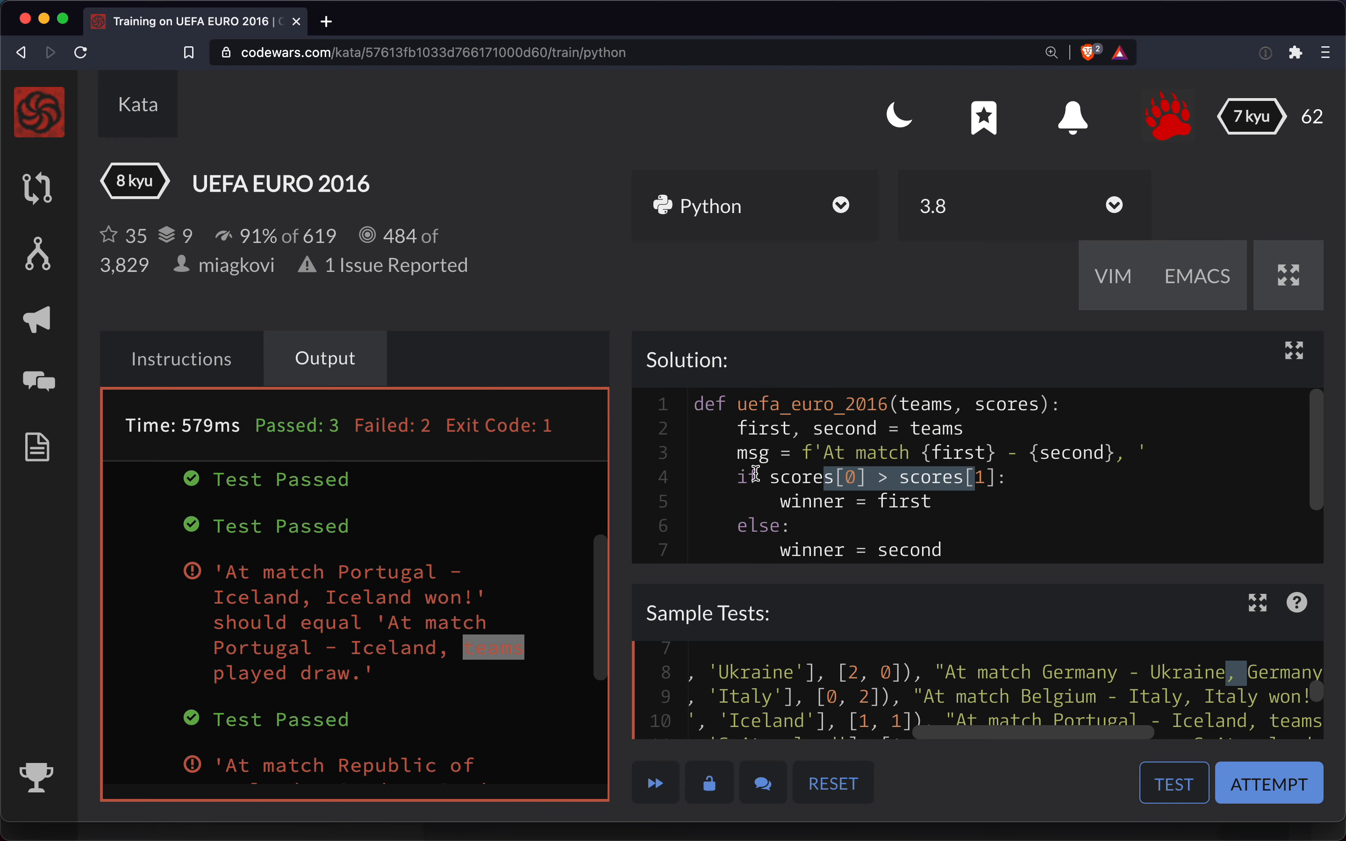
{"action": "scroll", "scroll_direction": "down", "scroll_amount": 3}
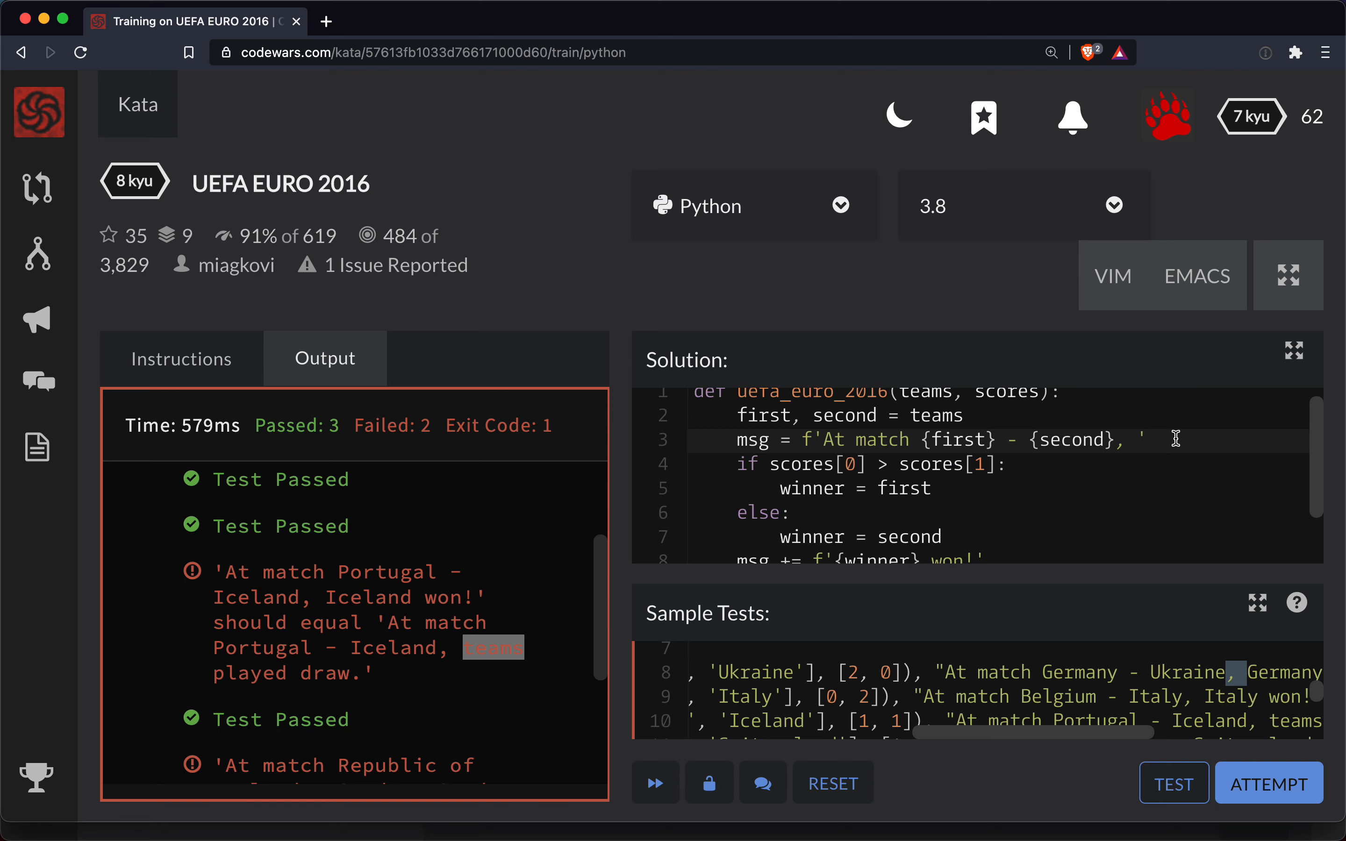
{"action": "mouse_move", "coordinate": [734, 467]}
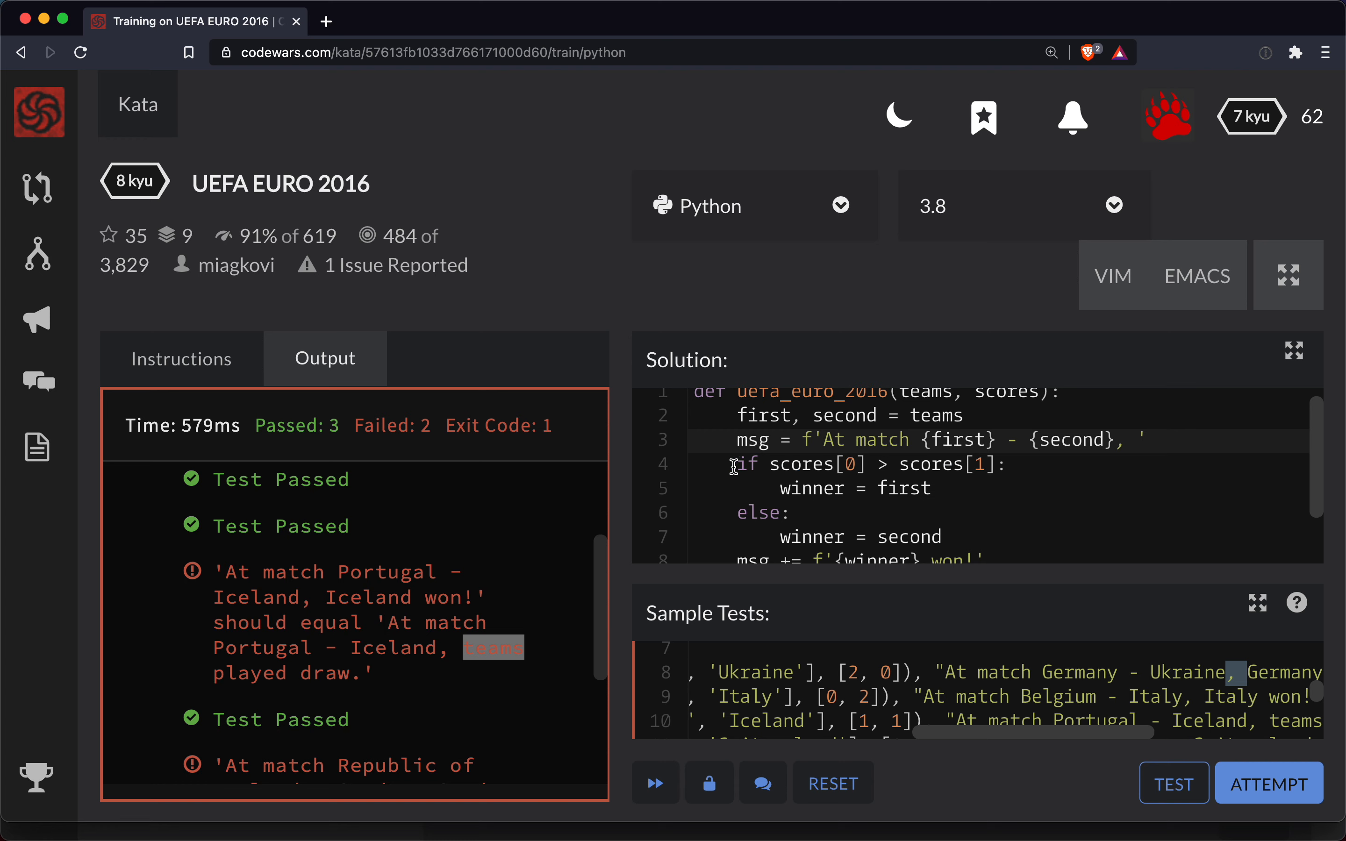
- Insert 'if scores[0] == scores[1]:' draw branch setting winner_msg, turning the win check into elif
{"action": "type", "text": "el"}
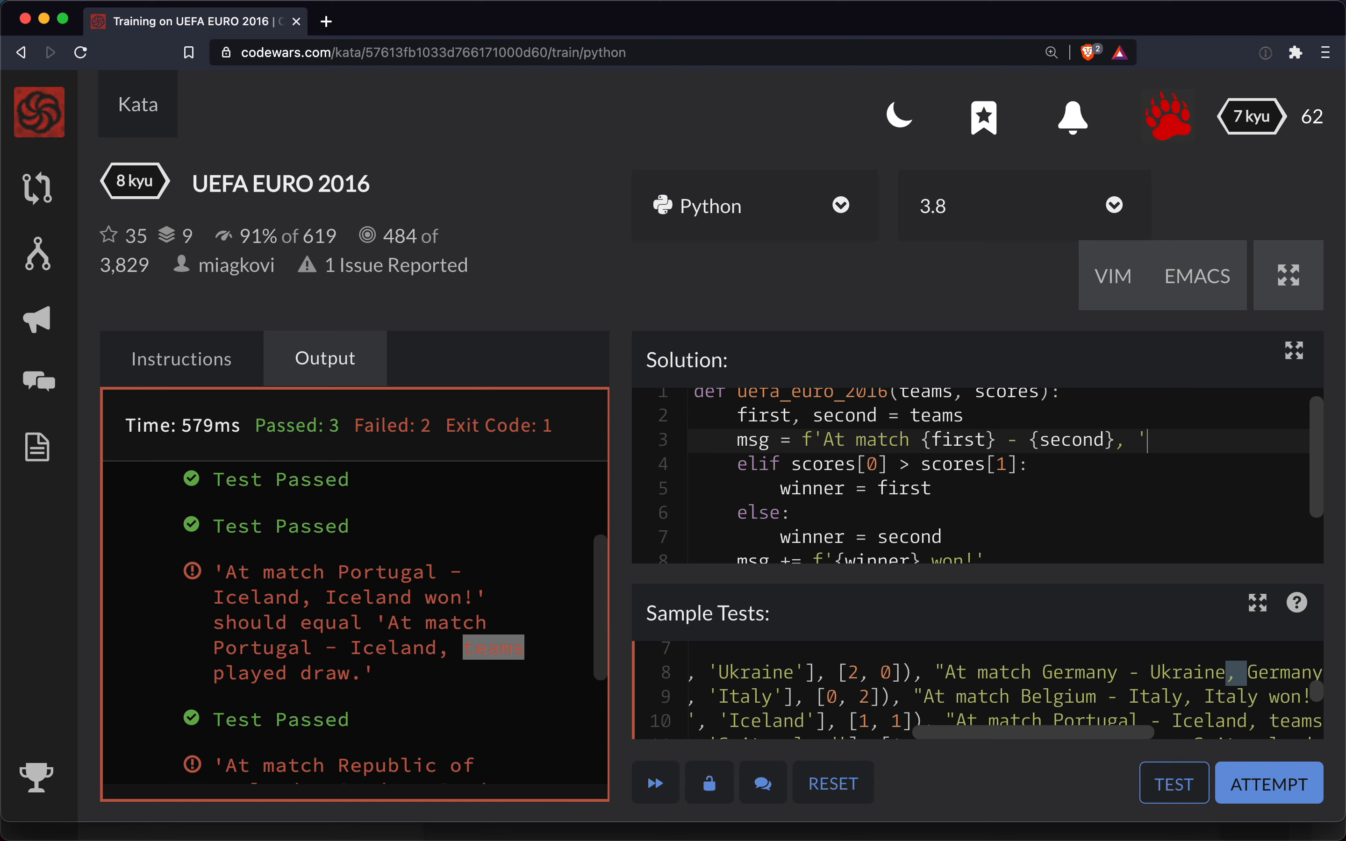
{"action": "type", "text": "if scores[0] == s"}
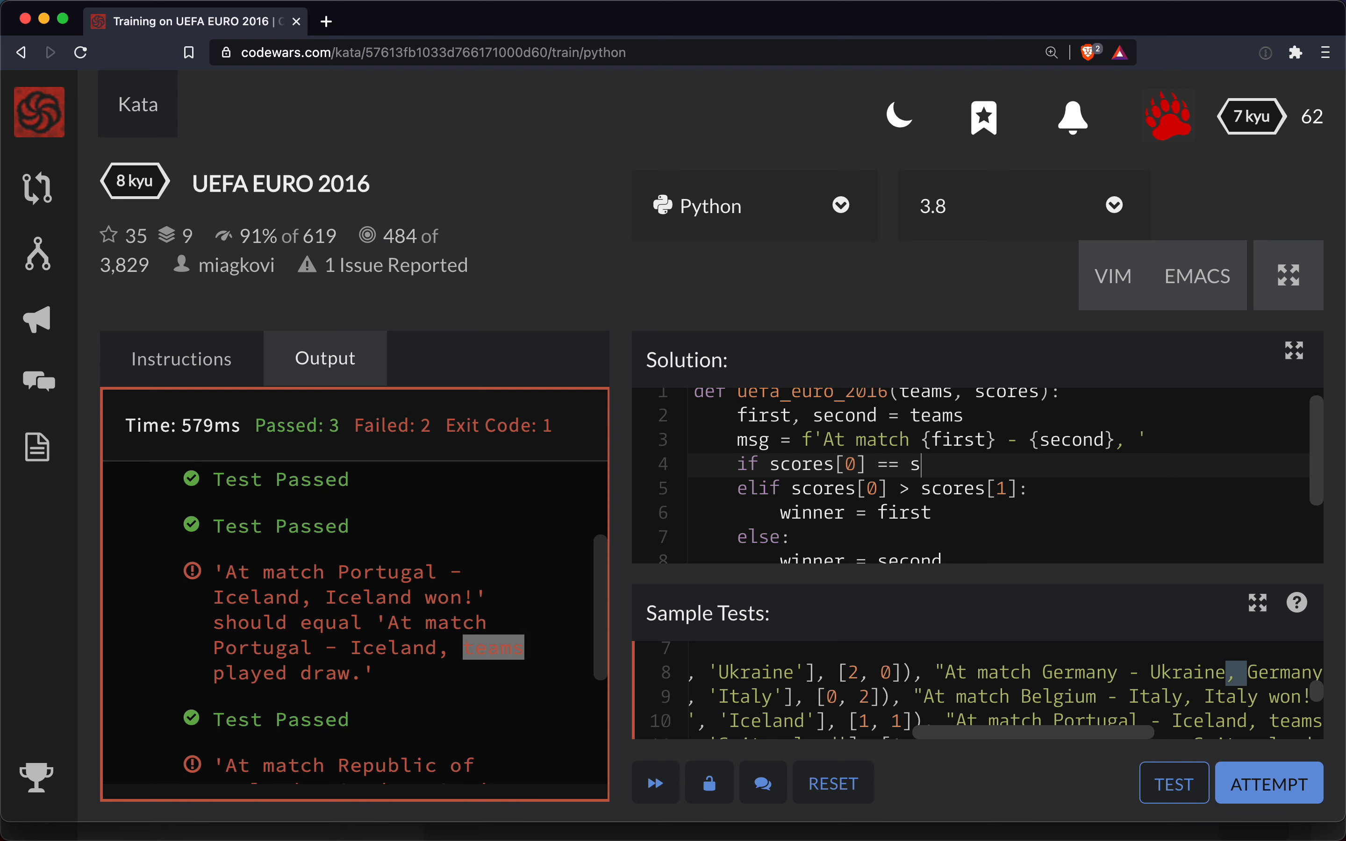
{"action": "type", "text": "cores[1]:"}
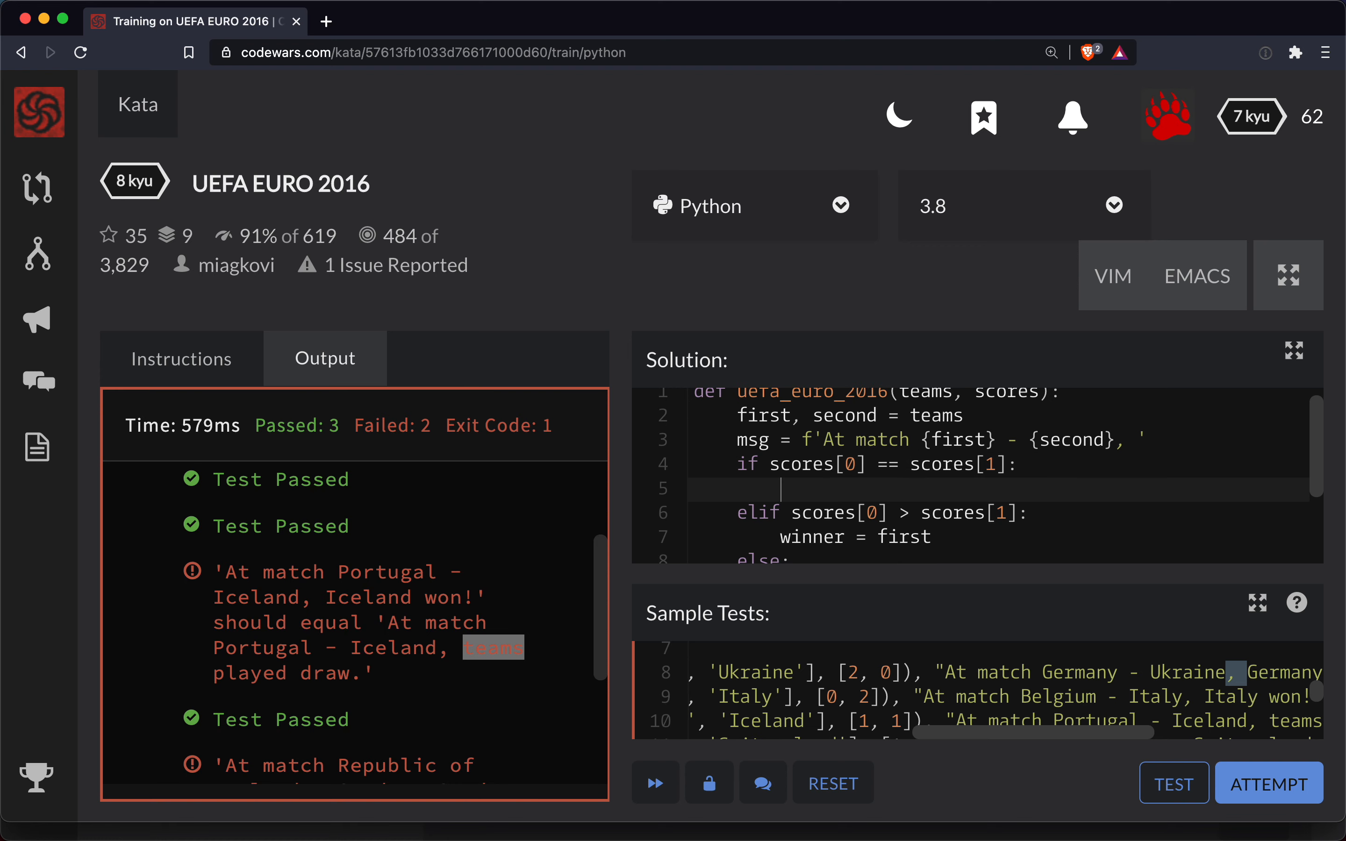
{"action": "type", "text": "wn"}
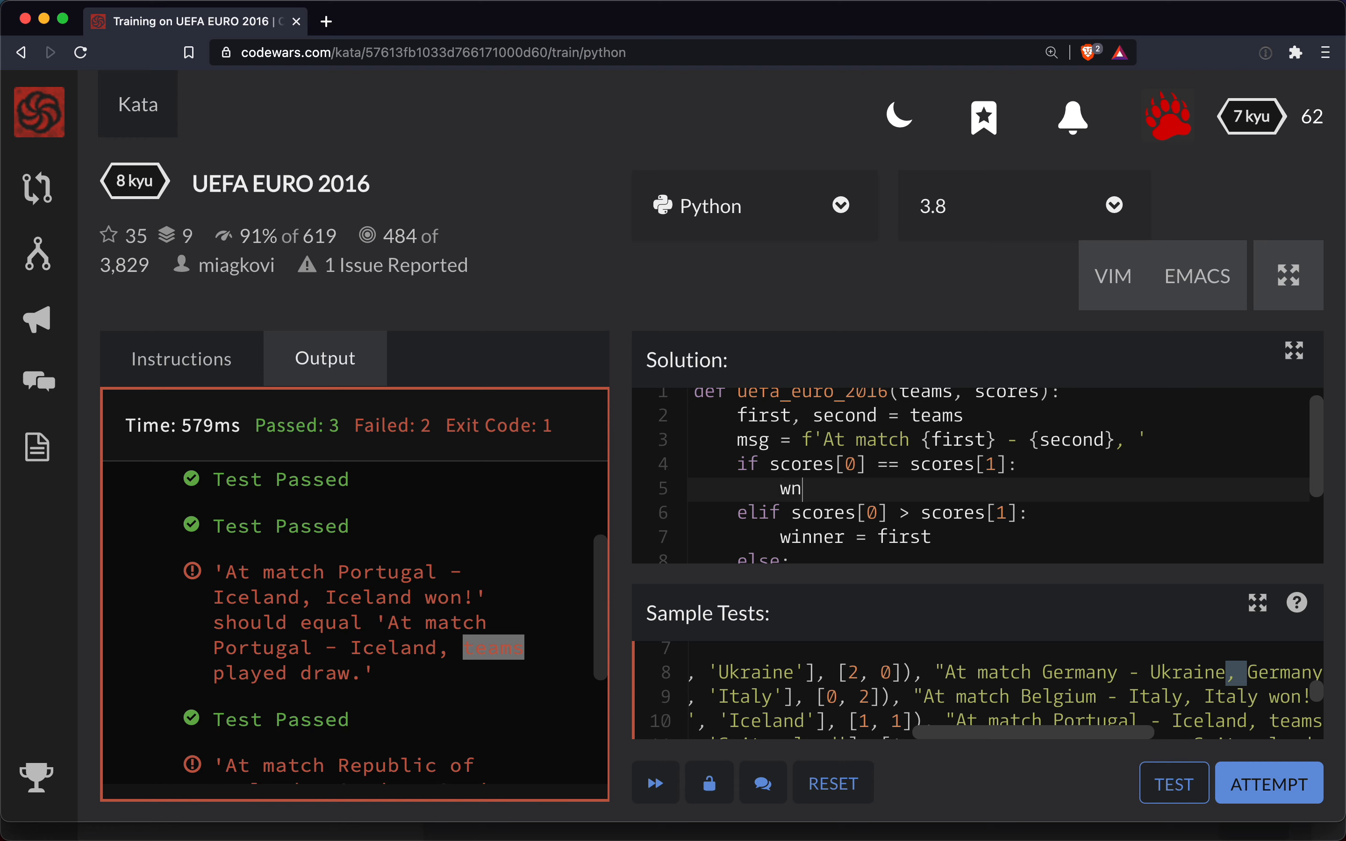
{"action": "type", "text": "inner"}
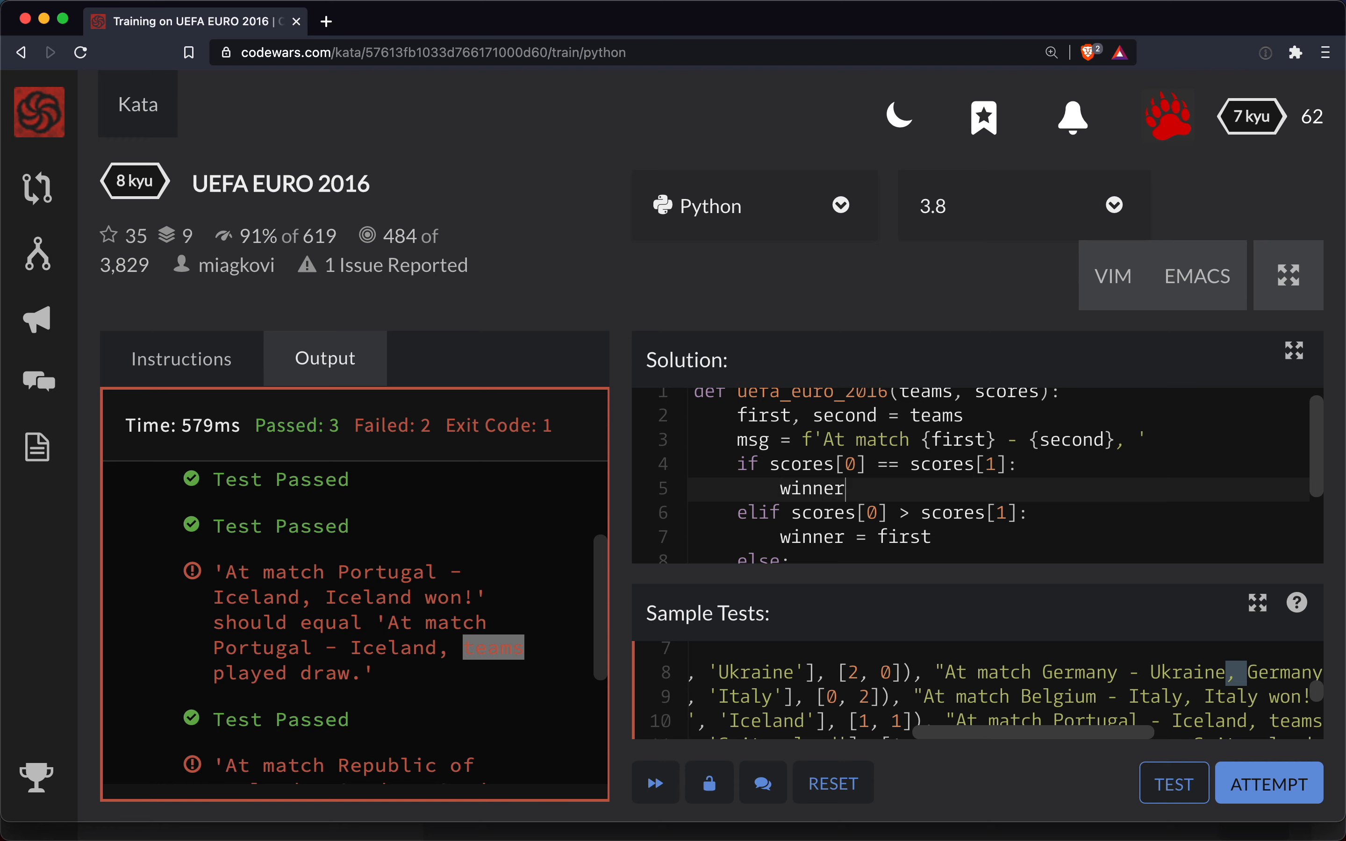
{"action": "type", "text": "= None"}
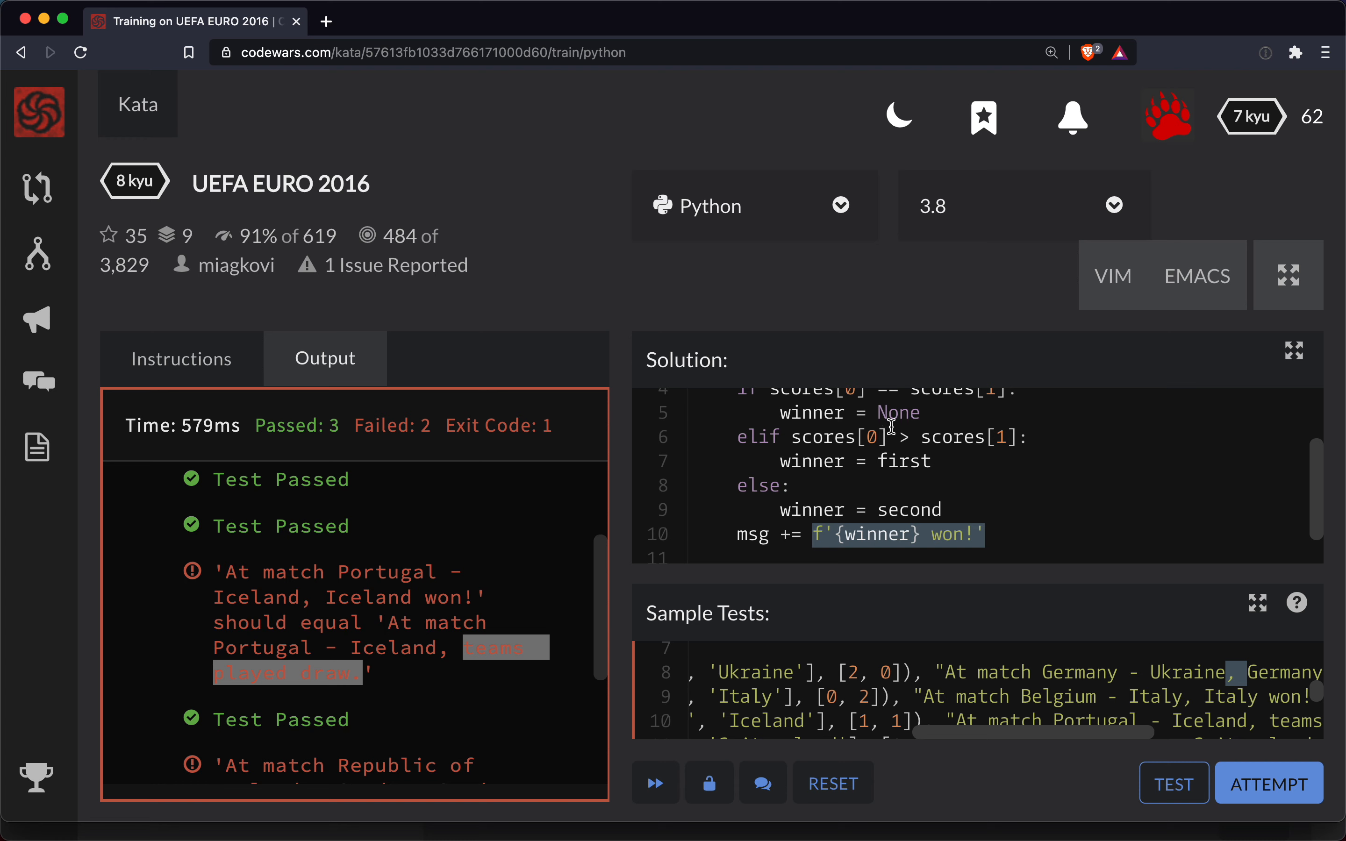
{"action": "double_click", "coordinate": [898, 412]}
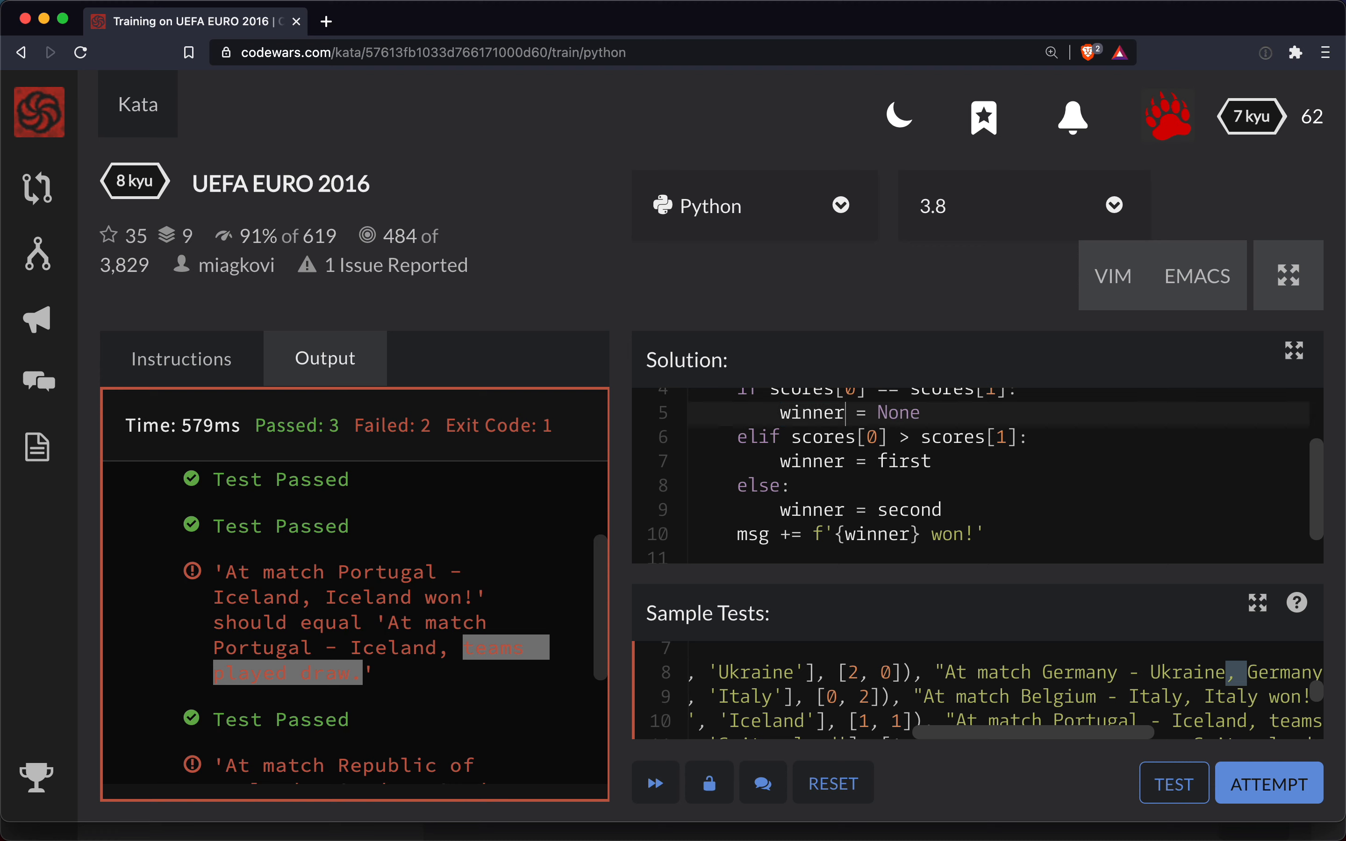
{"action": "type", "text": "_msg"}
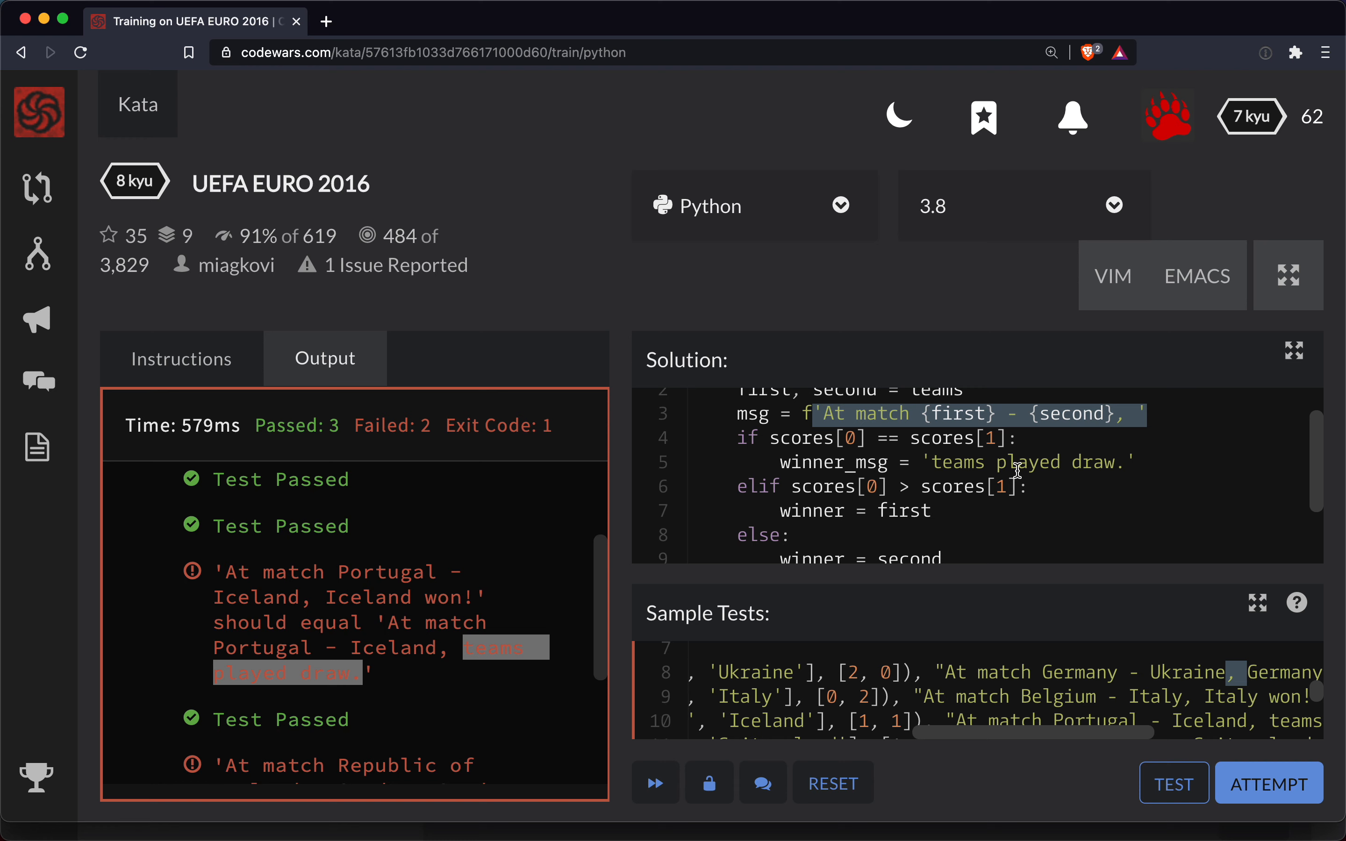
- Set winner_msg to f'{first} won!' in elif and f'{second} won!' in else
{"action": "scroll", "scroll_direction": "down", "scroll_amount": 3}
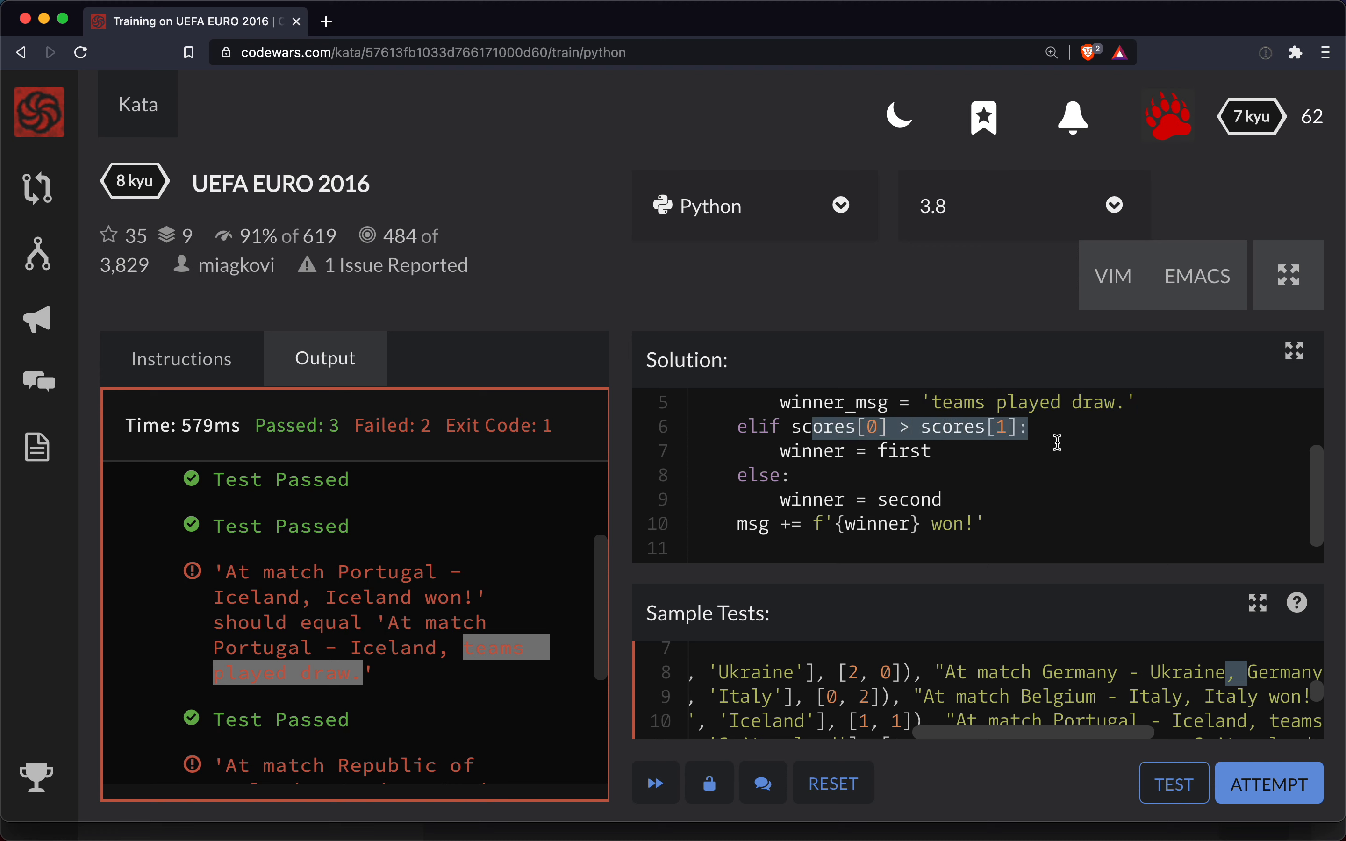
{"action": "mouse_move", "coordinate": [808, 528]}
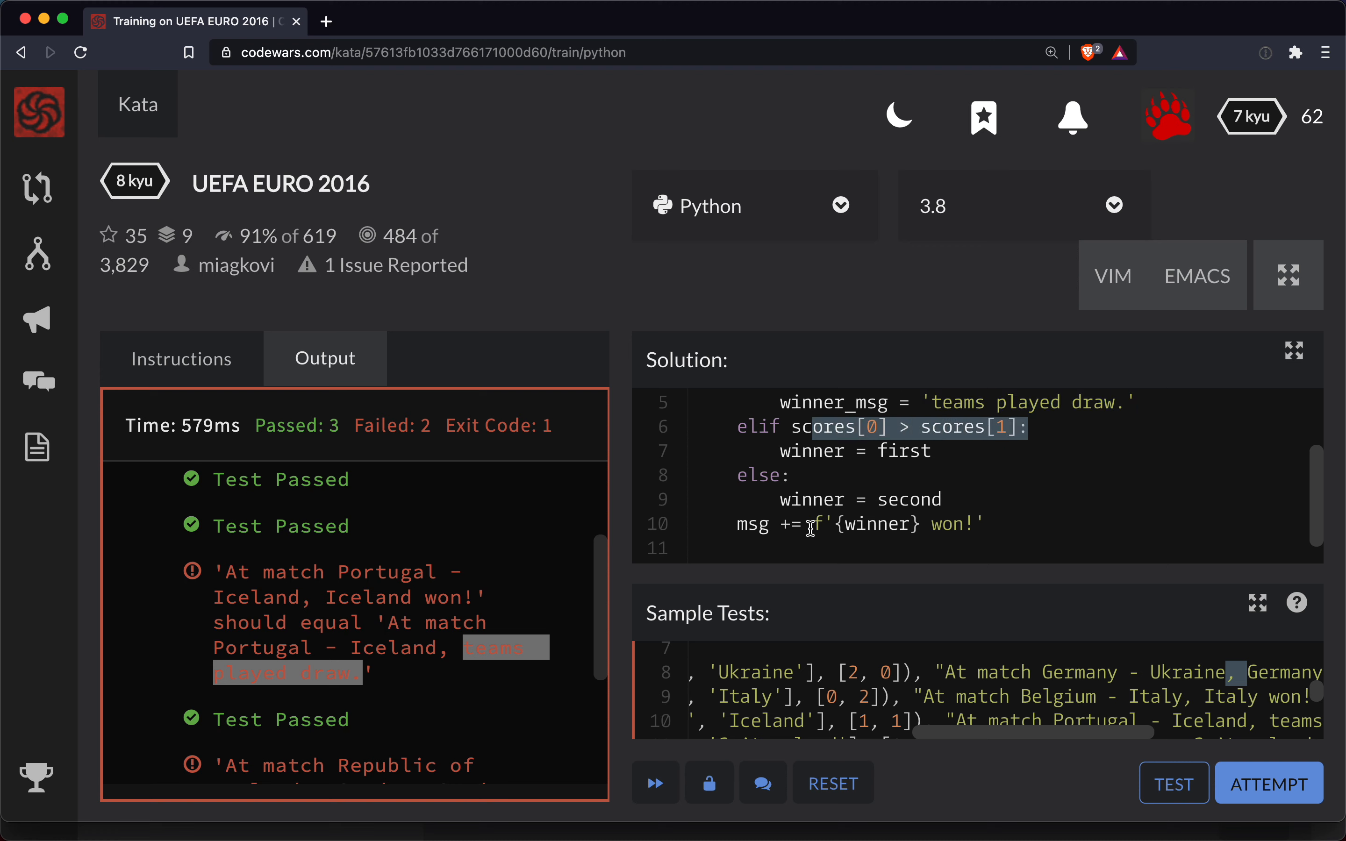
{"action": "type", "text": "f'{winner} won!'"}
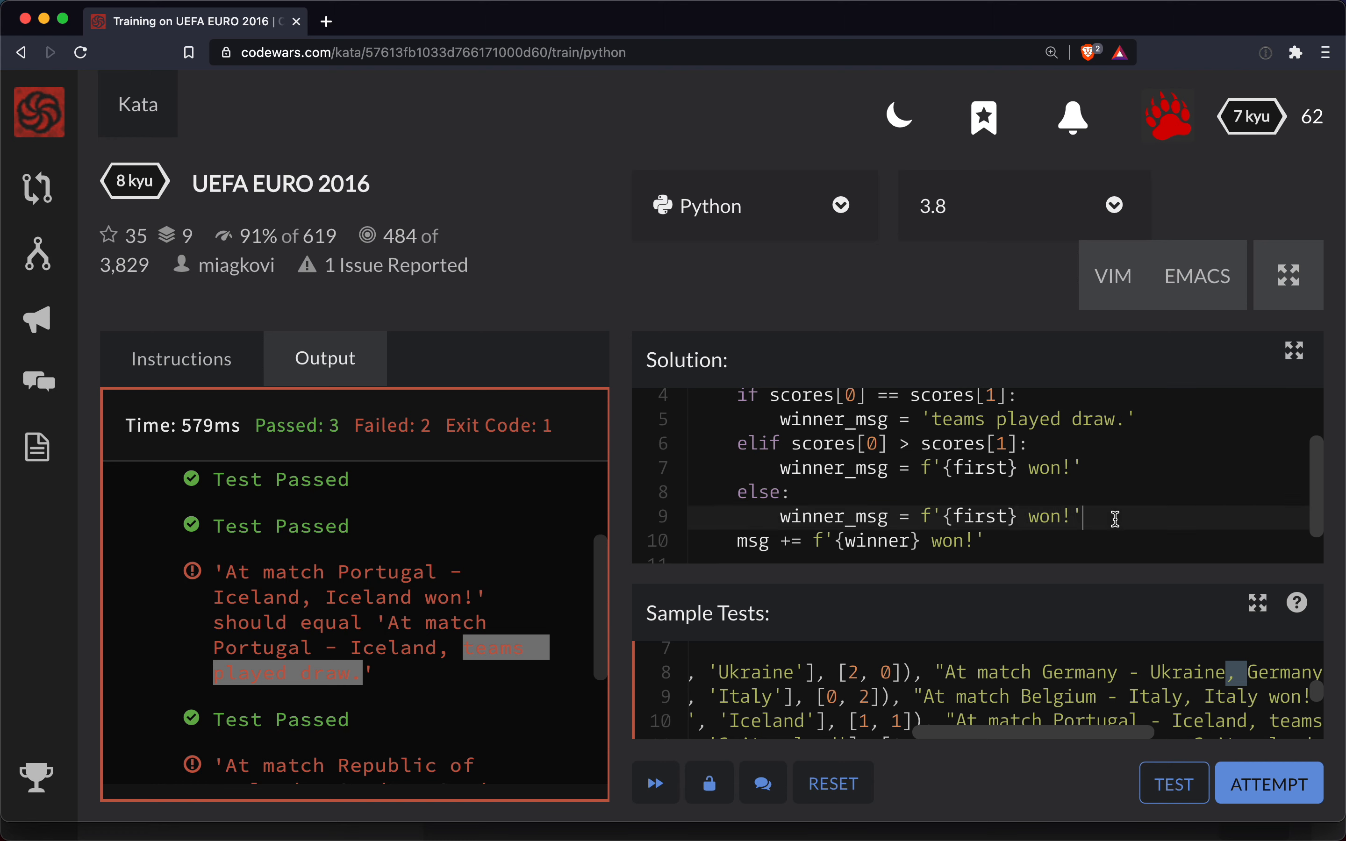
{"action": "type", "text": "second"}
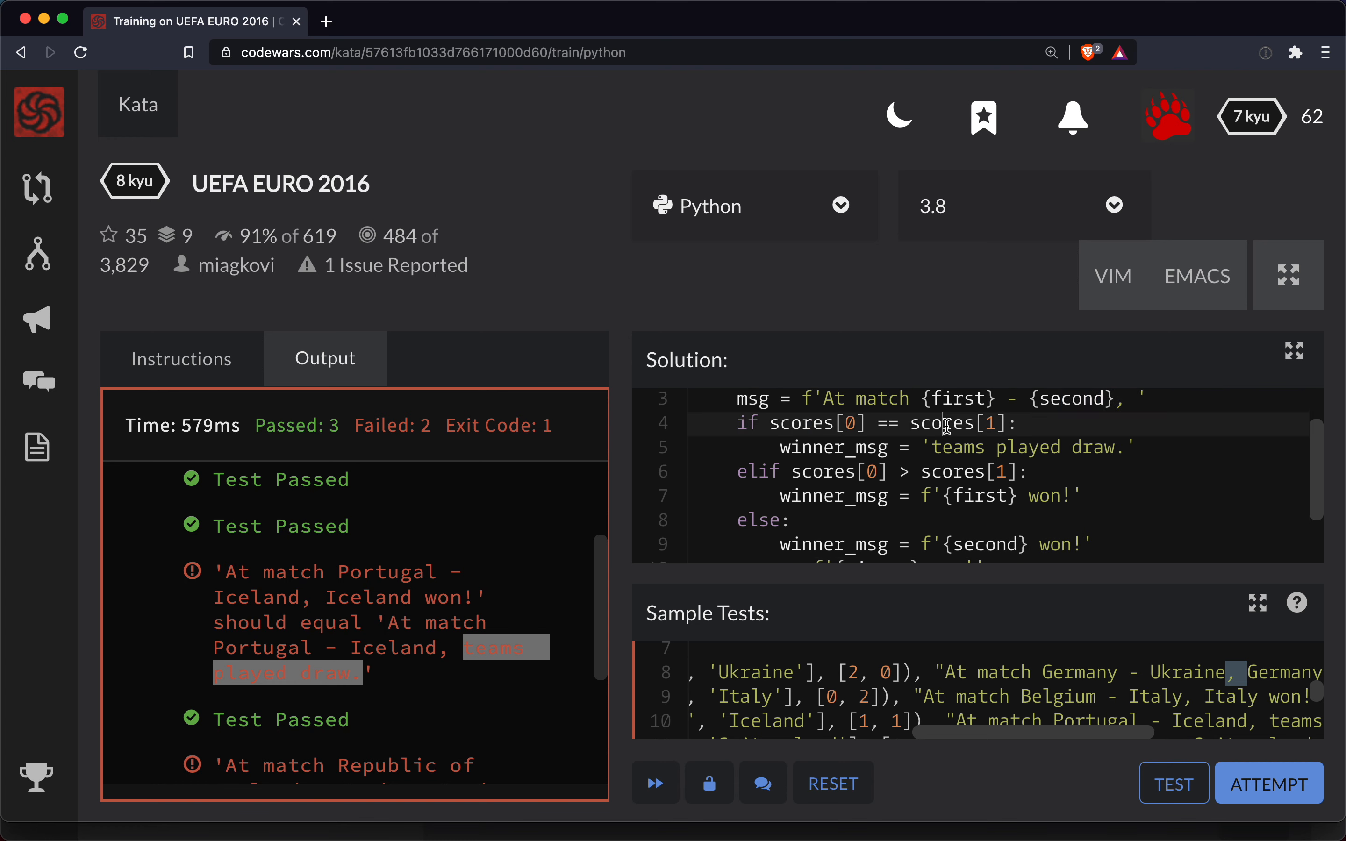
{"action": "double_click", "coordinate": [831, 446]}
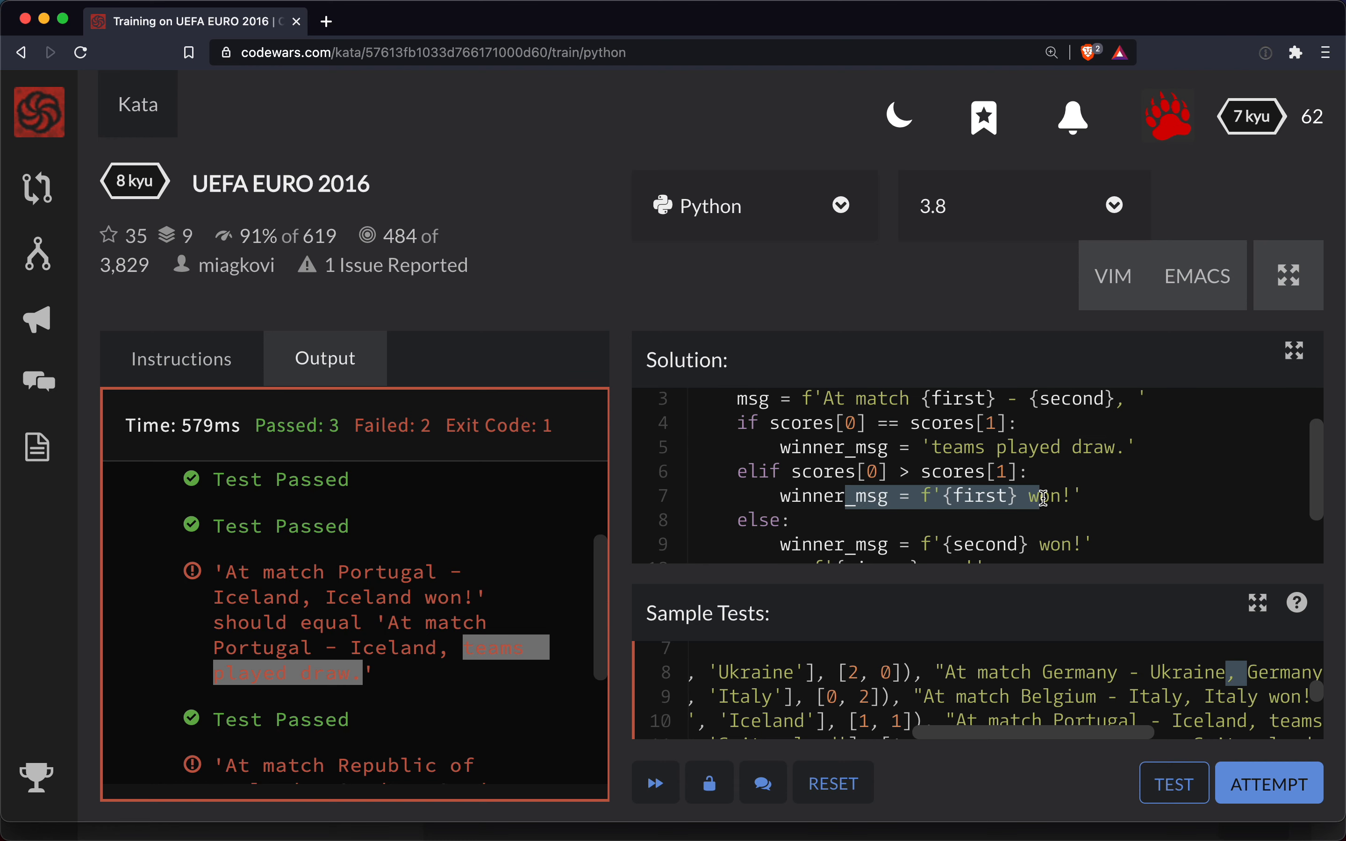
- Change msg += to append winner_msg and rerun the sample tests
{"action": "scroll", "scroll_direction": "down", "scroll_amount": 3}
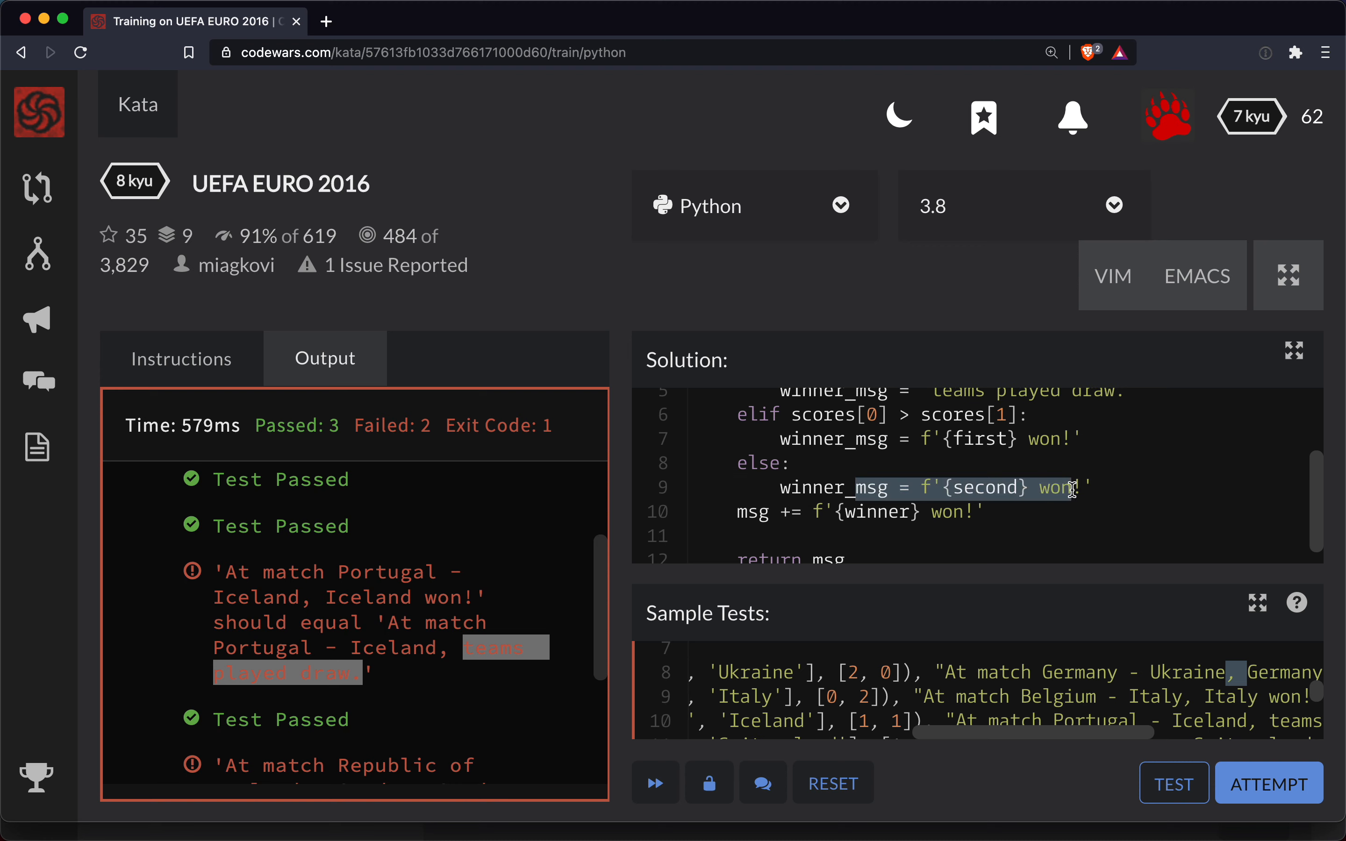
{"action": "scroll", "scroll_direction": "down", "scroll_amount": 3}
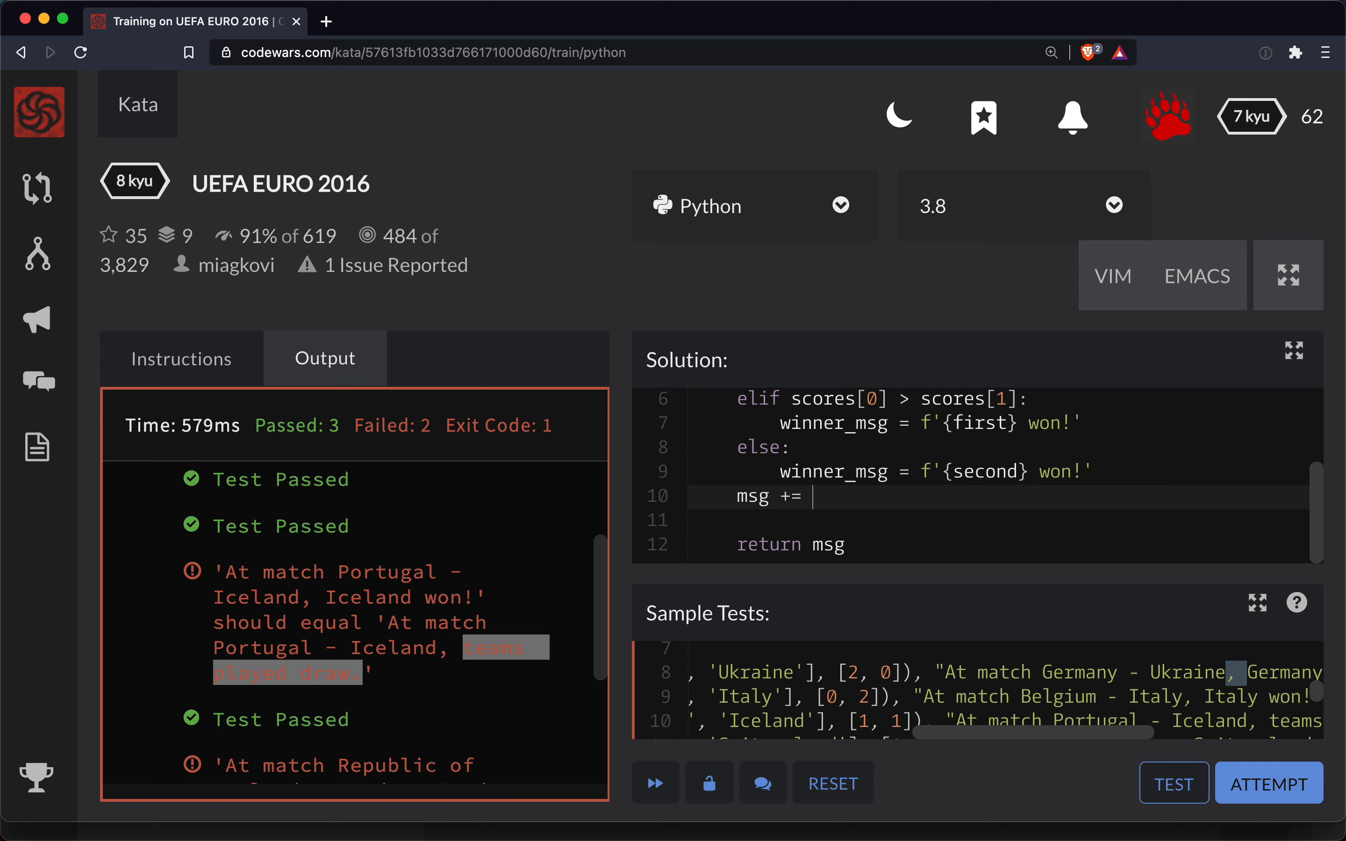
{"action": "type", "text": "winner_"}
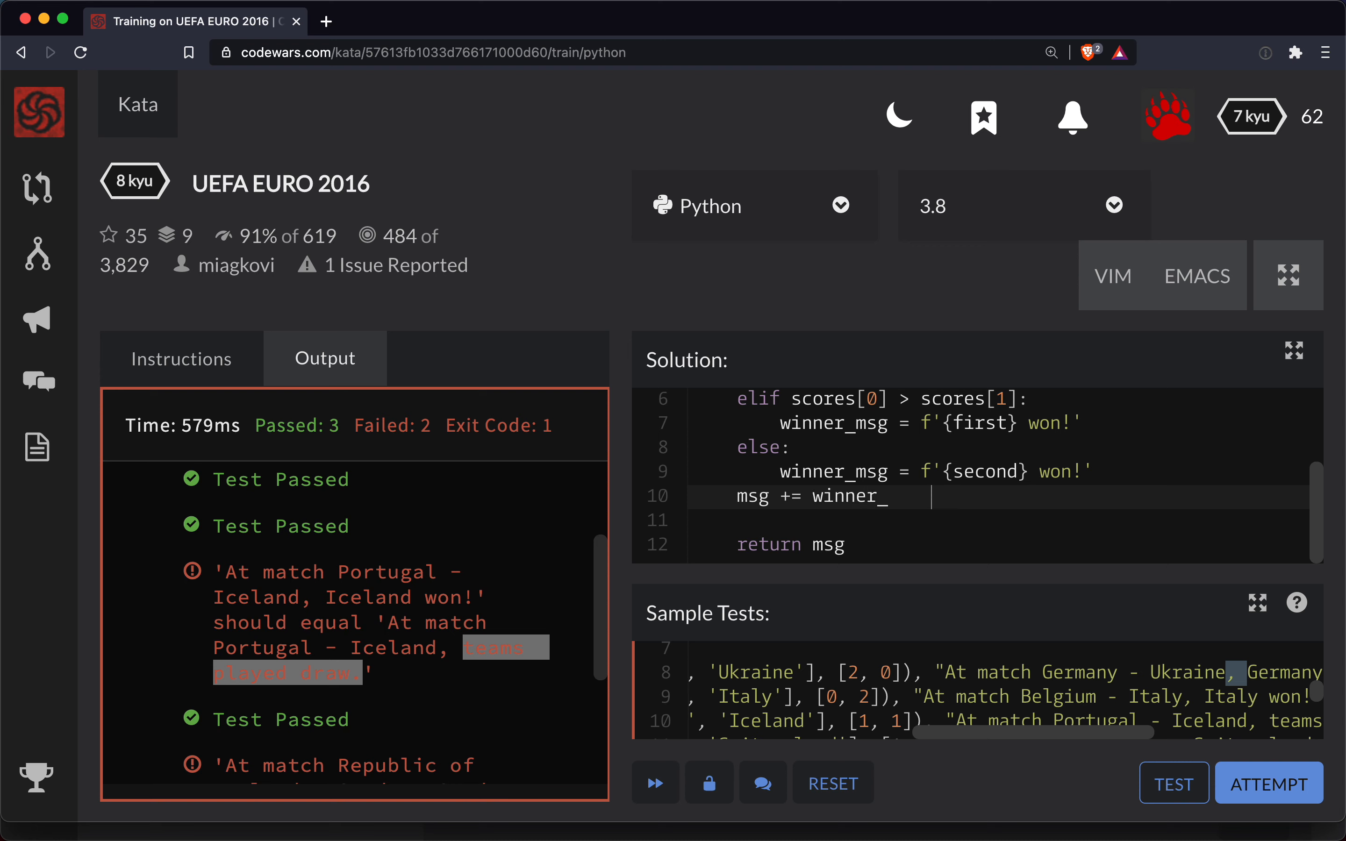
{"action": "type", "text": "msg"}
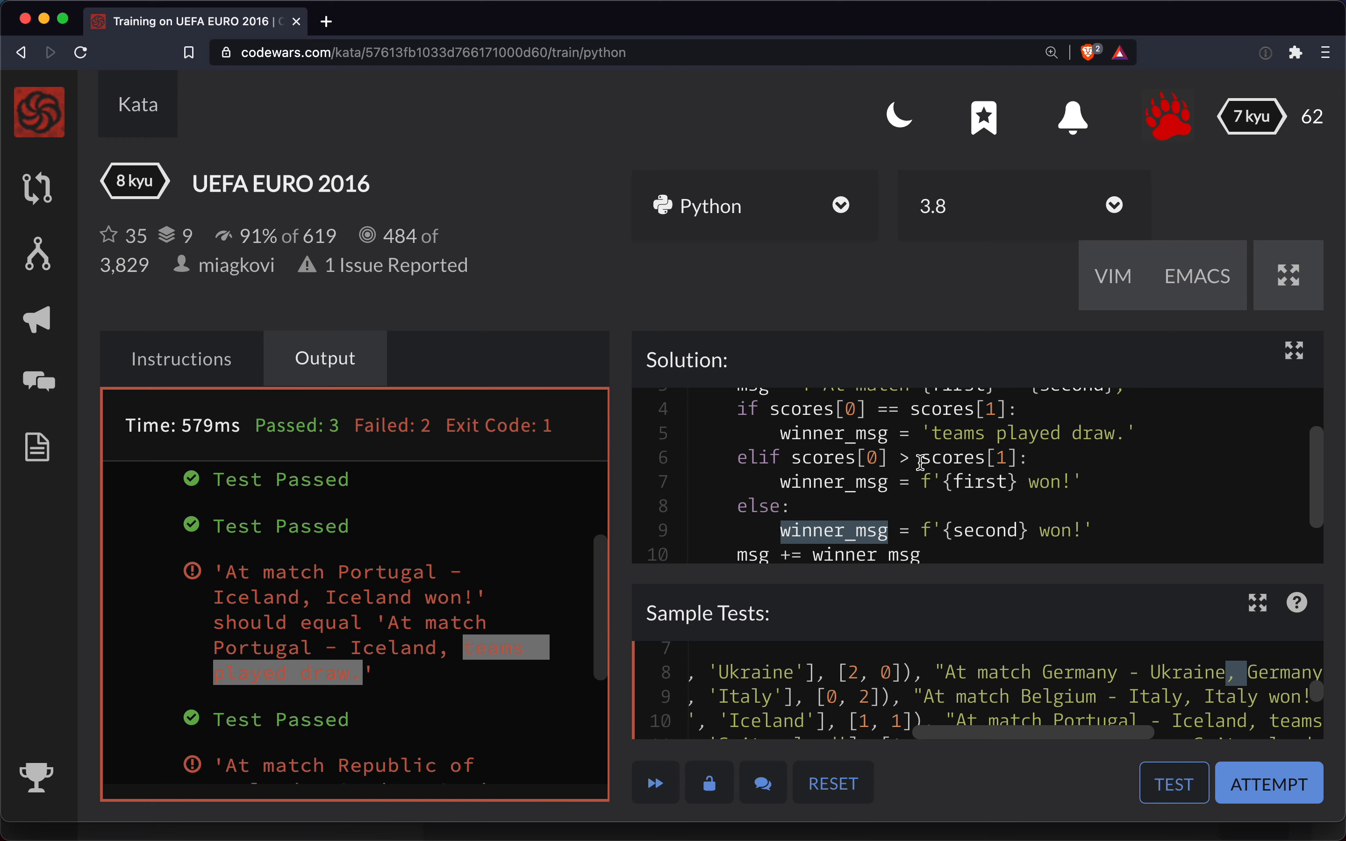
{"action": "scroll", "scroll_direction": "down", "scroll_amount": 3}
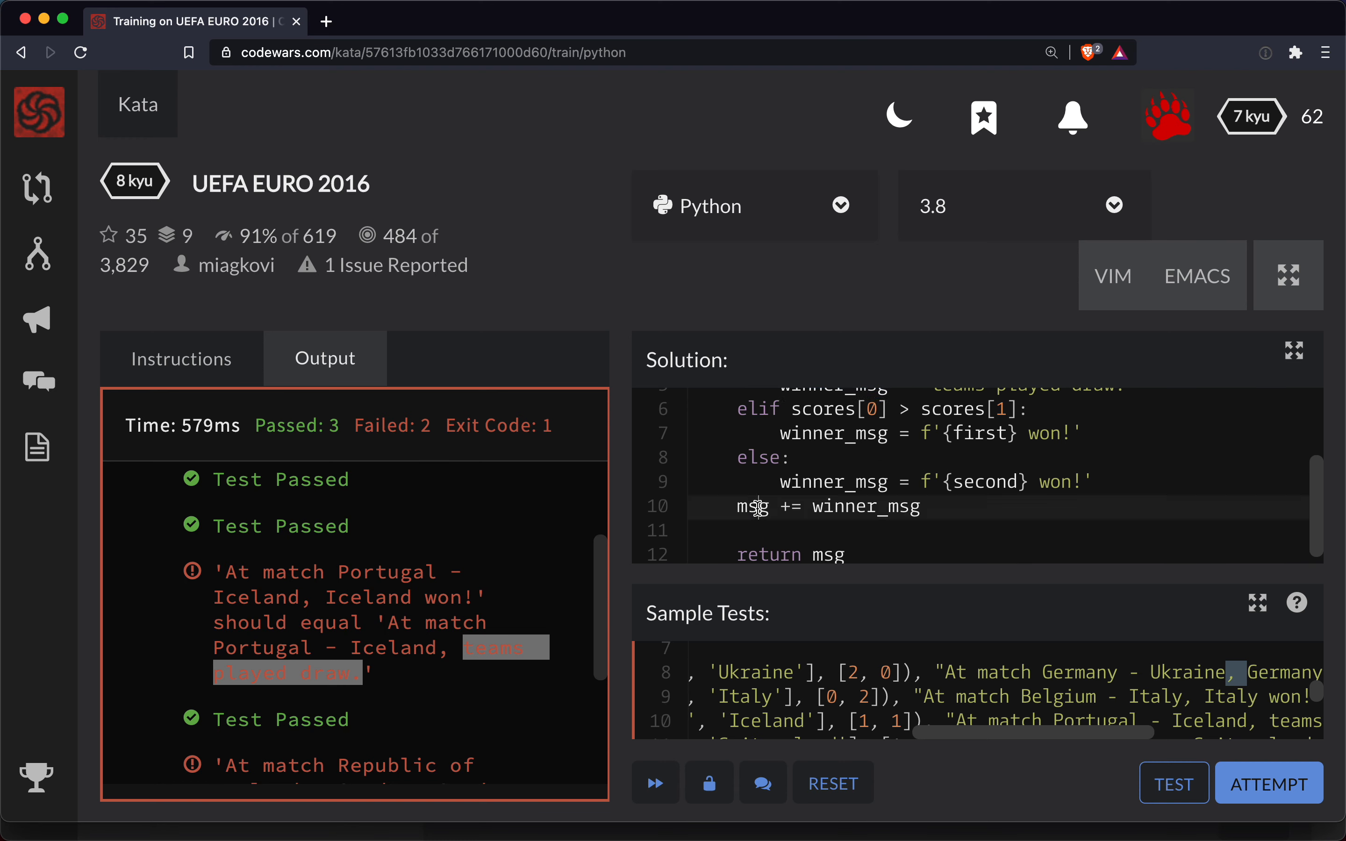
{"action": "left_click", "coordinate": [1172, 783]}
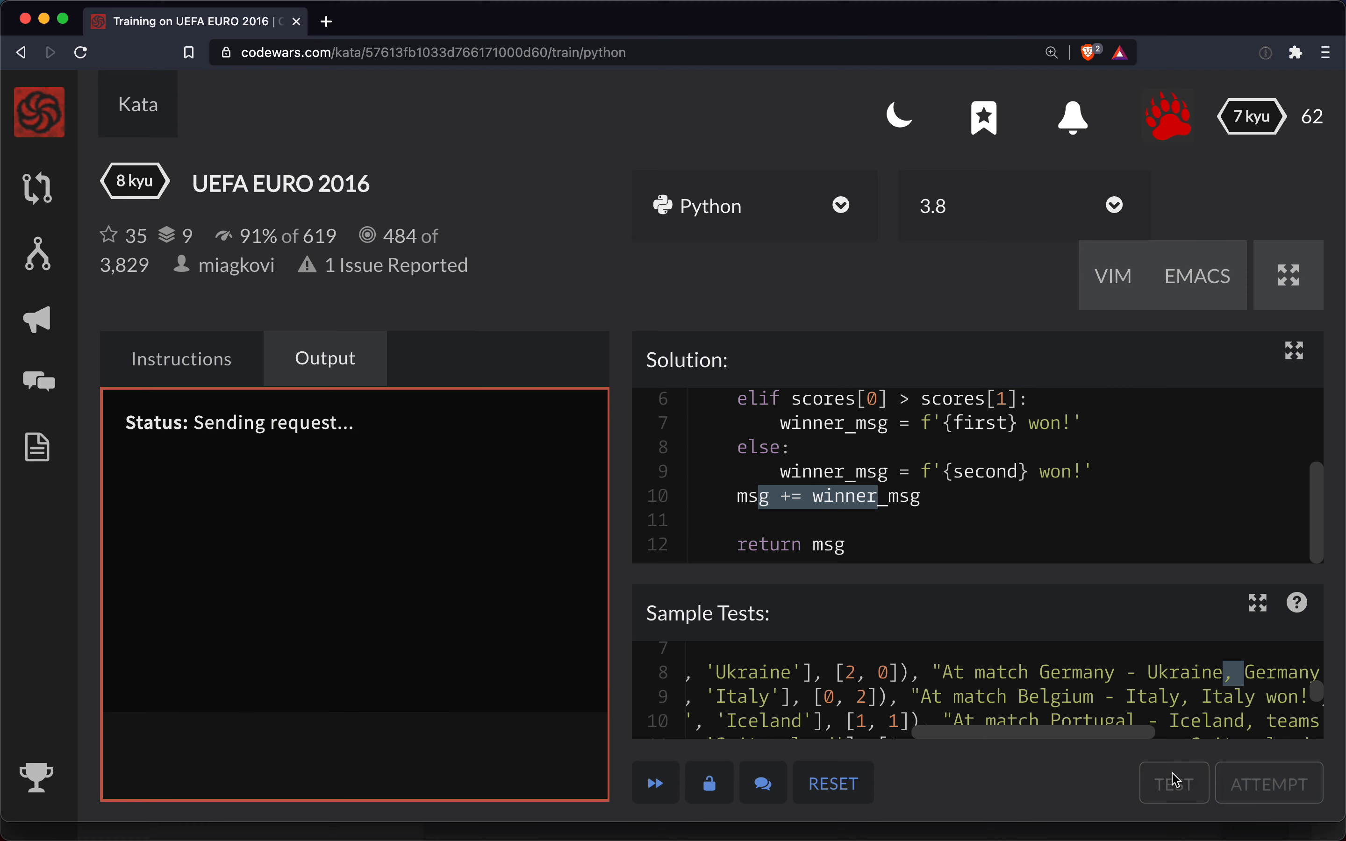
- With 5 of 5 sample tests passing, attempt the full suite and pass all 105 tests, ready to submit
{"action": "left_click", "coordinate": [1173, 783]}
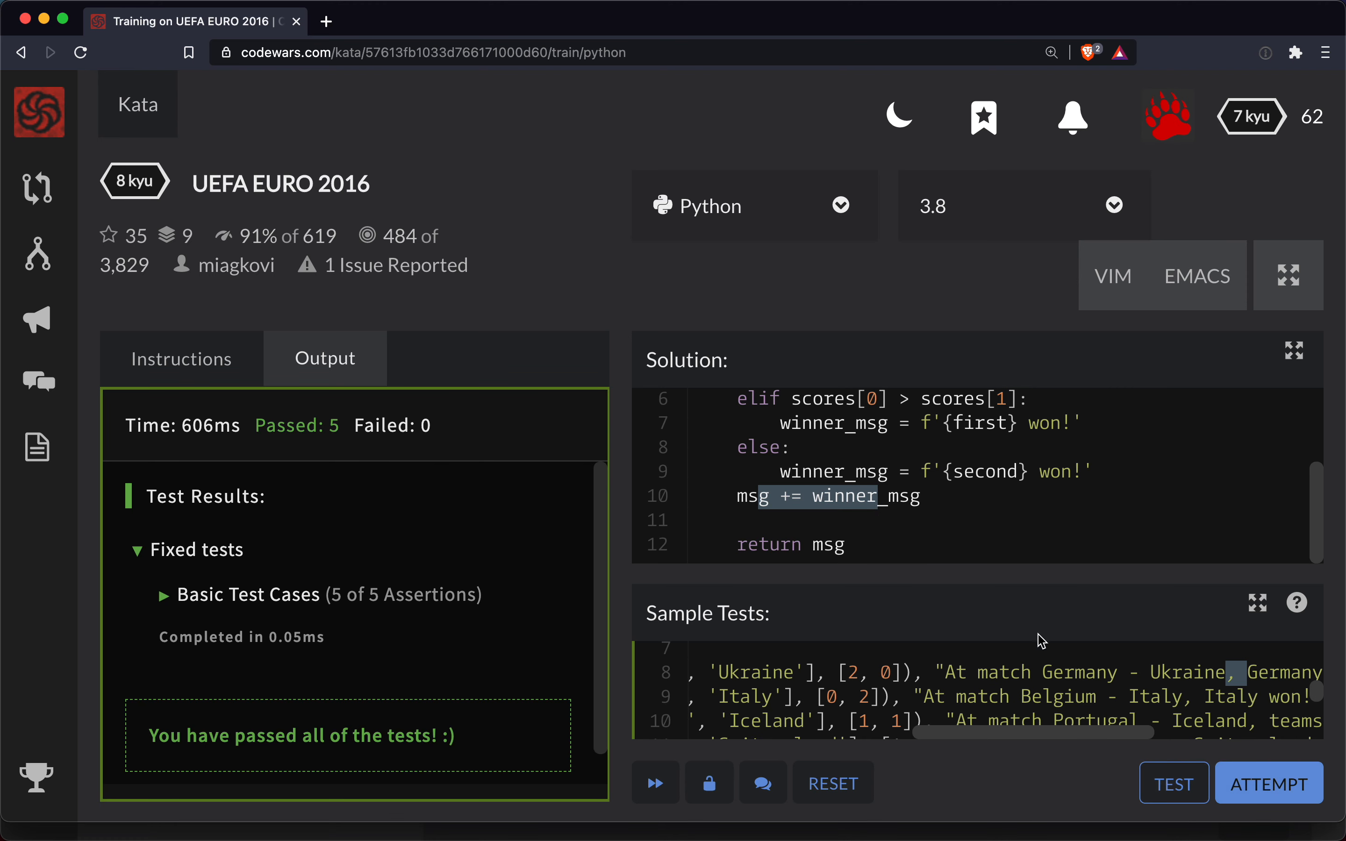
{"action": "left_click", "coordinate": [1172, 783]}
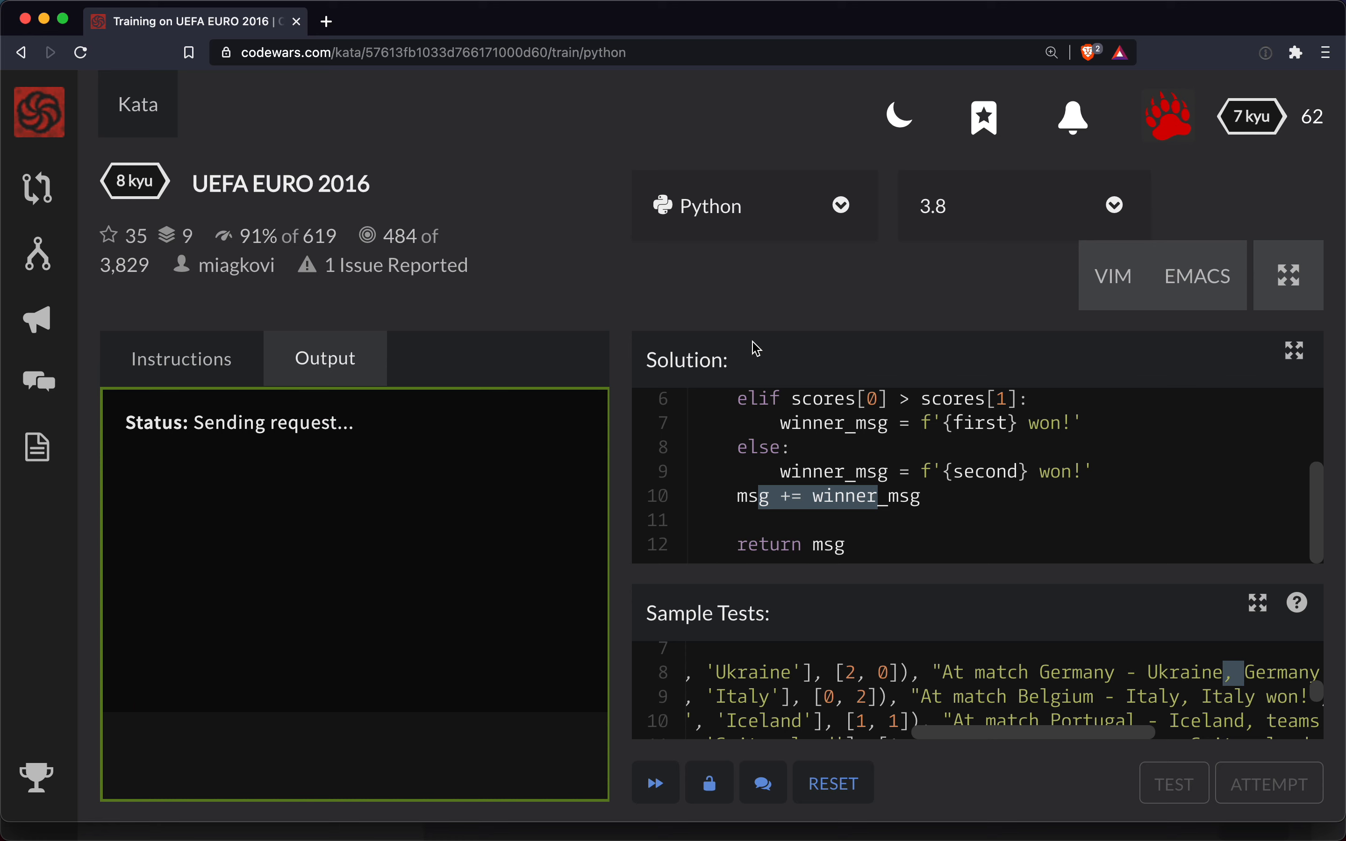
{"action": "left_click", "coordinate": [1187, 783]}
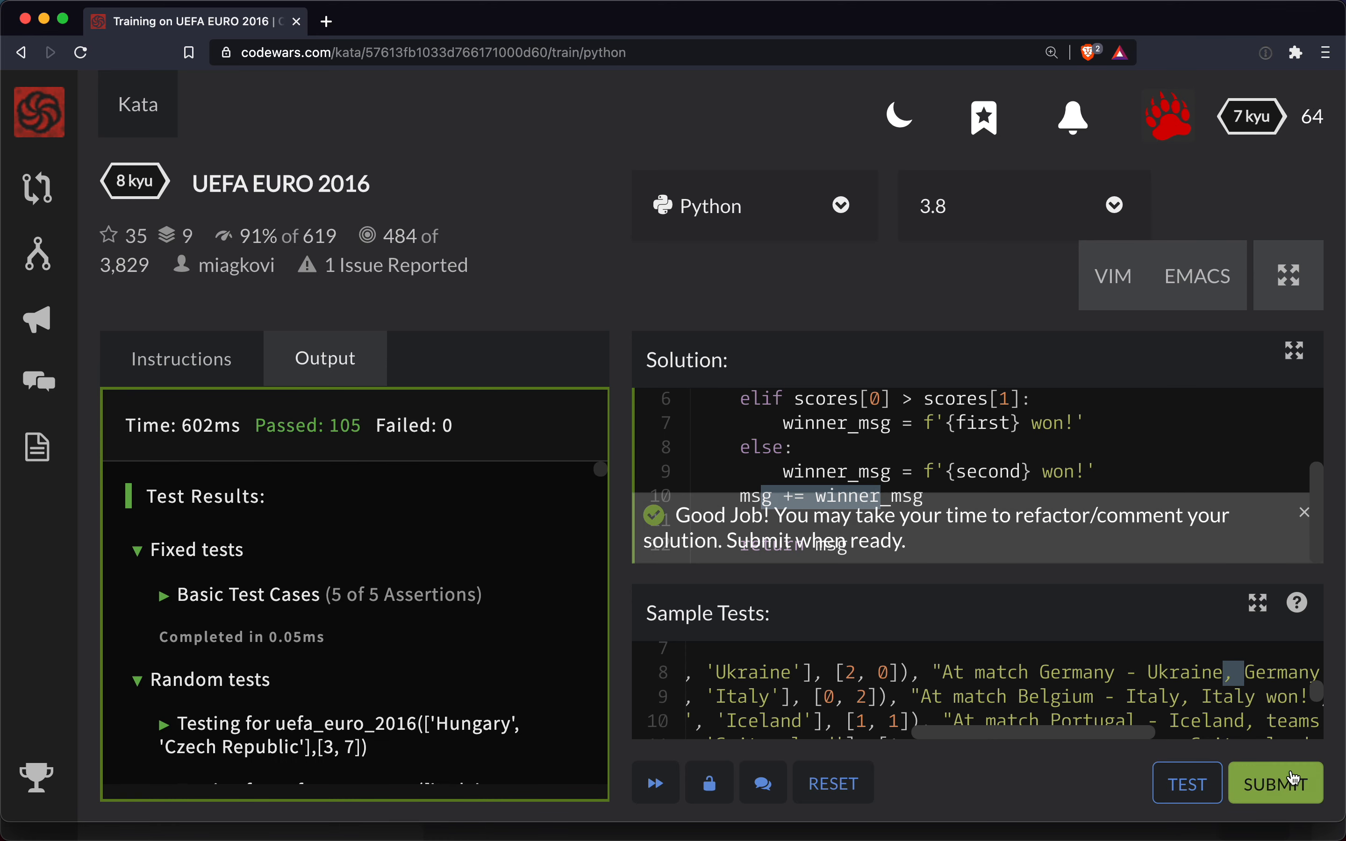